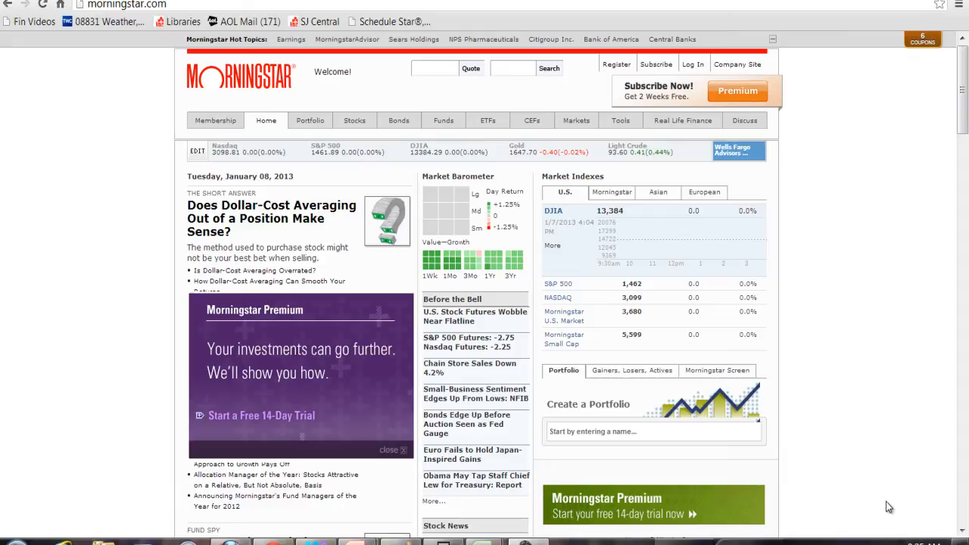
mouse_move(921, 327)
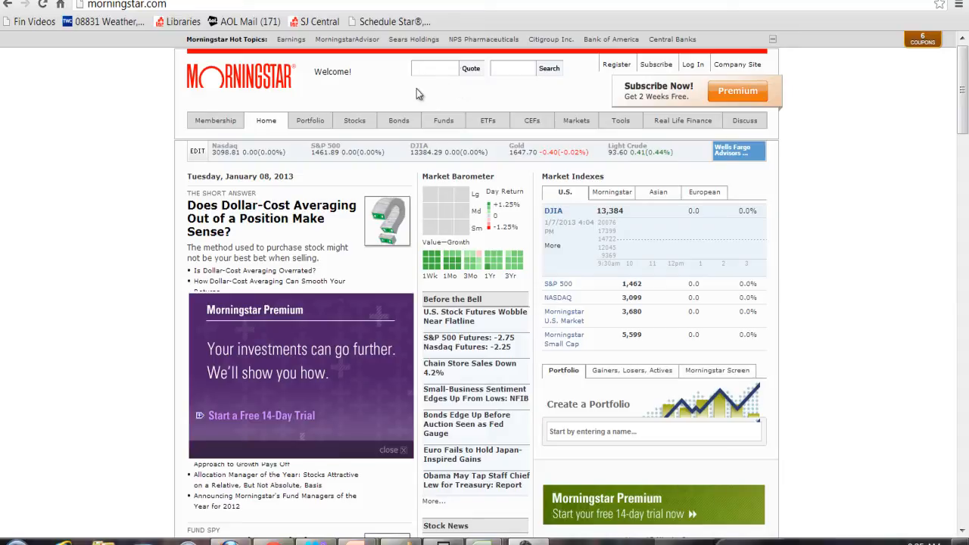
mouse_move(390, 109)
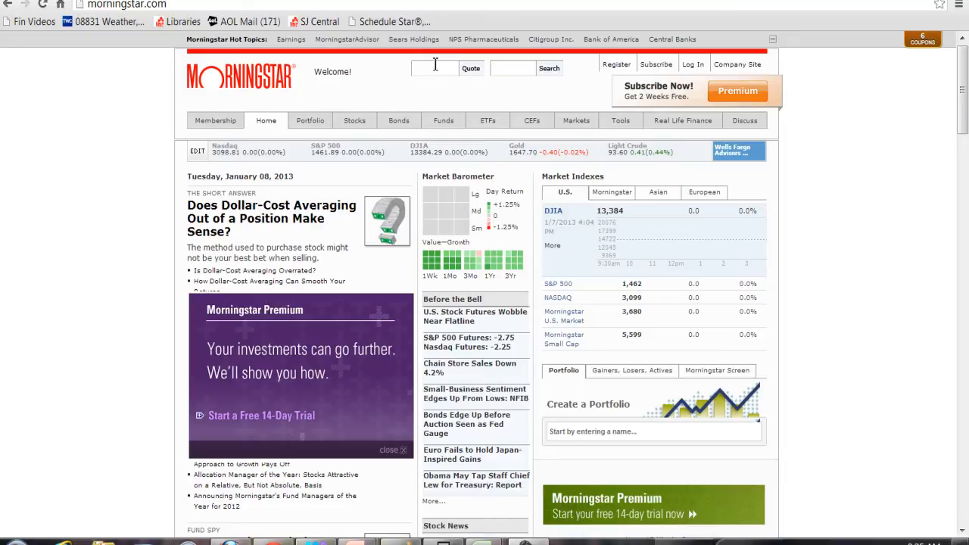
Step: Search the Quote box for 'vanguard' and scroll the matching stocks and funds list
left_click(434, 68)
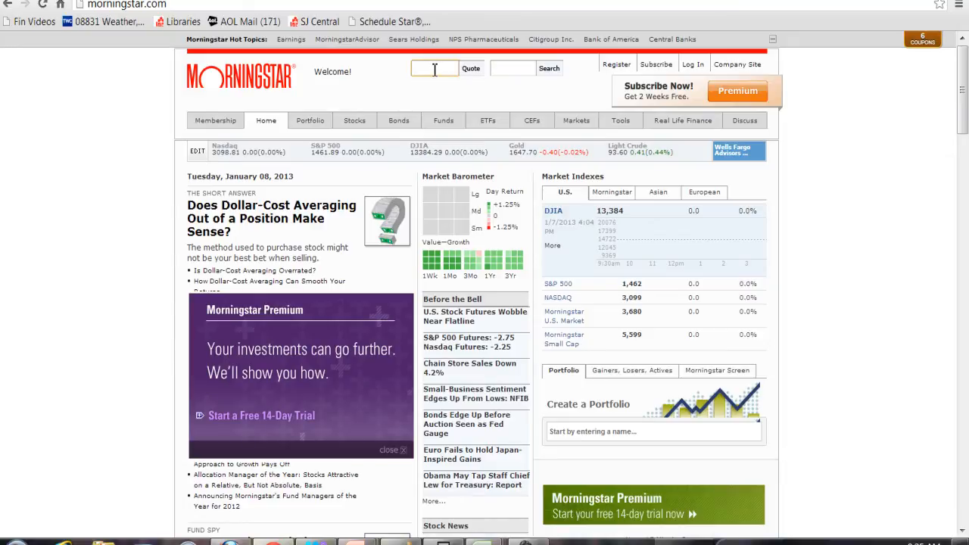
type("vang")
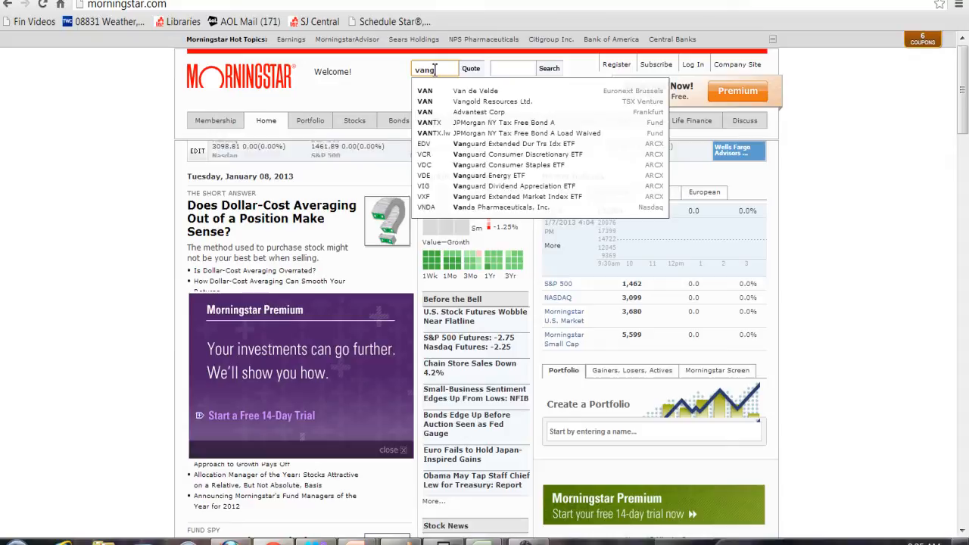
type("uard")
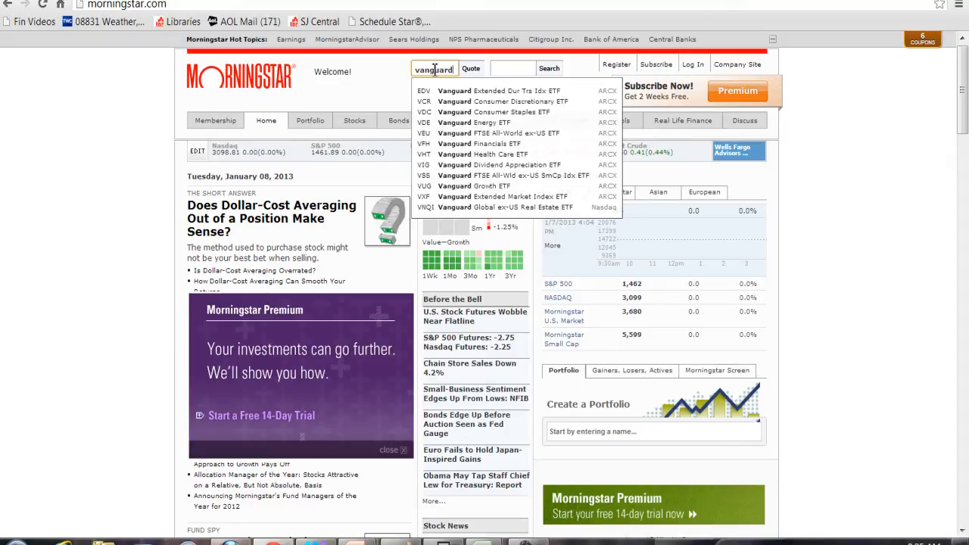
left_click(549, 68)
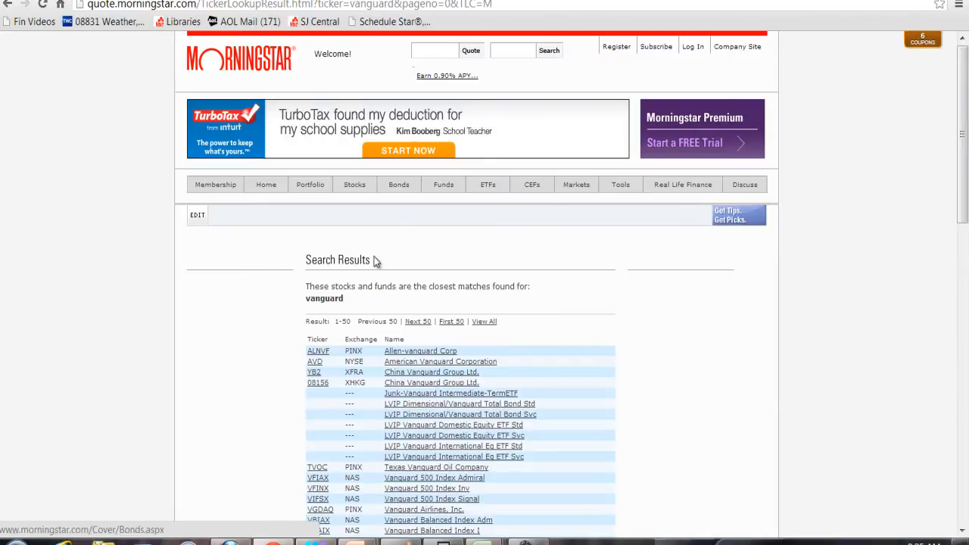
scroll("down", 3)
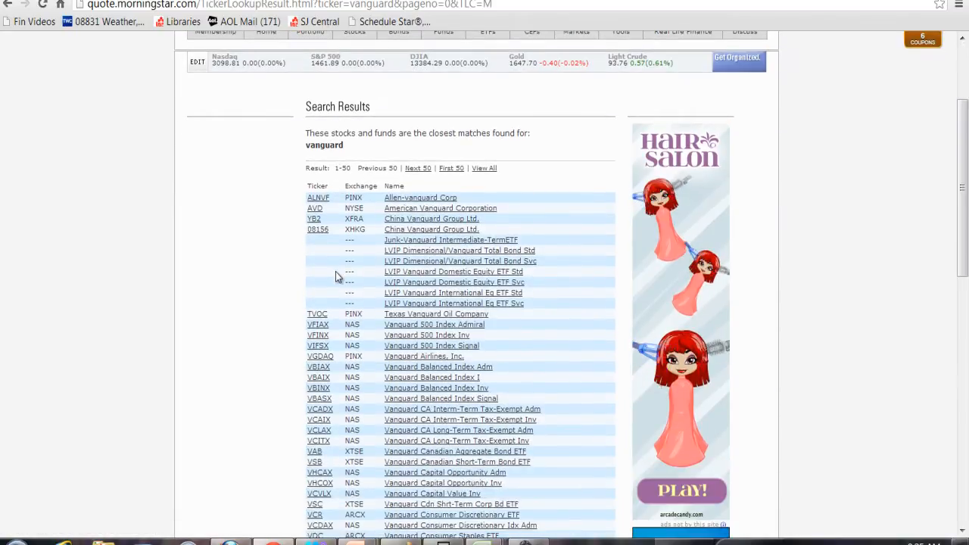
mouse_move(397, 345)
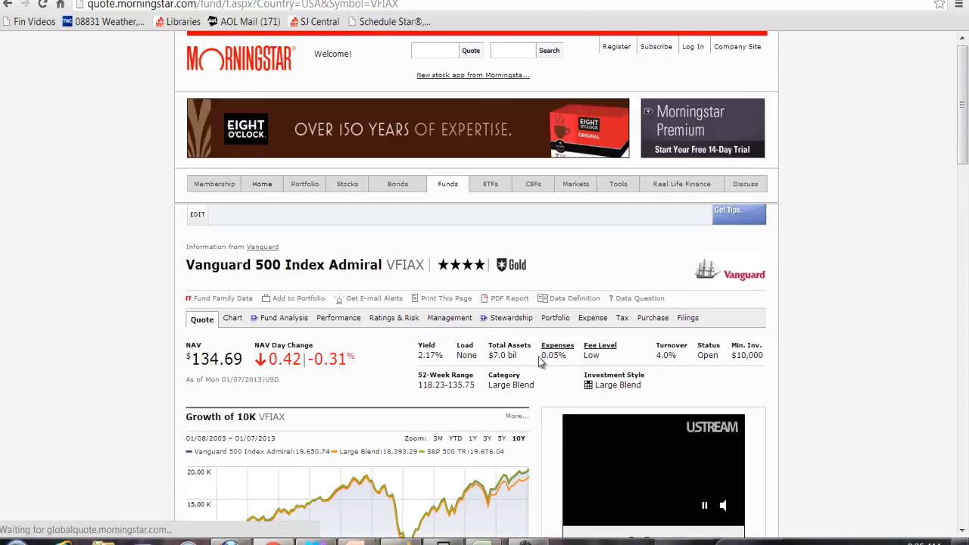
scroll("down", 3)
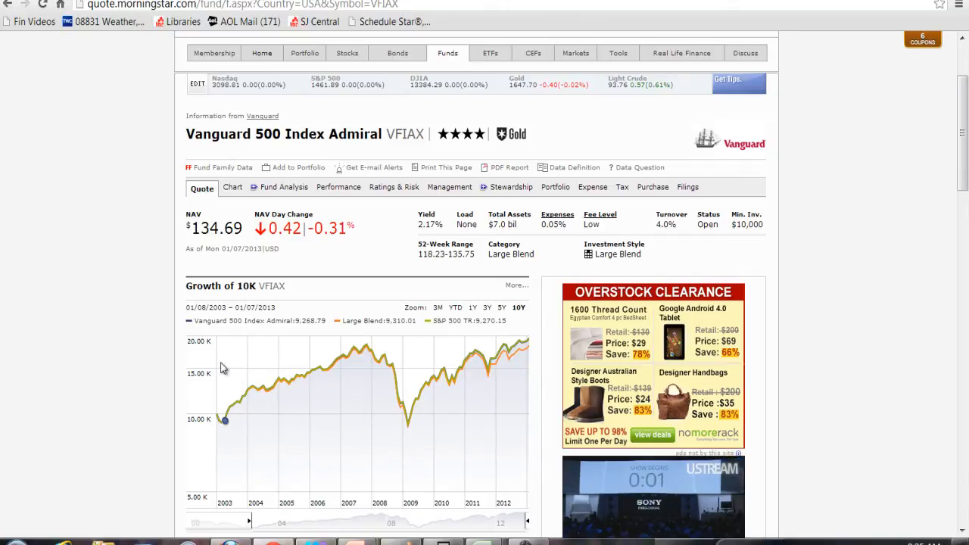
mouse_move(197, 354)
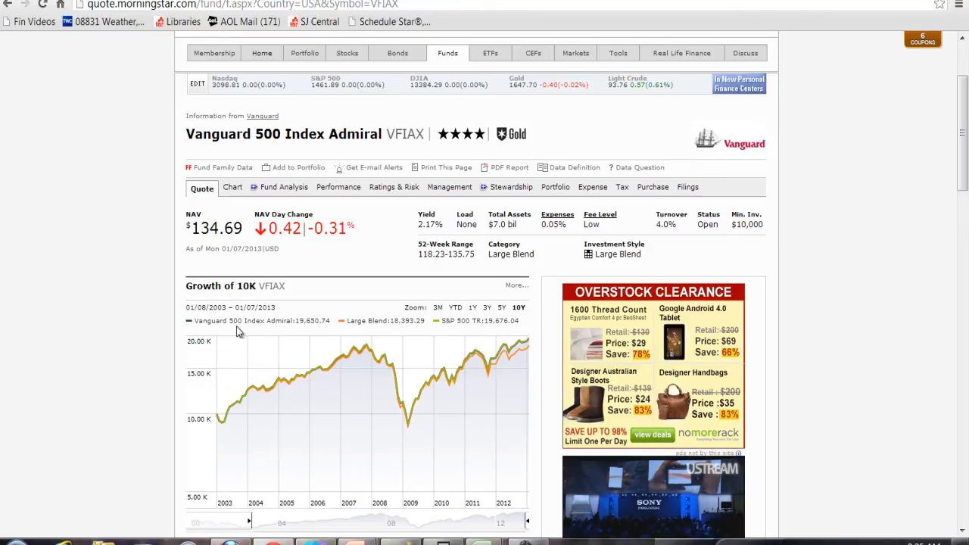
mouse_move(330, 368)
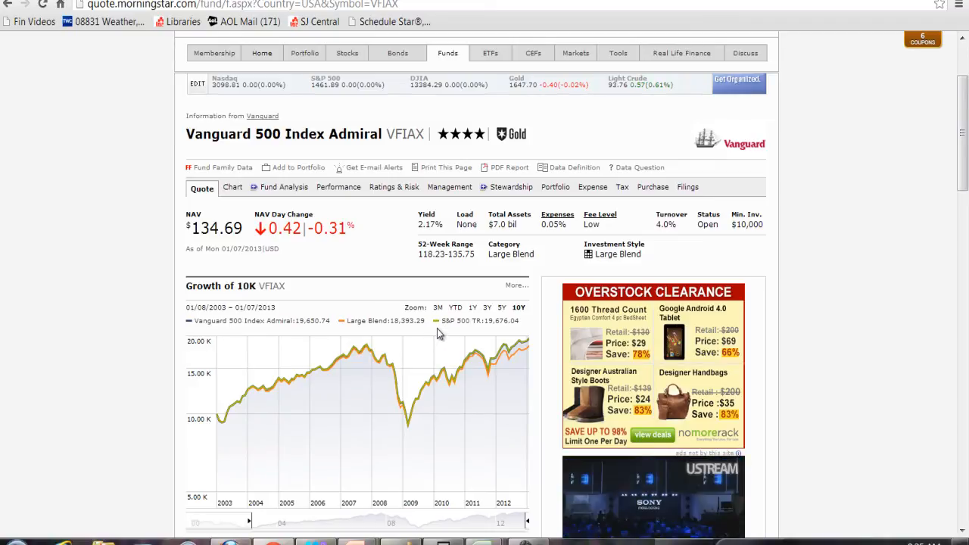
mouse_move(348, 335)
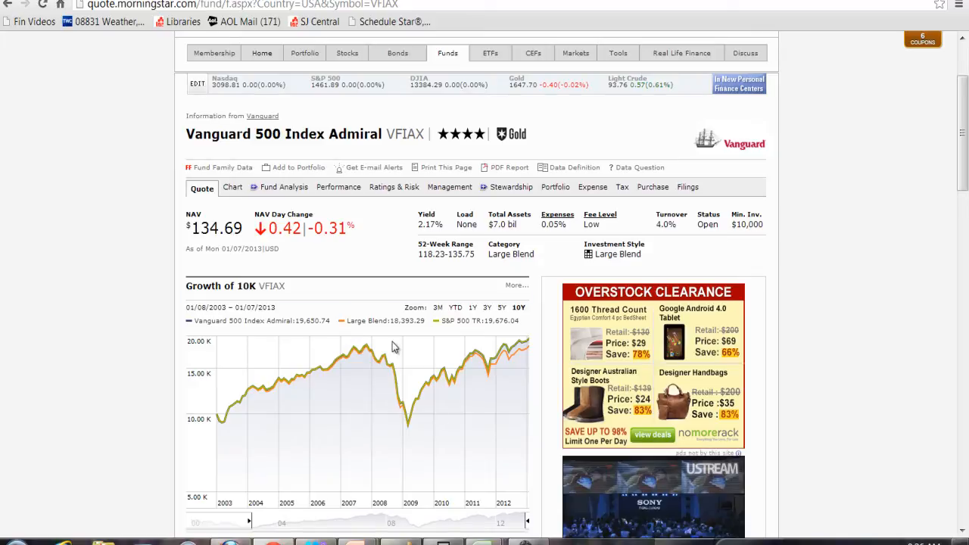
mouse_move(321, 365)
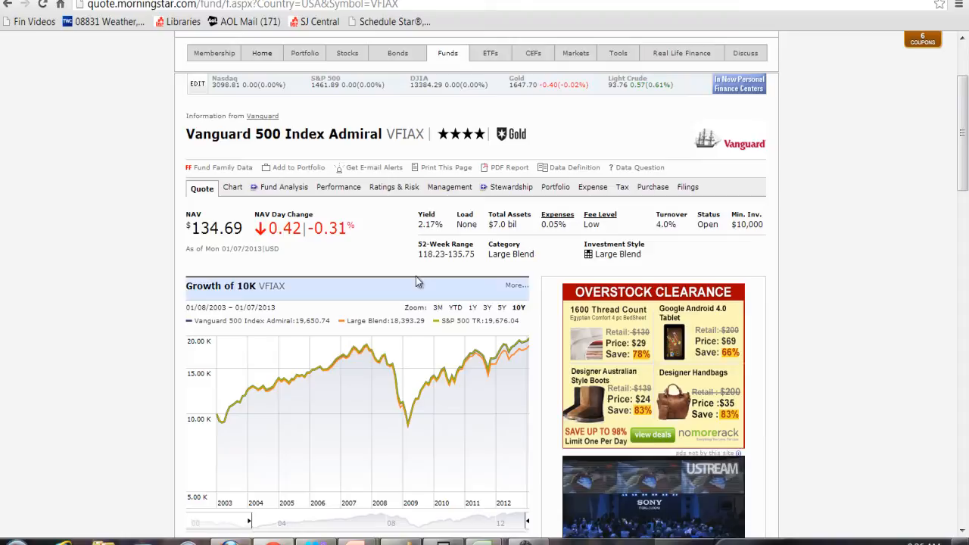
mouse_move(212, 234)
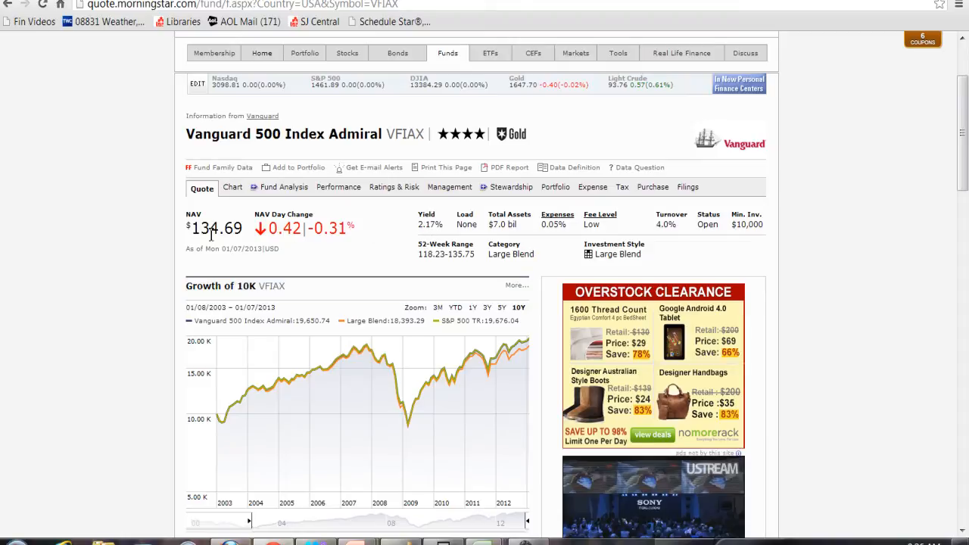
mouse_move(366, 241)
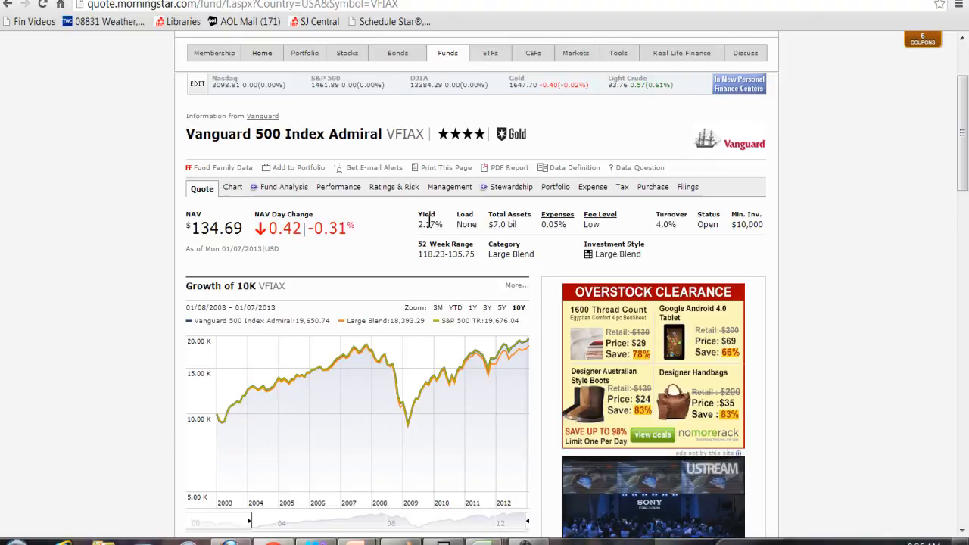
mouse_move(476, 235)
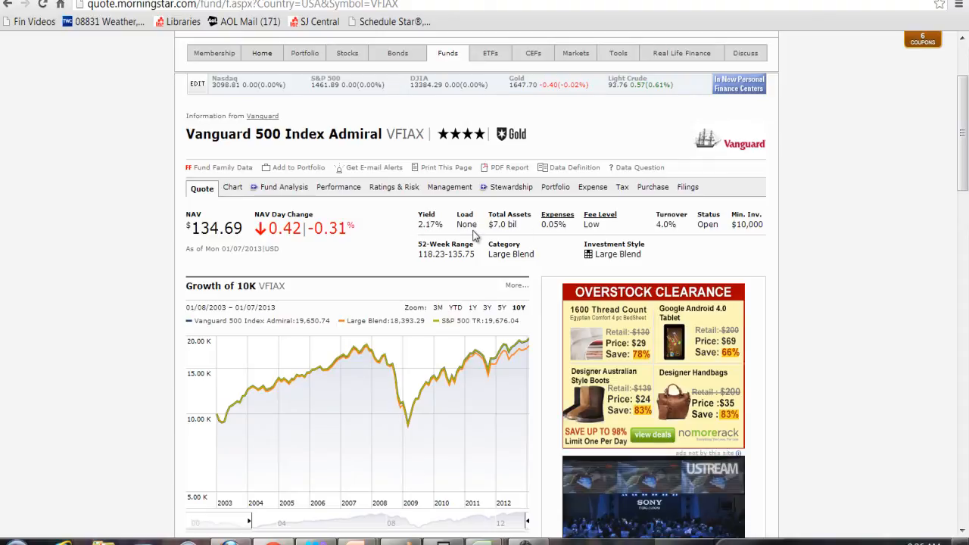
mouse_move(463, 242)
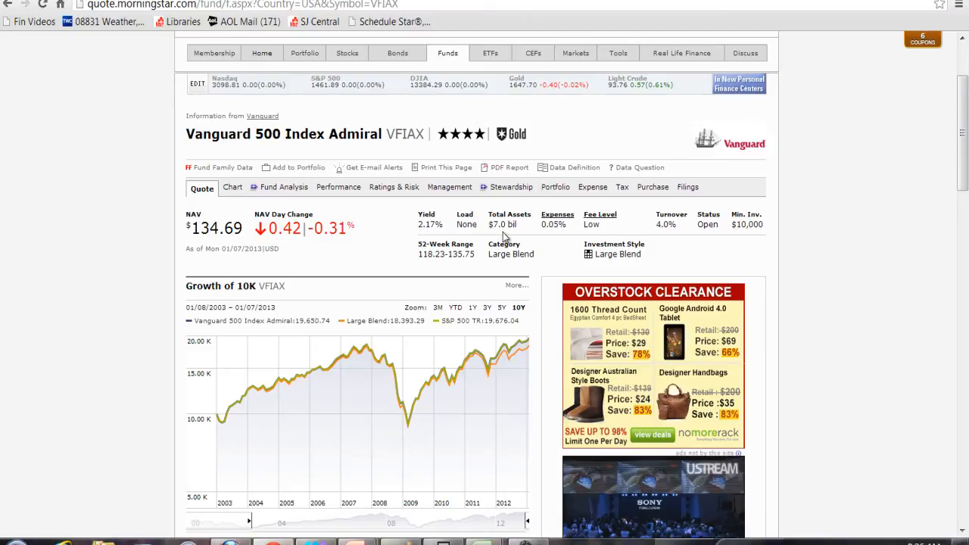
mouse_move(552, 240)
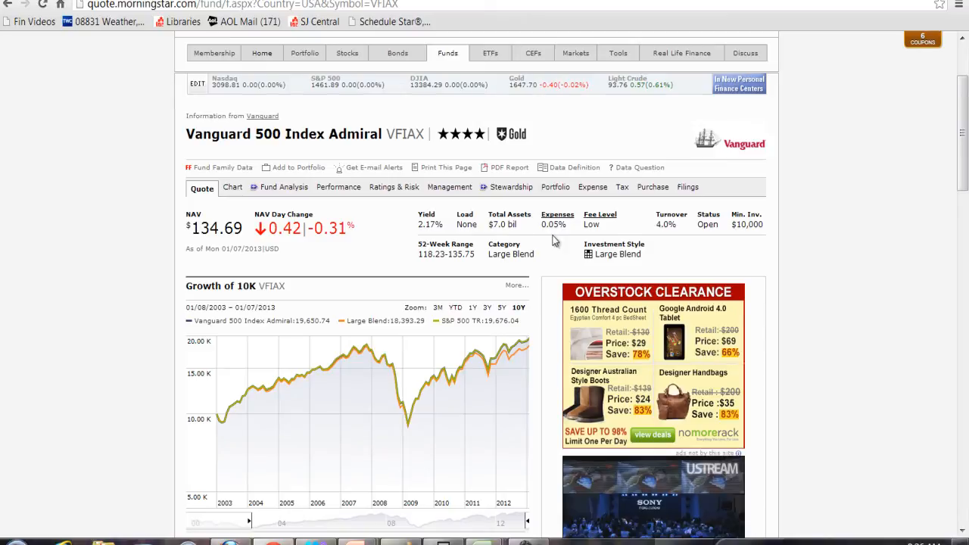
mouse_move(594, 233)
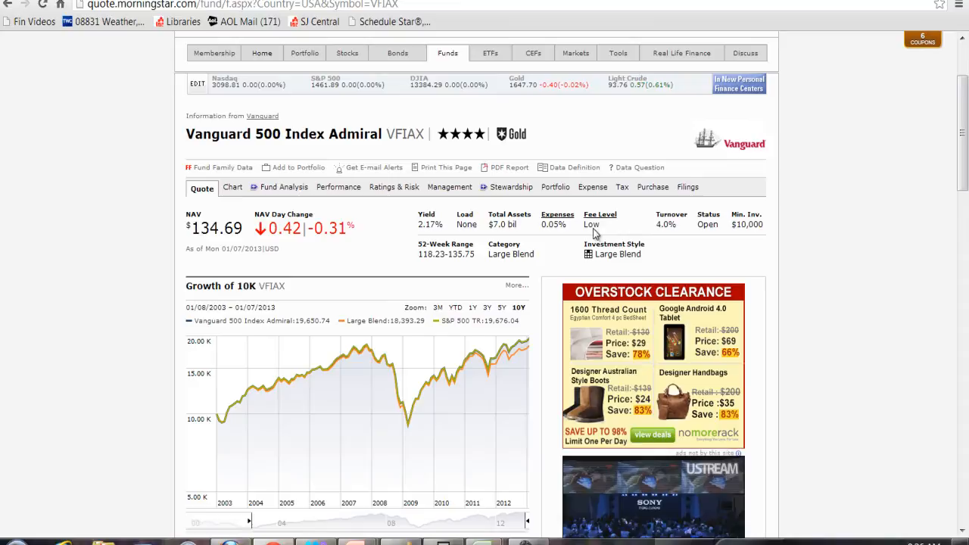
mouse_move(627, 243)
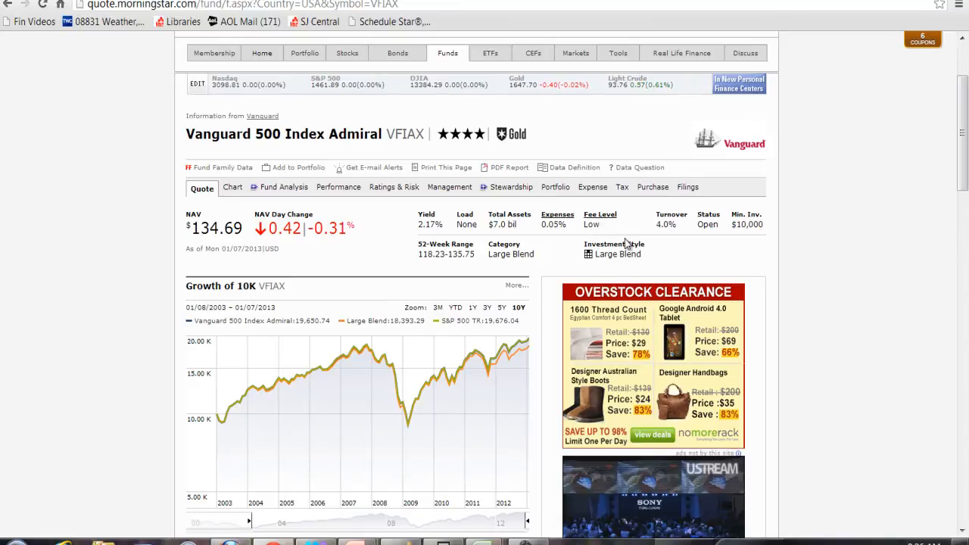
mouse_move(677, 244)
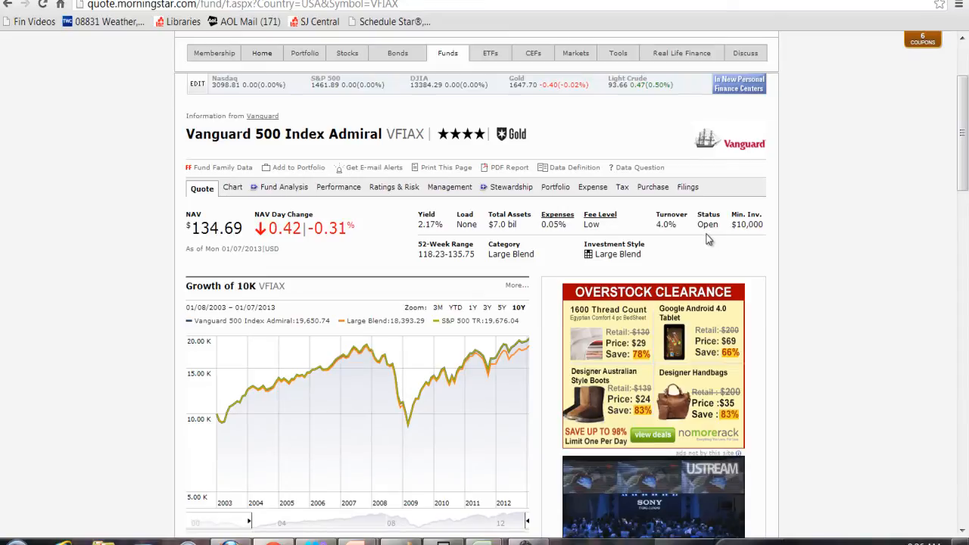
mouse_move(760, 247)
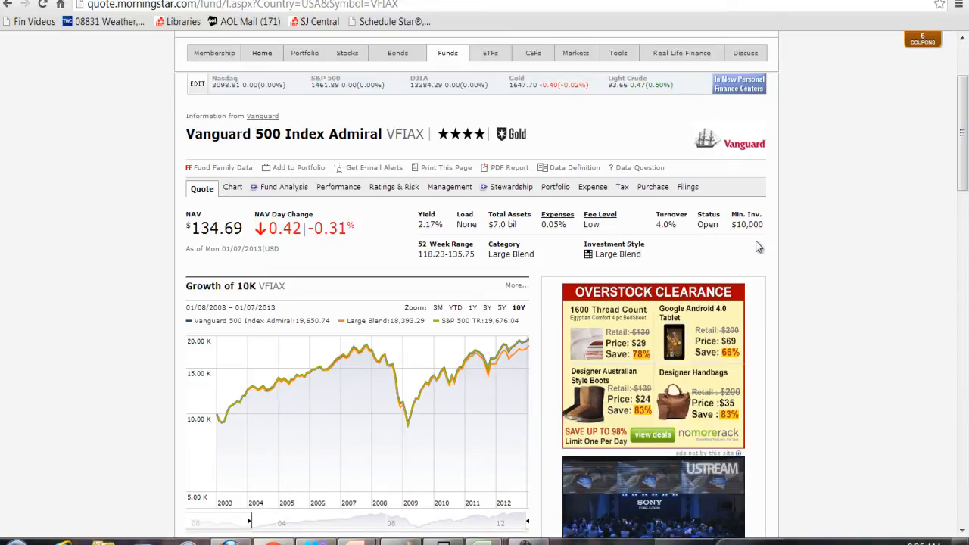
mouse_move(695, 270)
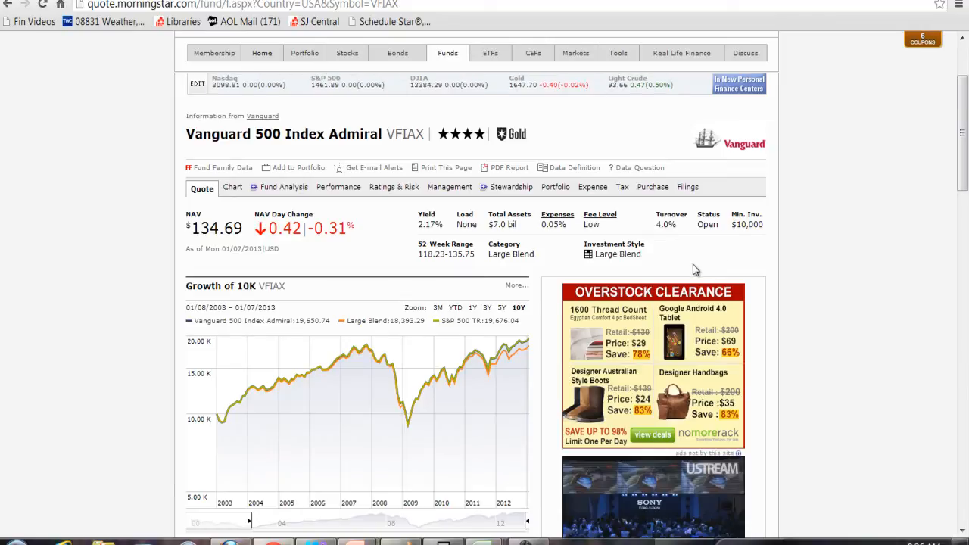
mouse_move(233, 188)
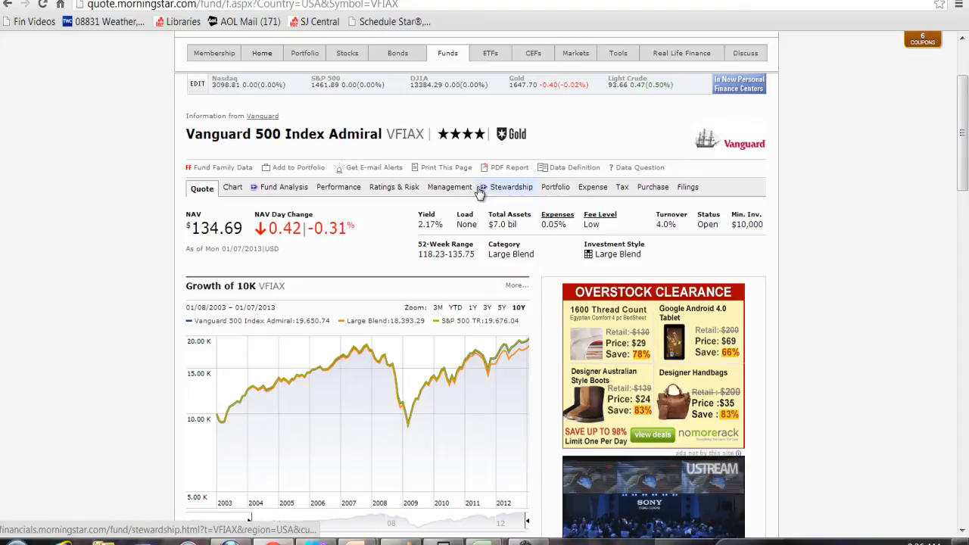
scroll("down", 3)
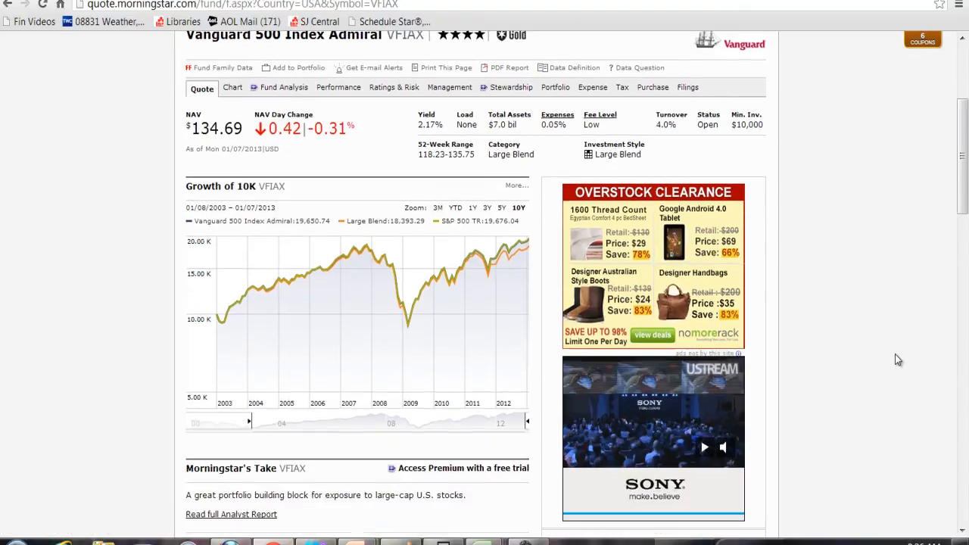
scroll("down", 3)
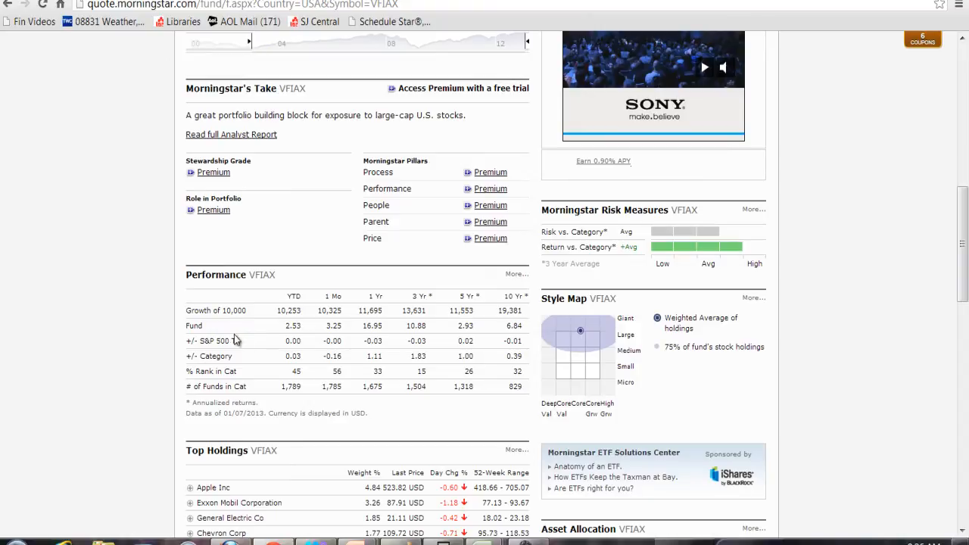
mouse_move(252, 339)
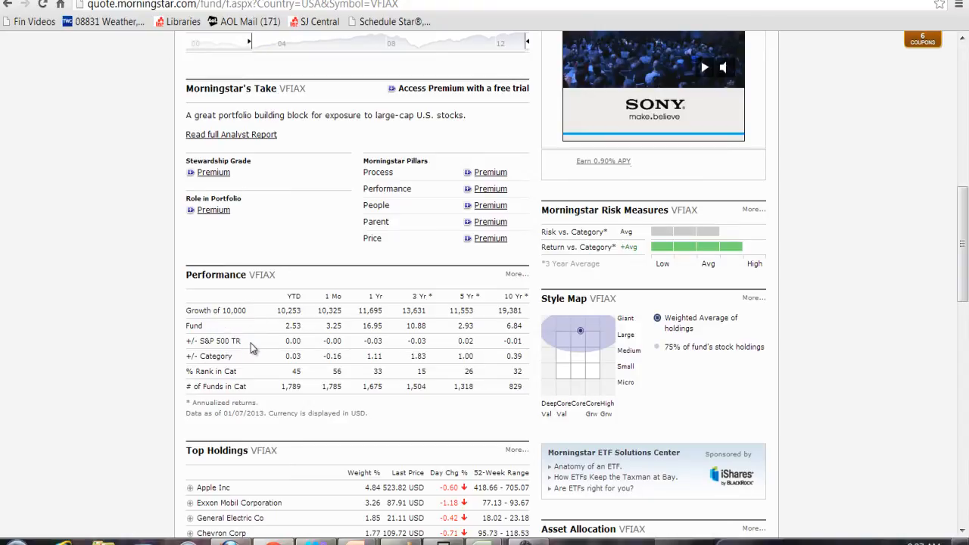
mouse_move(363, 356)
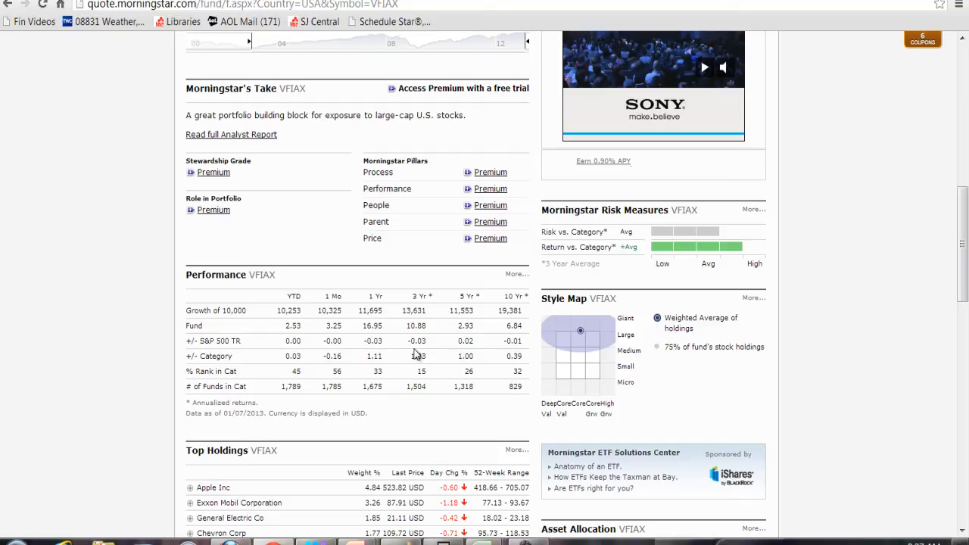
scroll("down", 3)
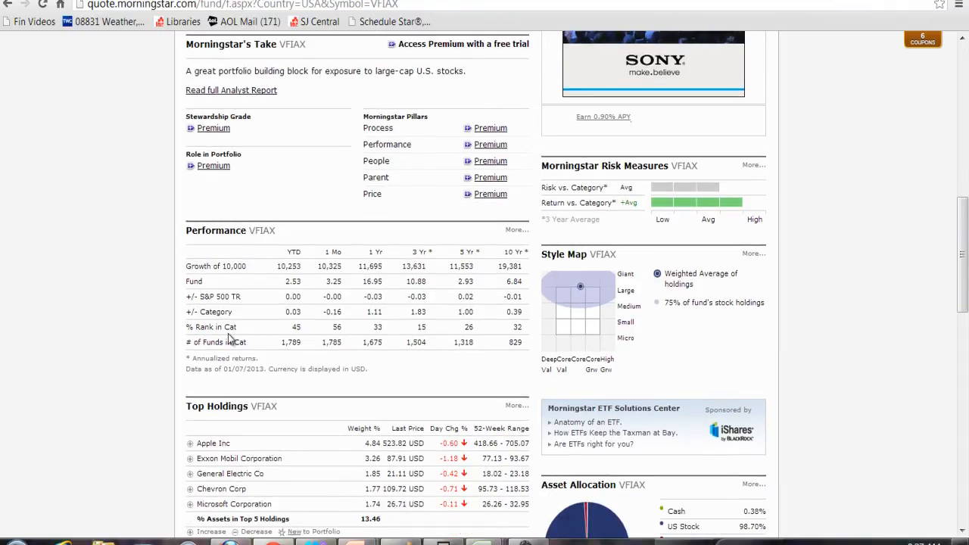
mouse_move(512, 339)
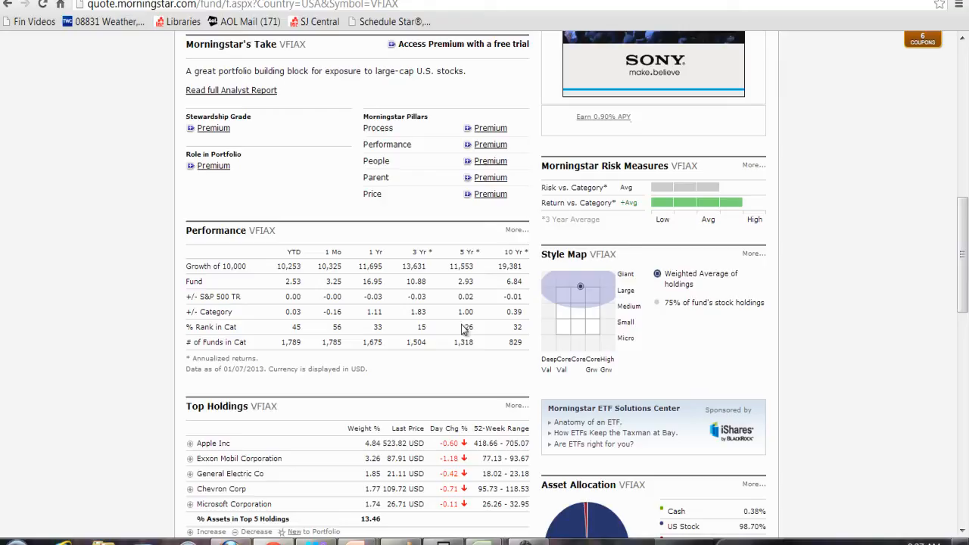
mouse_move(351, 339)
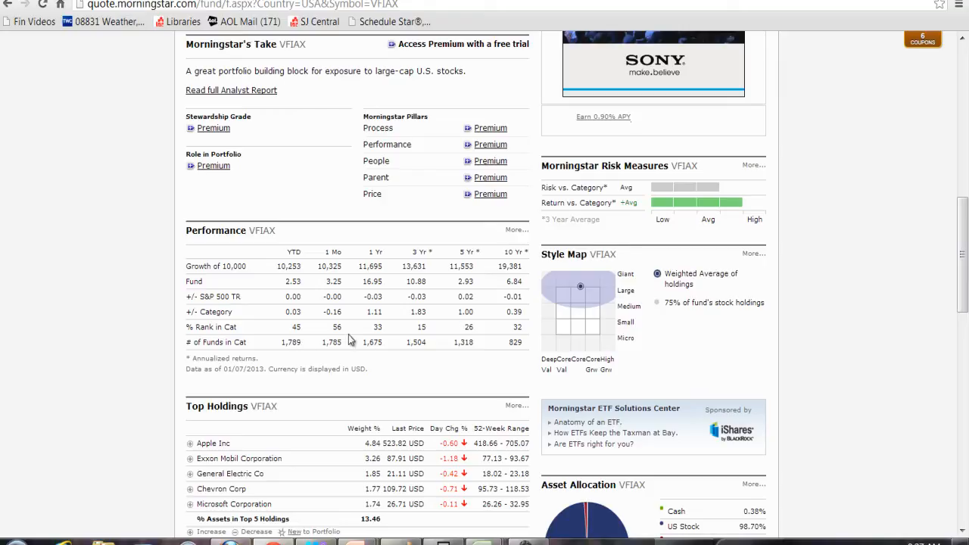
mouse_move(315, 371)
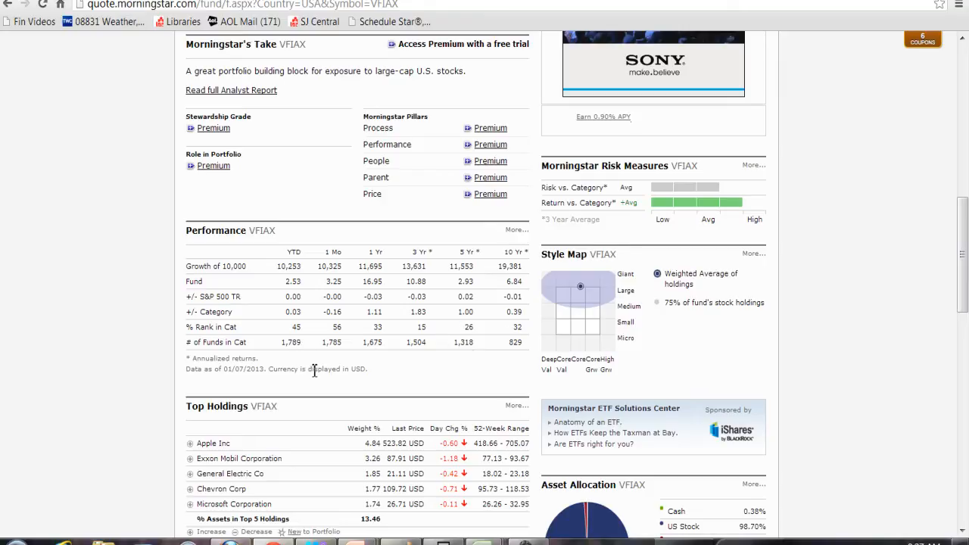
scroll("down", 3)
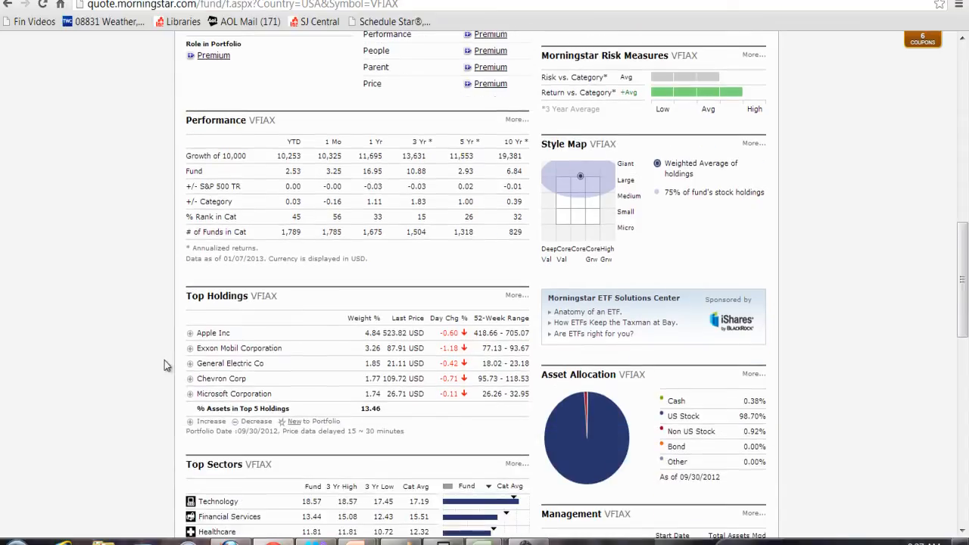
mouse_move(144, 337)
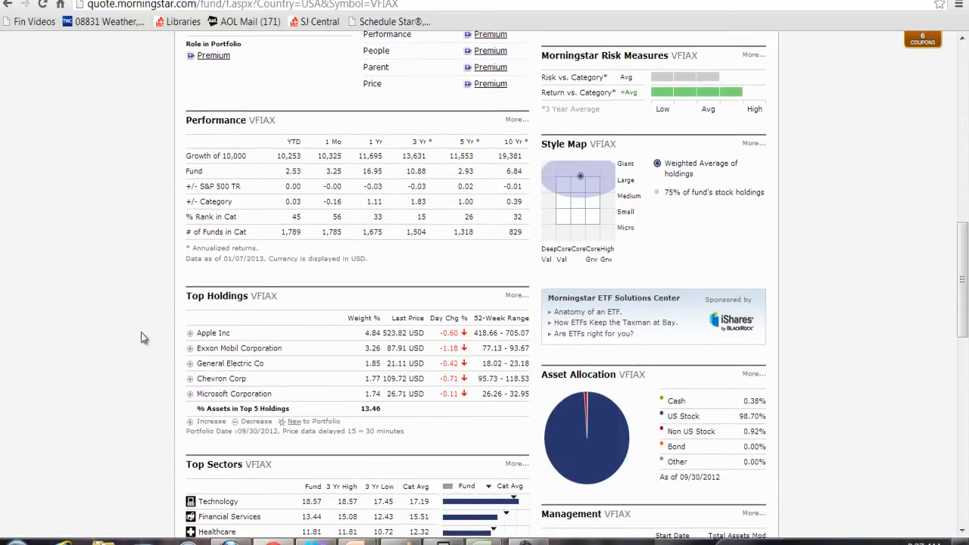
mouse_move(89, 327)
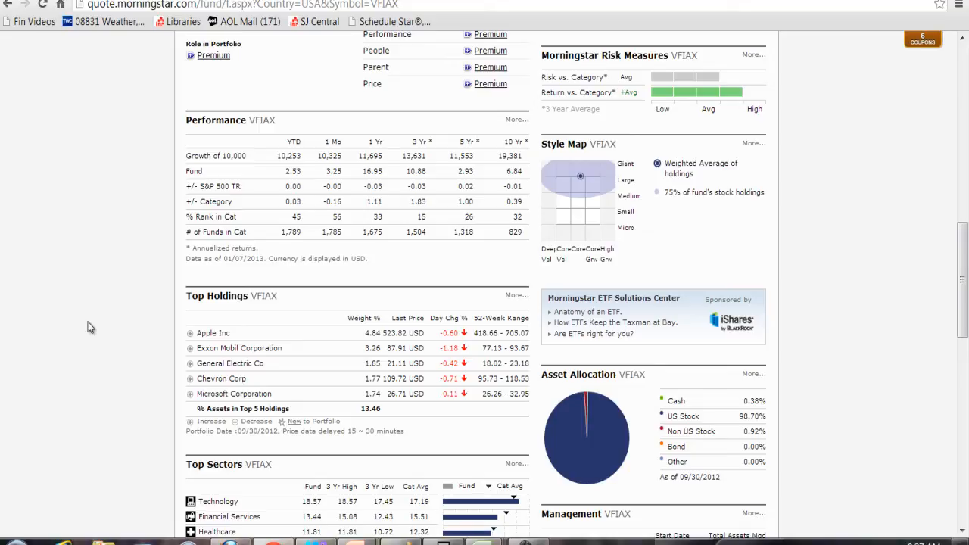
mouse_move(254, 348)
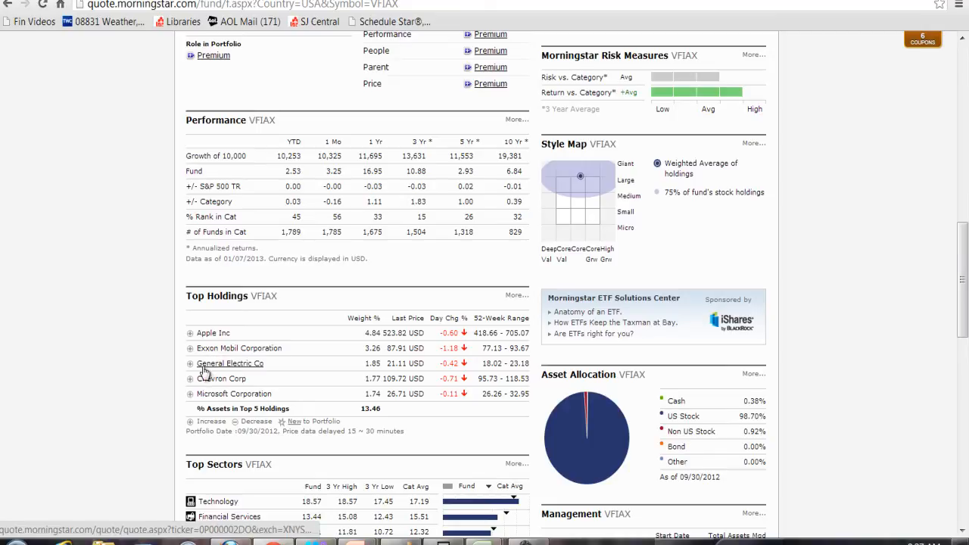
scroll("down", 3)
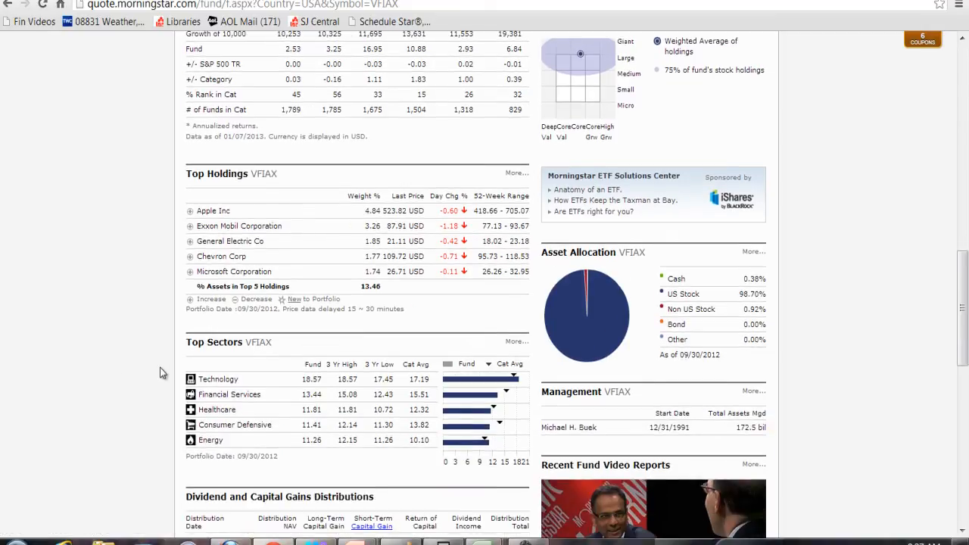
mouse_move(185, 458)
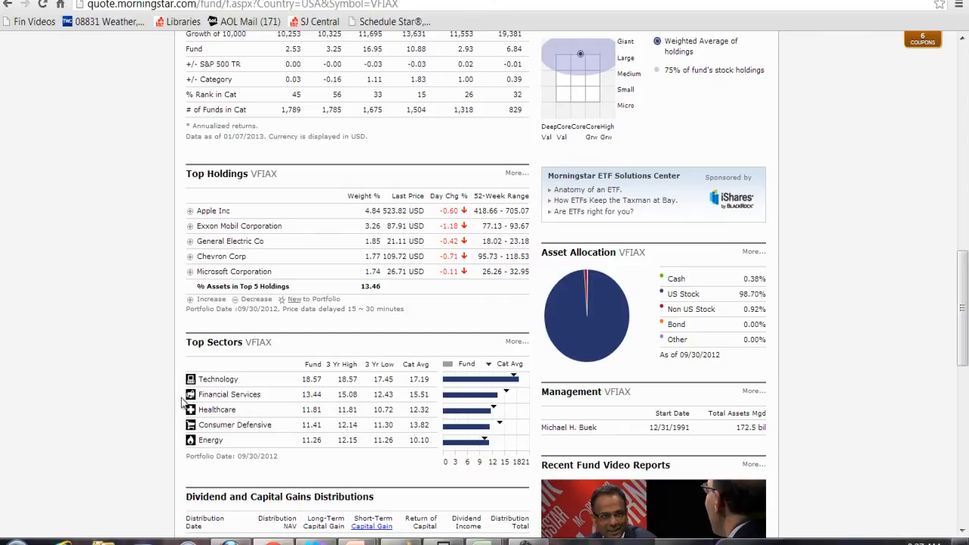
mouse_move(259, 397)
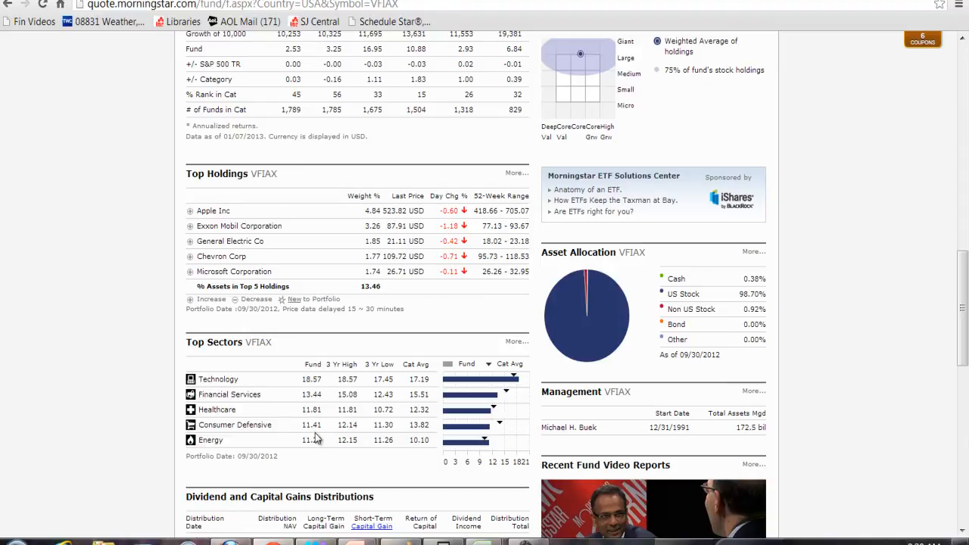
scroll("down", 3)
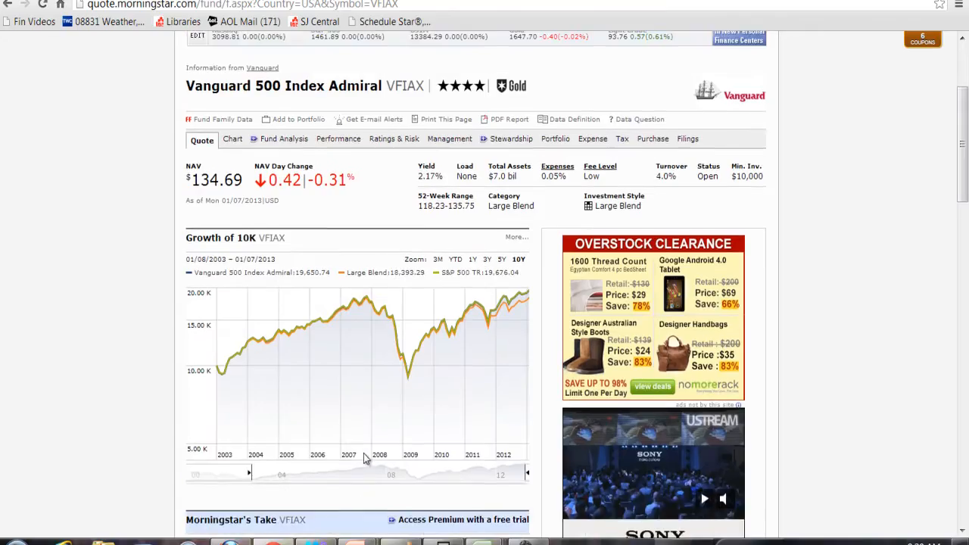
Step: View VFIAX's growth chart against Large Blend and S&P 500 TR, 2003–2013, then head to Performance
scroll("up", 3)
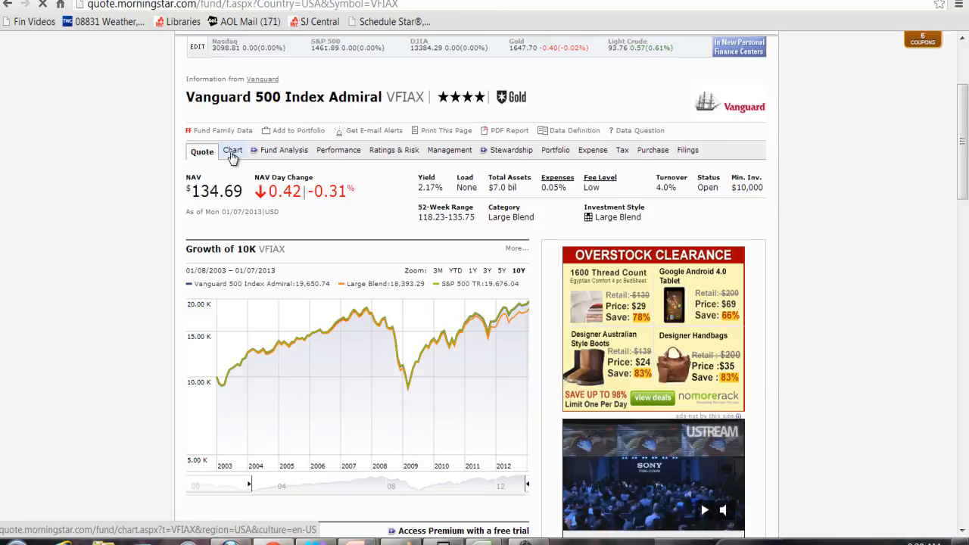
left_click(233, 152)
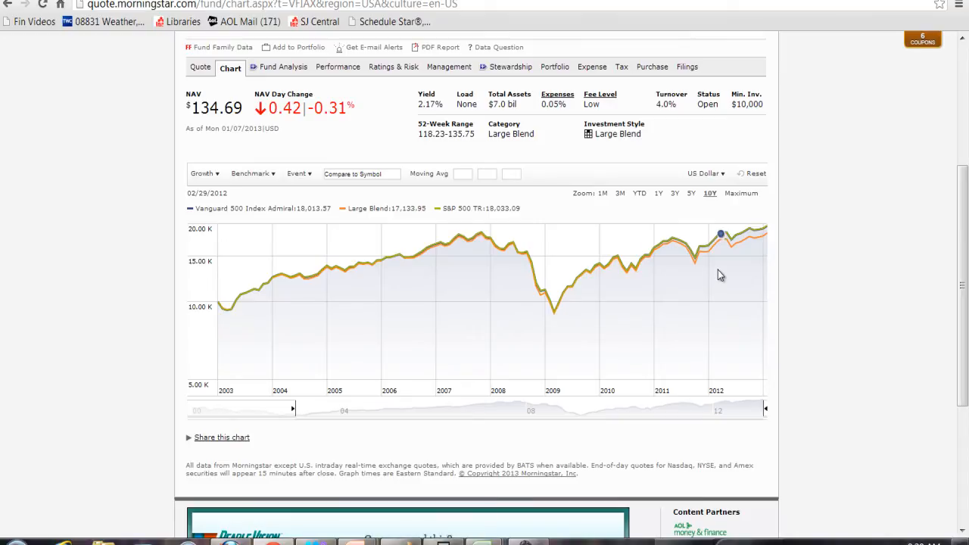
mouse_move(703, 273)
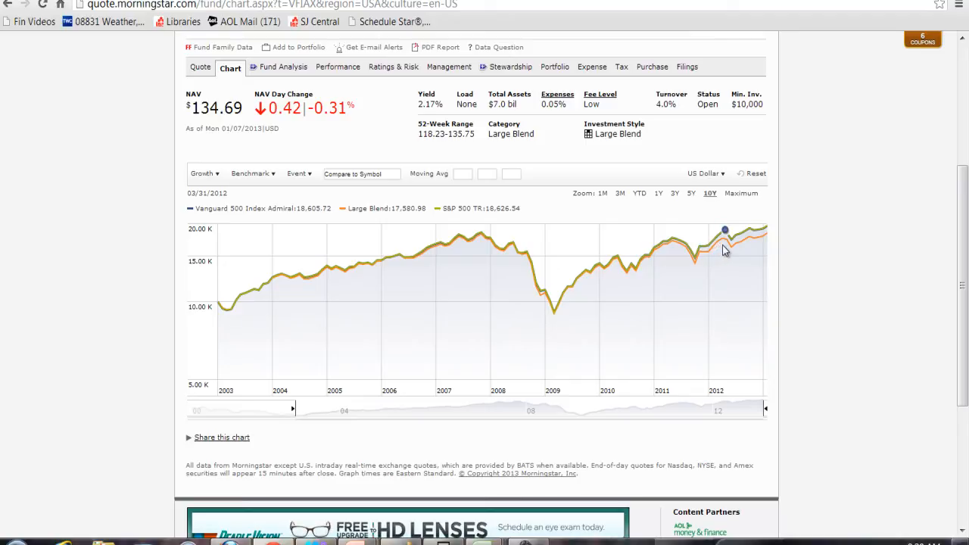
mouse_move(718, 241)
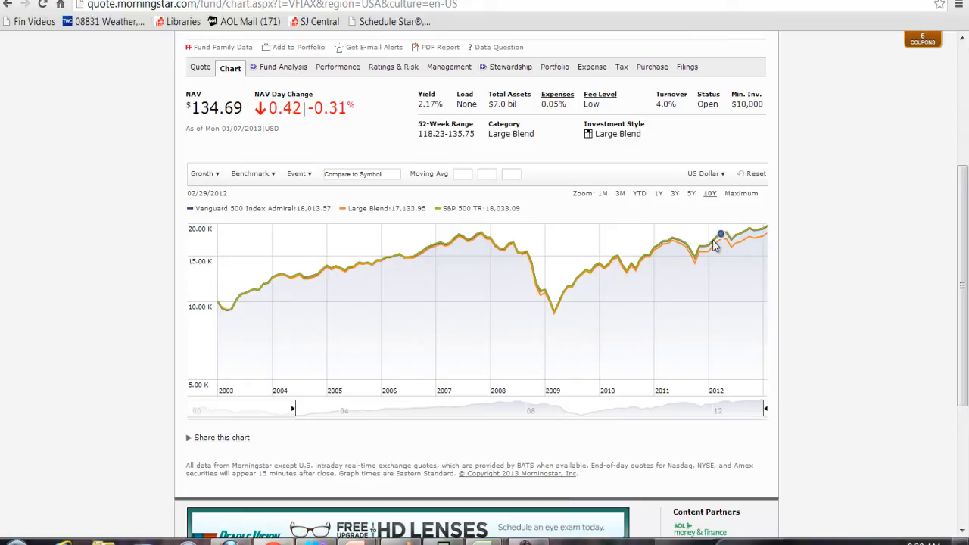
mouse_move(472, 203)
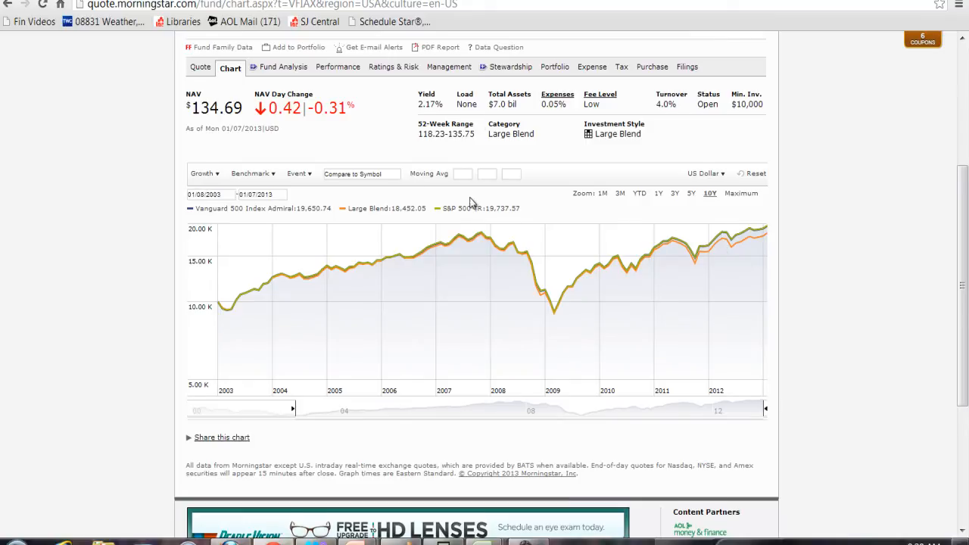
scroll("up", 3)
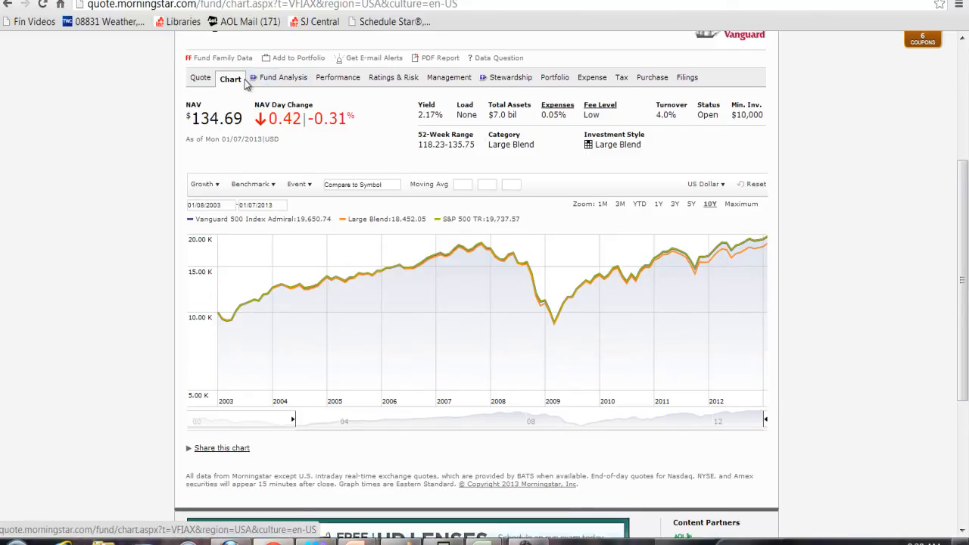
mouse_move(283, 76)
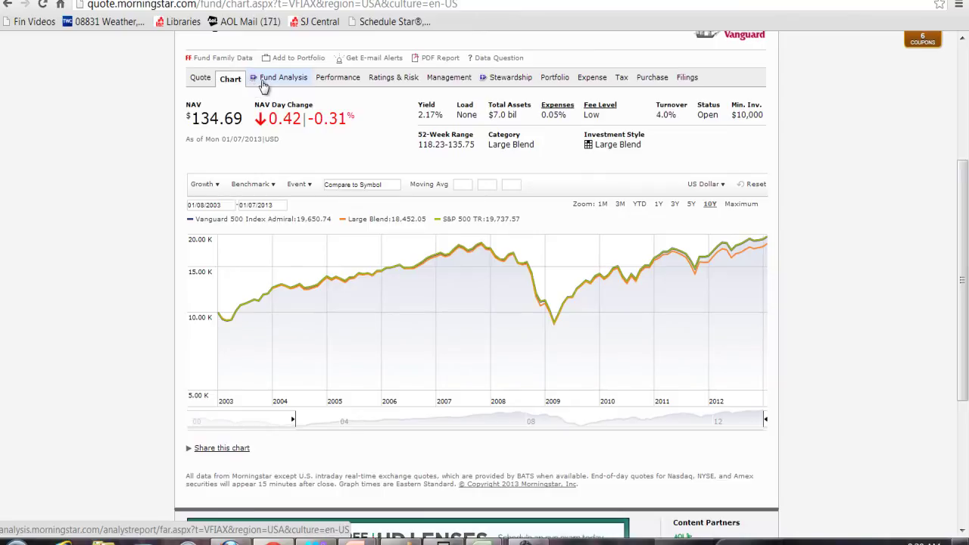
mouse_move(279, 82)
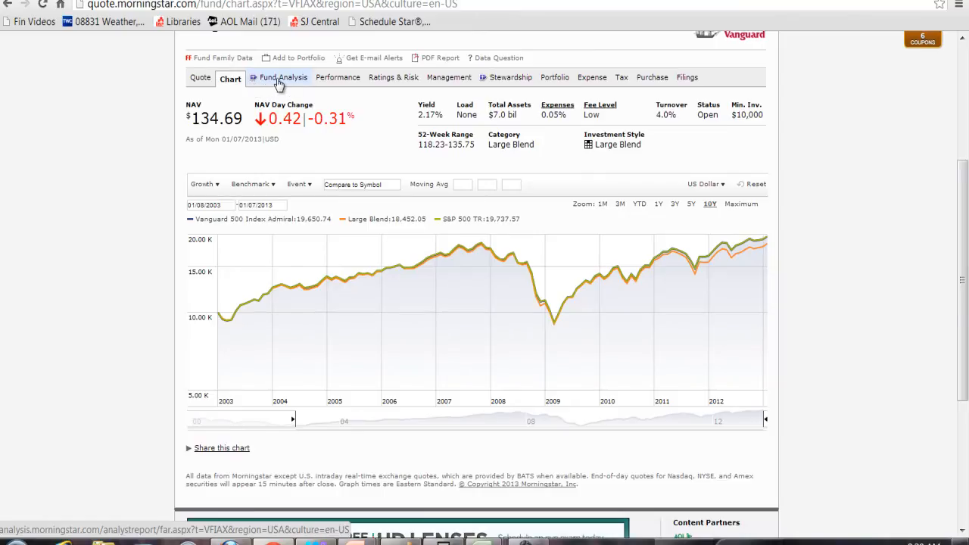
left_click(283, 77)
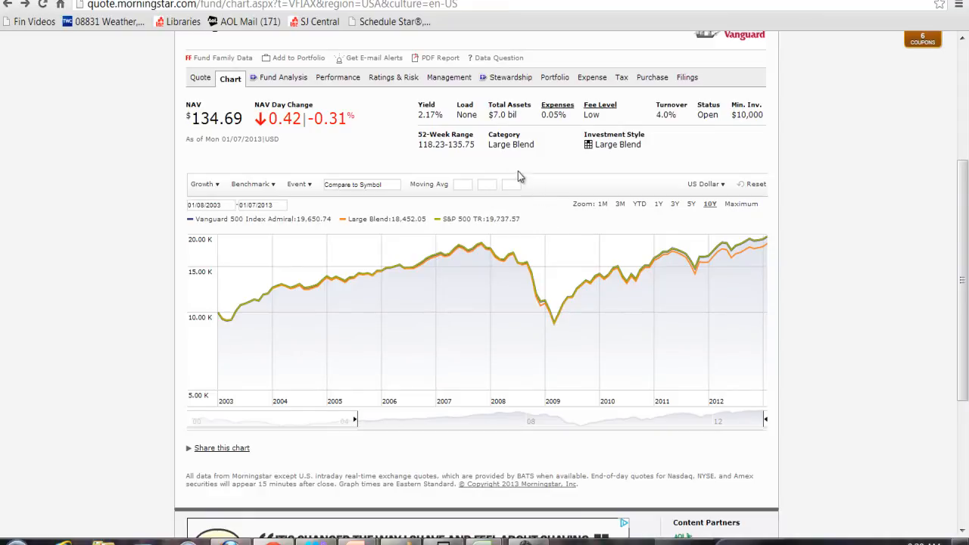
left_click(338, 77)
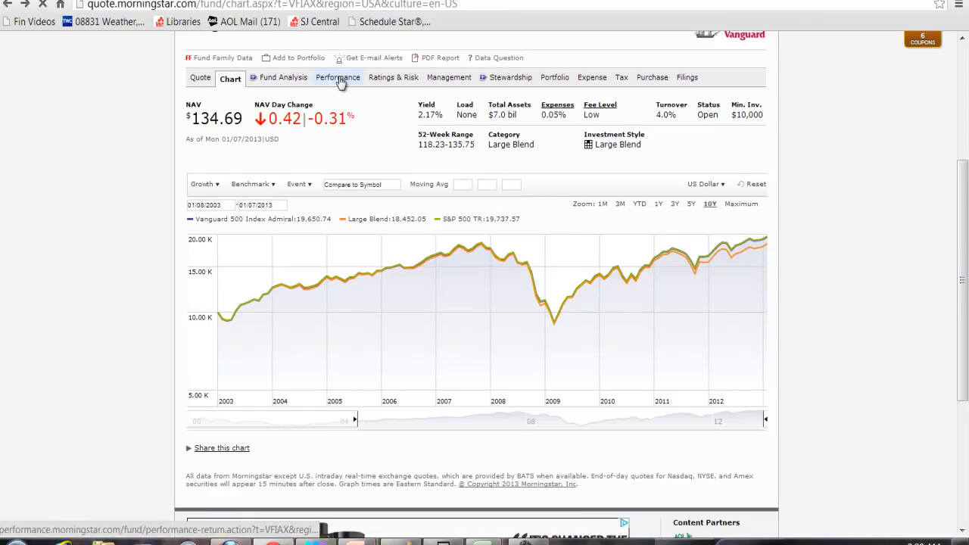
left_click(338, 78)
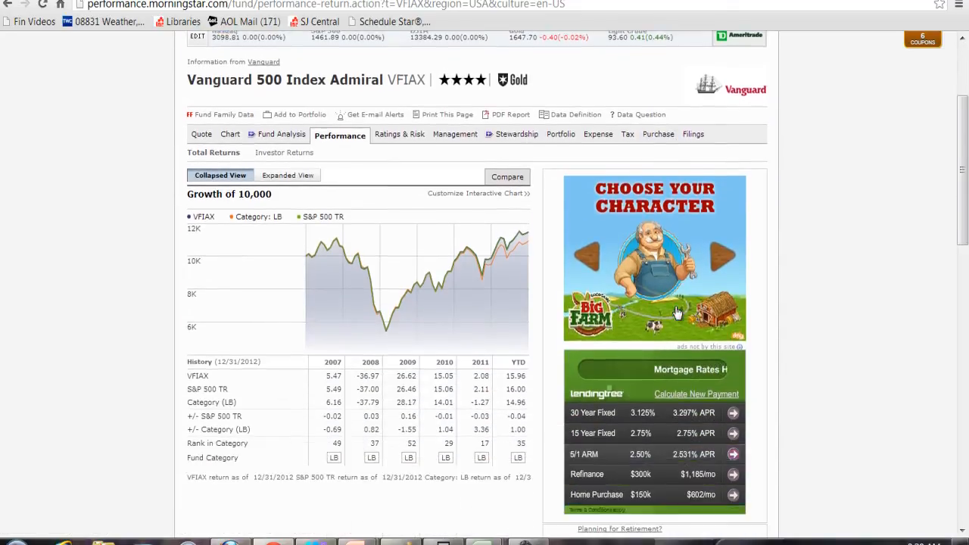
scroll("down", 3)
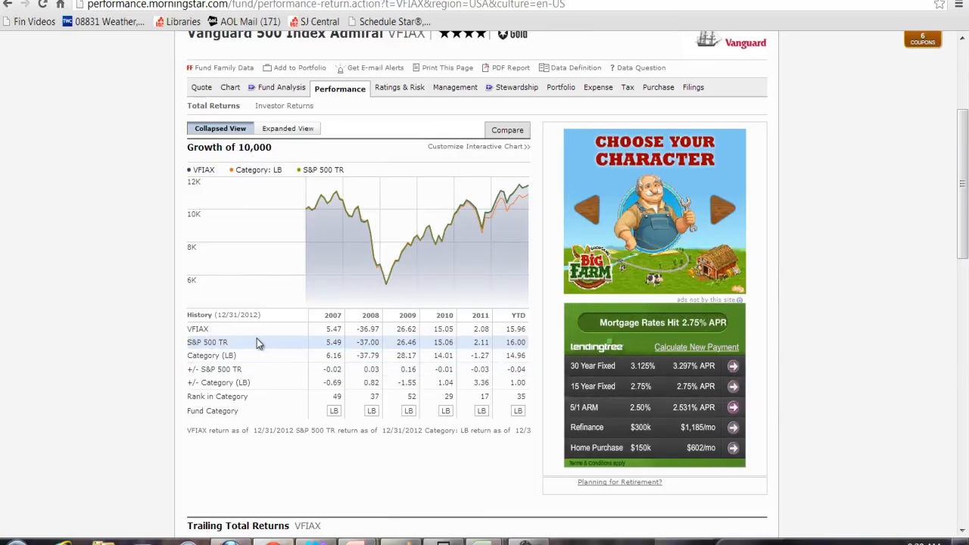
mouse_move(257, 365)
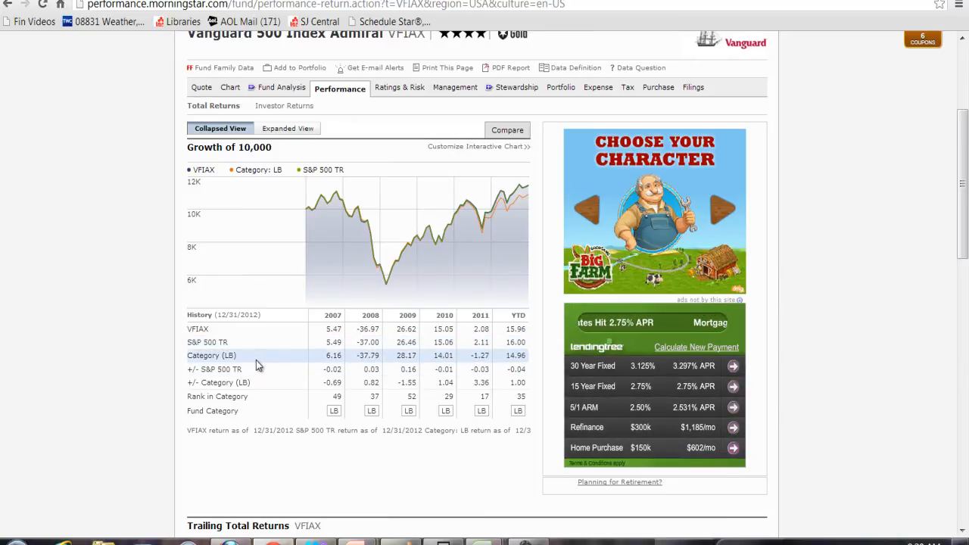
scroll("down", 3)
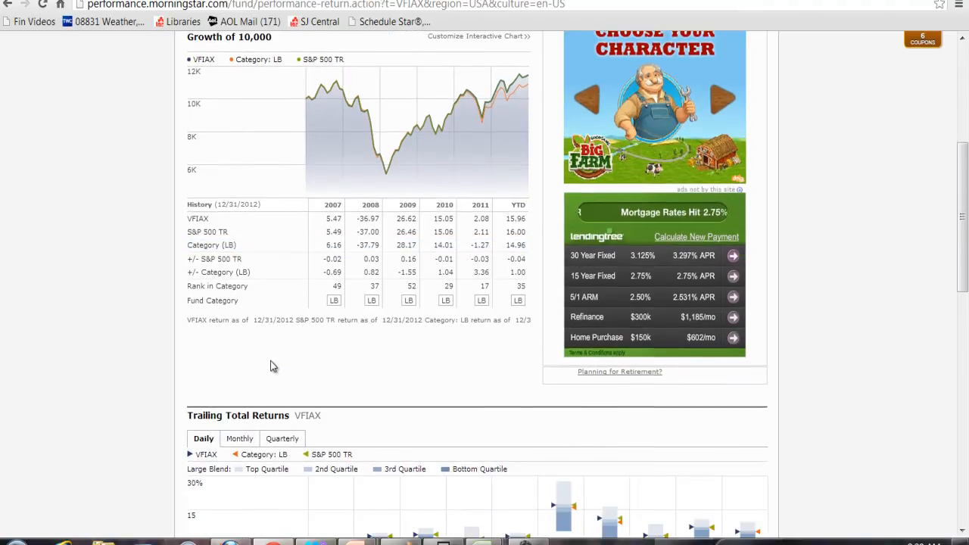
scroll("down", 3)
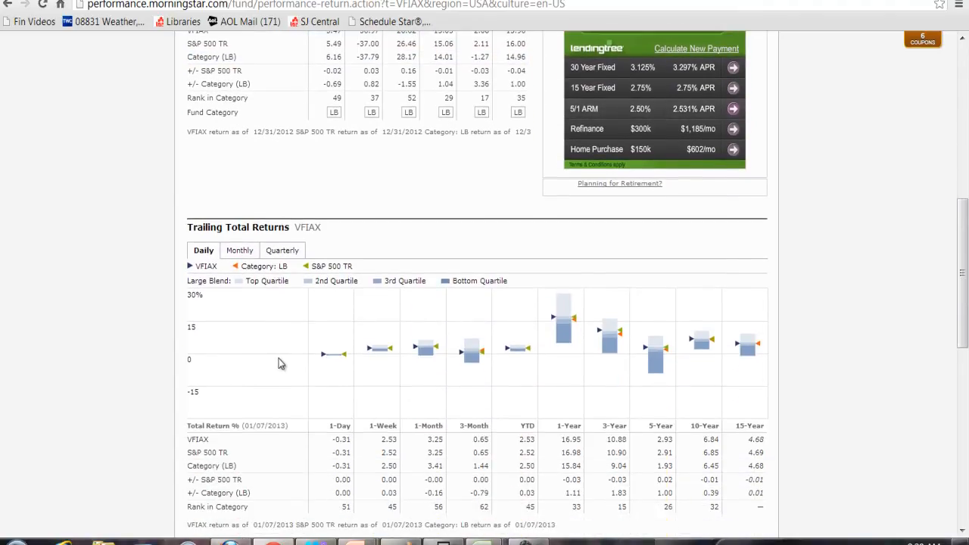
mouse_move(370, 357)
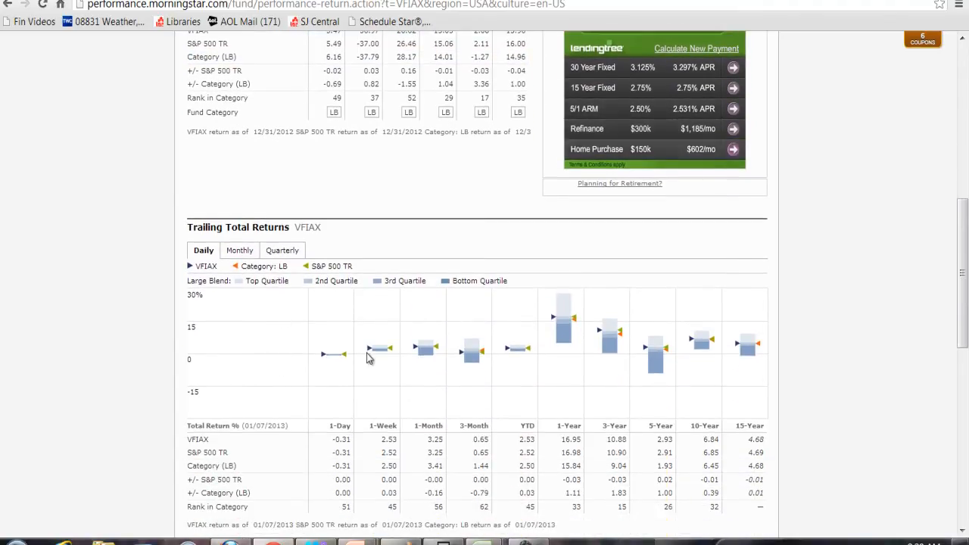
mouse_move(585, 397)
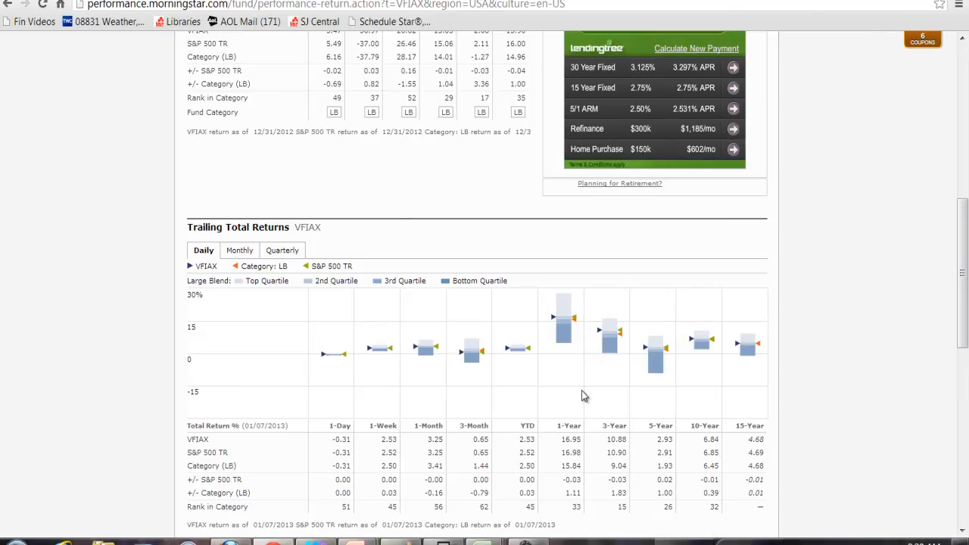
scroll("up", 3)
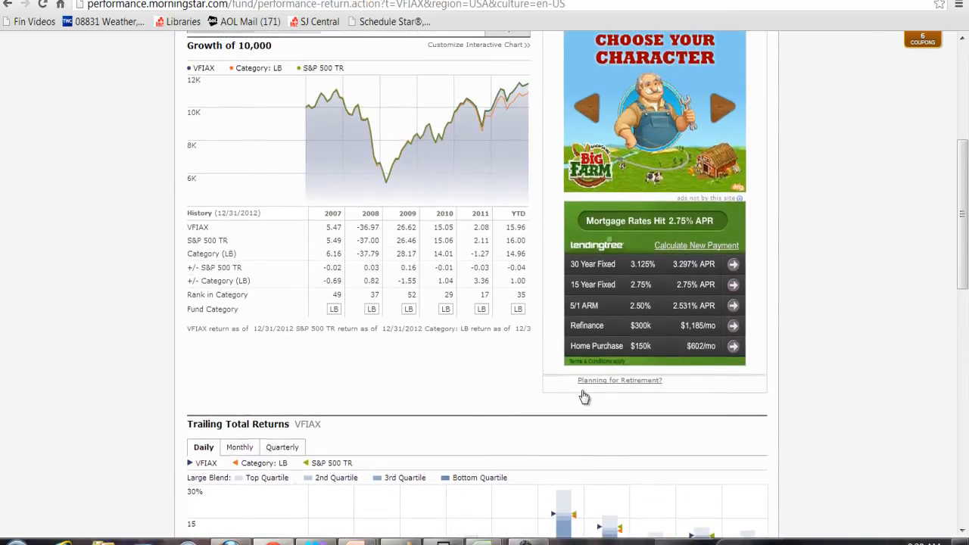
scroll("up", 3)
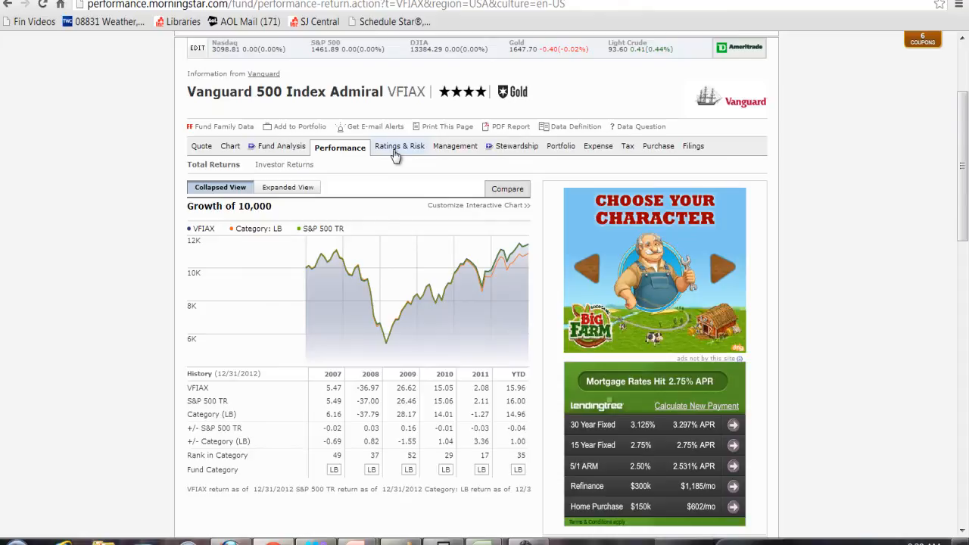
Step: Review VFIAX's star ratings and three-year MPT statistics on the Ratings & Risk page
left_click(400, 145)
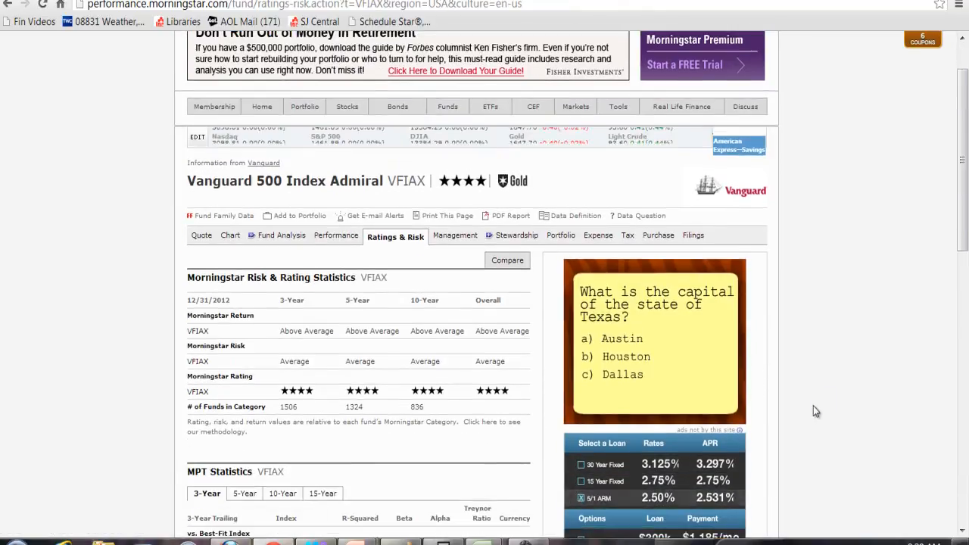
scroll("down", 3)
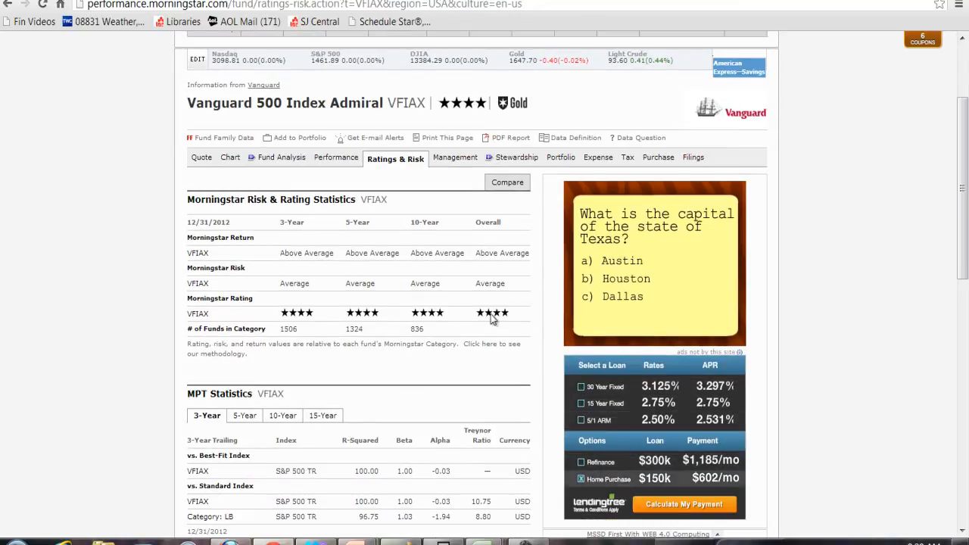
scroll("down", 3)
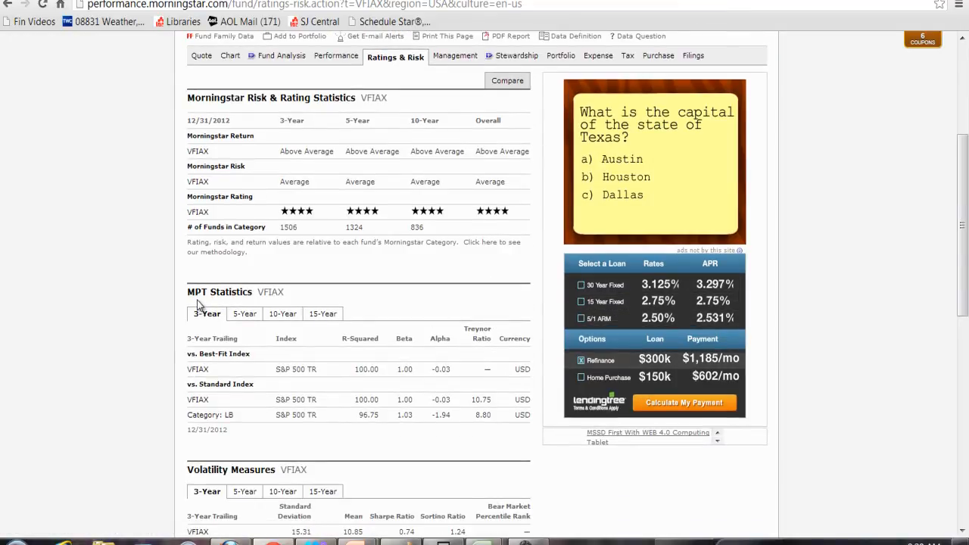
left_click(582, 360)
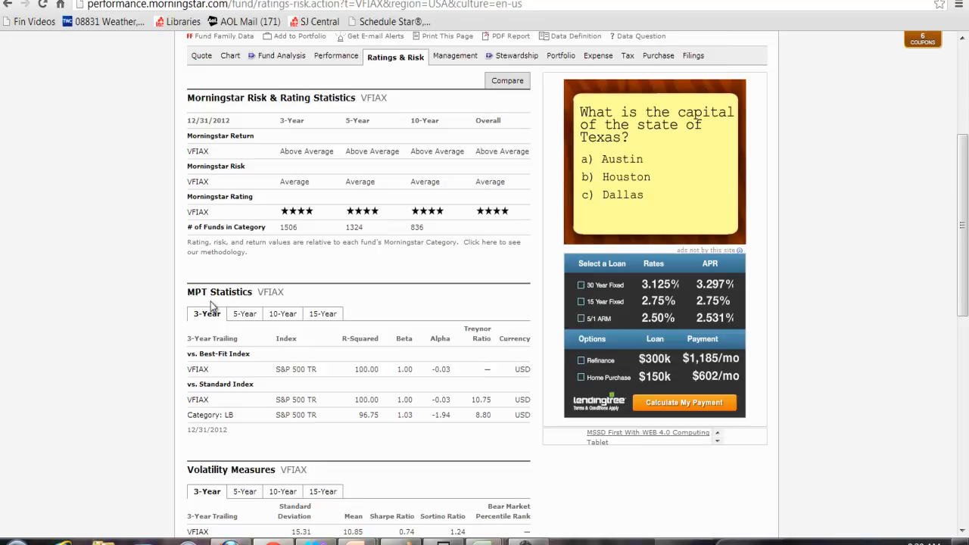
mouse_move(407, 356)
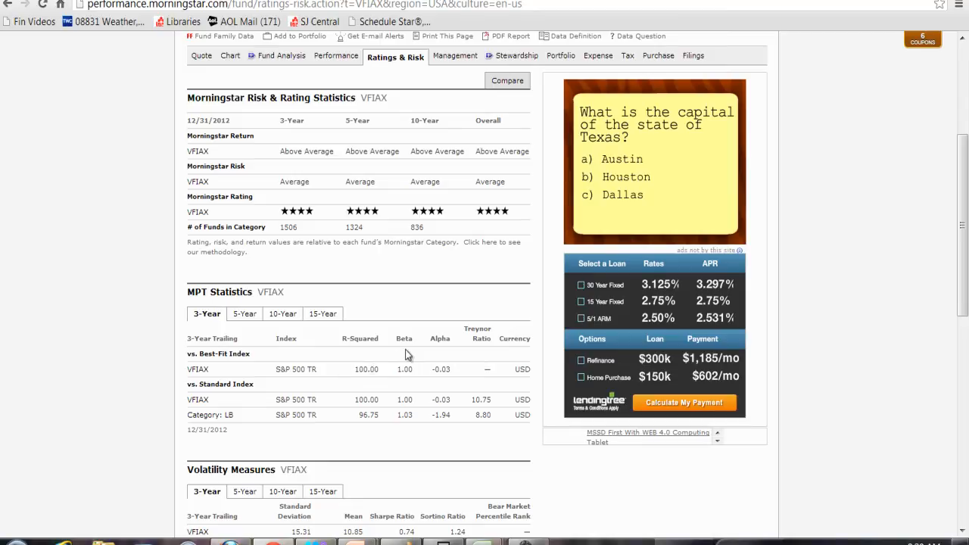
mouse_move(454, 394)
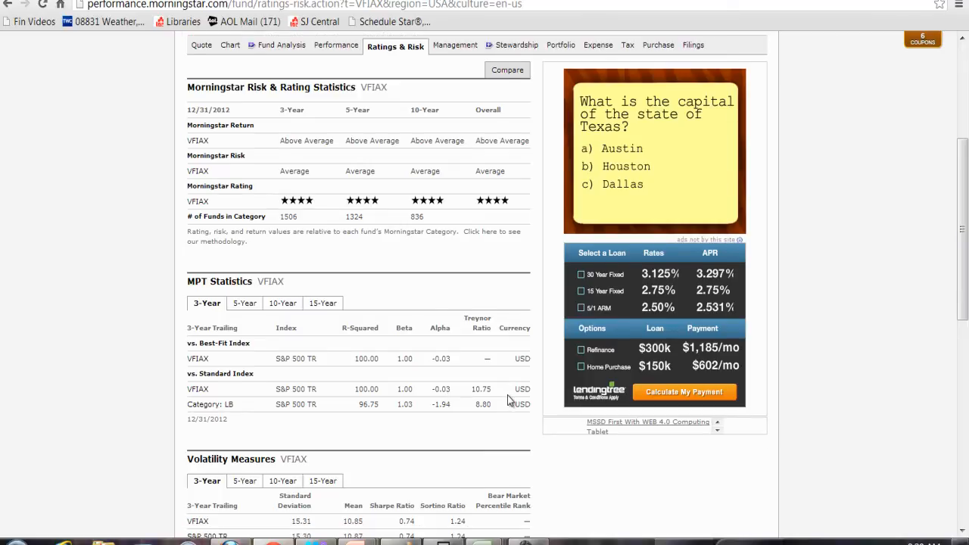
mouse_move(488, 328)
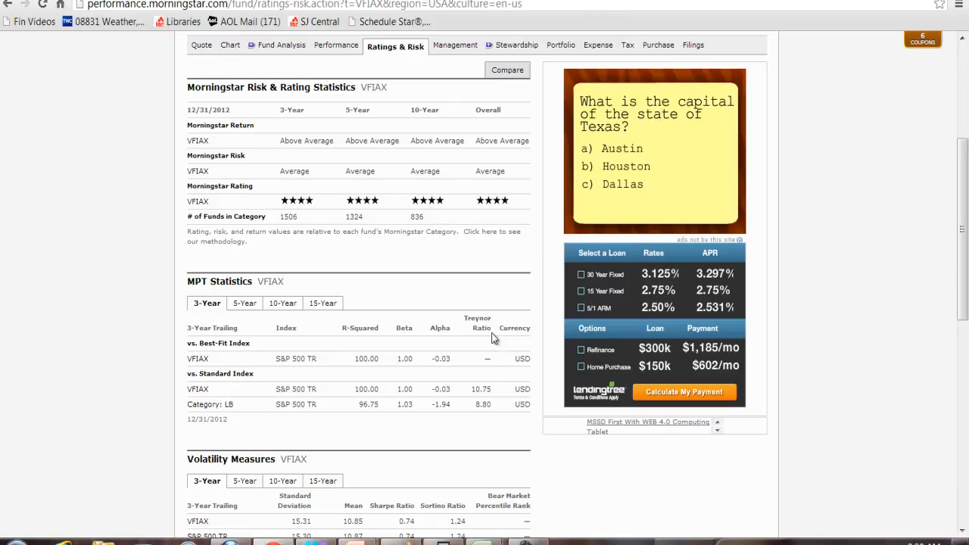
Step: Compare VFIAX's volatility measures across 5-year, 10-year and 15-year periods
scroll("down", 3)
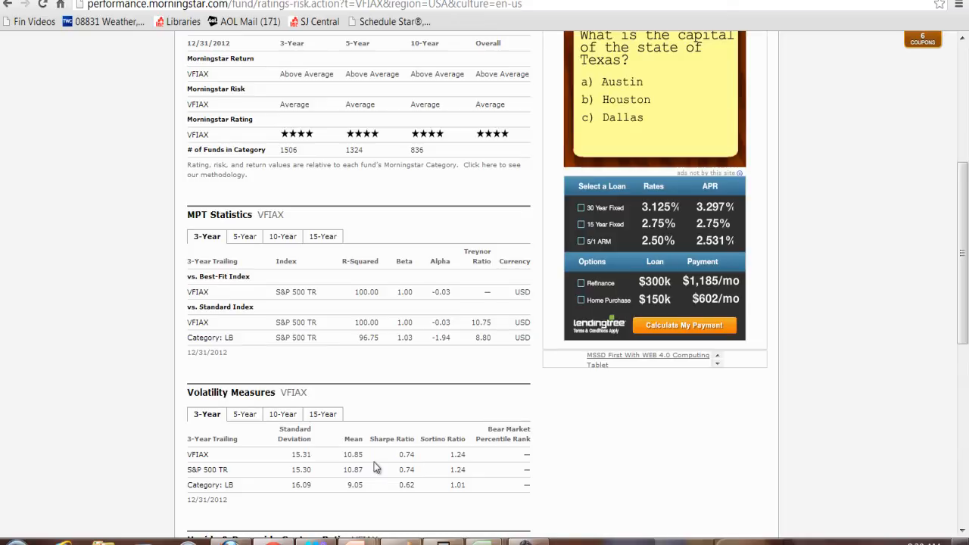
mouse_move(358, 484)
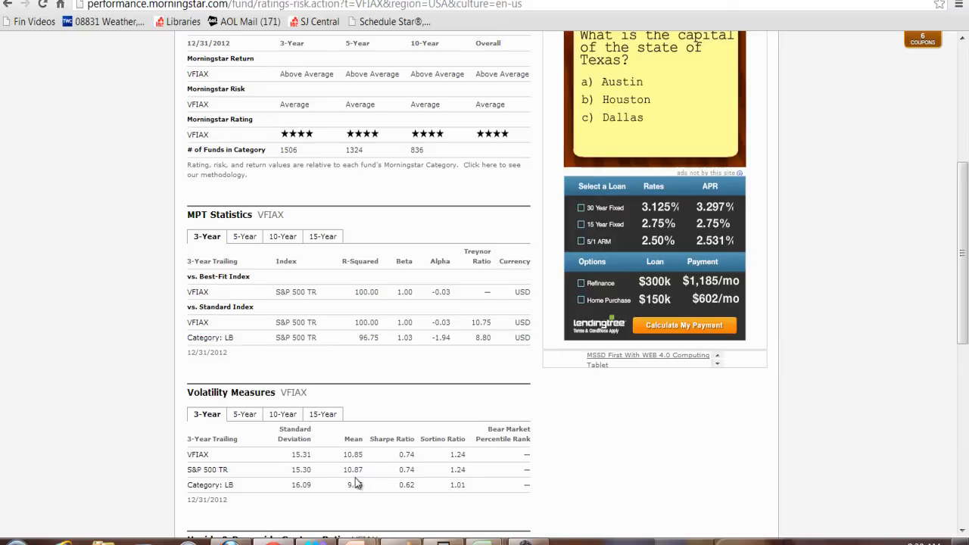
mouse_move(270, 432)
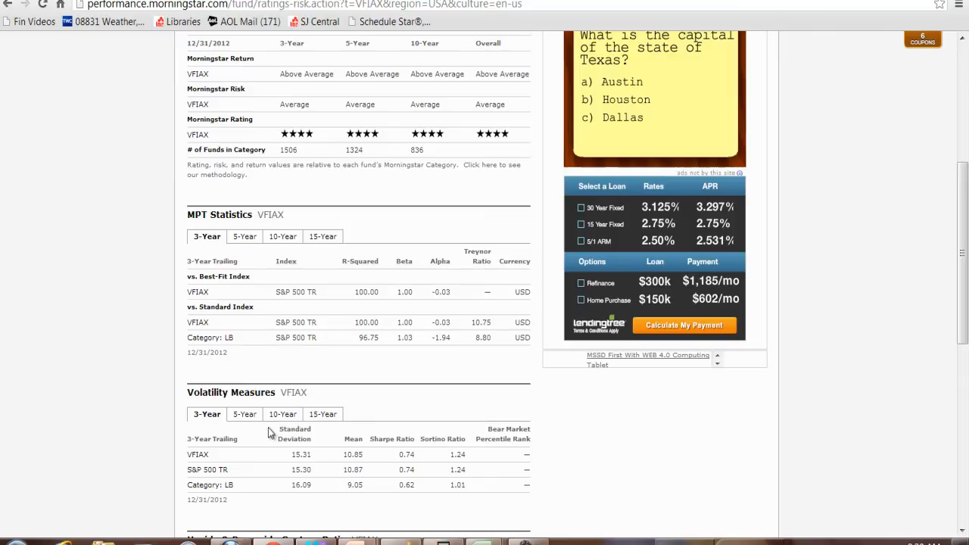
left_click(244, 415)
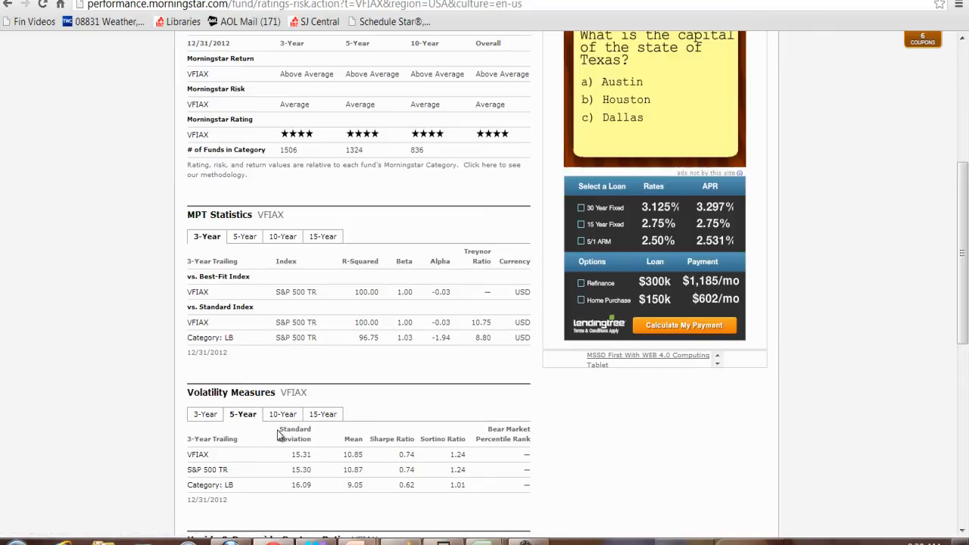
left_click(282, 415)
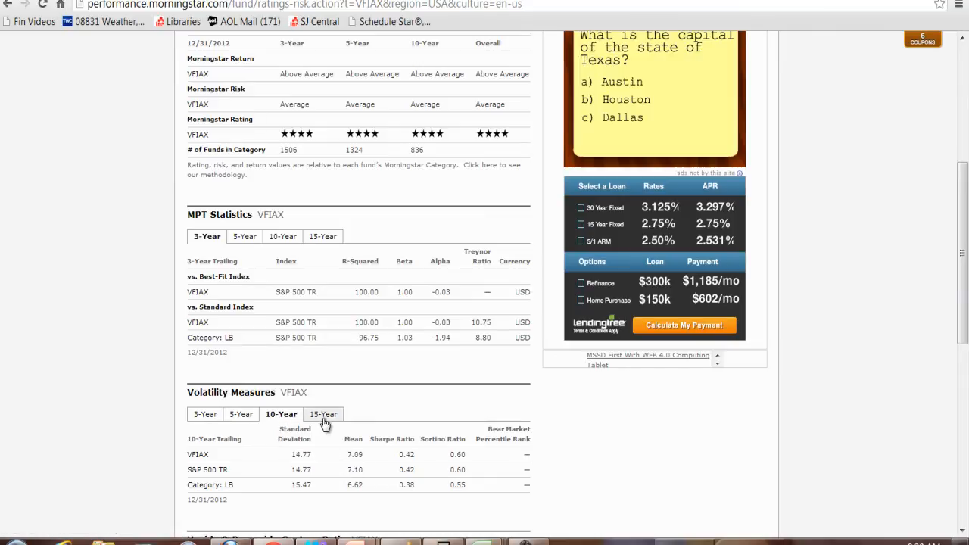
left_click(324, 415)
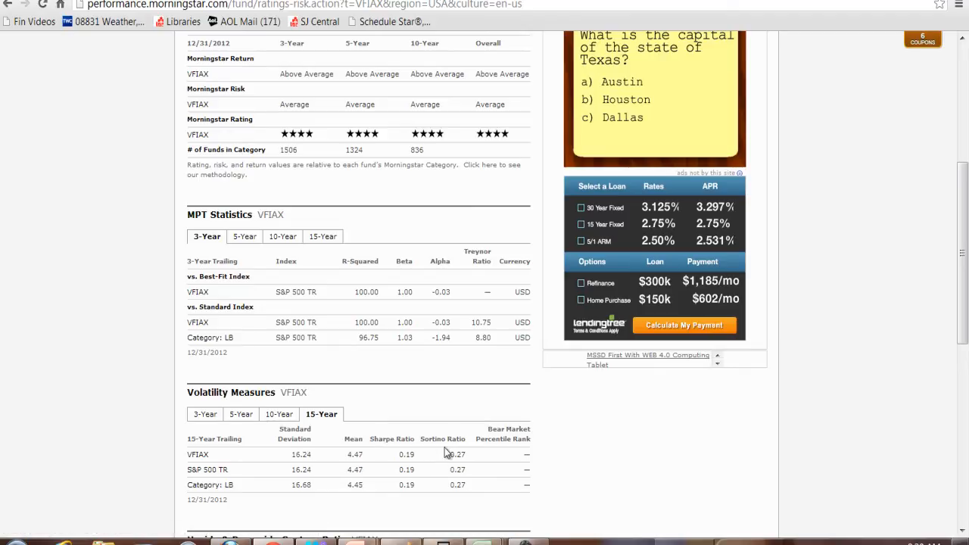
scroll("up", 3)
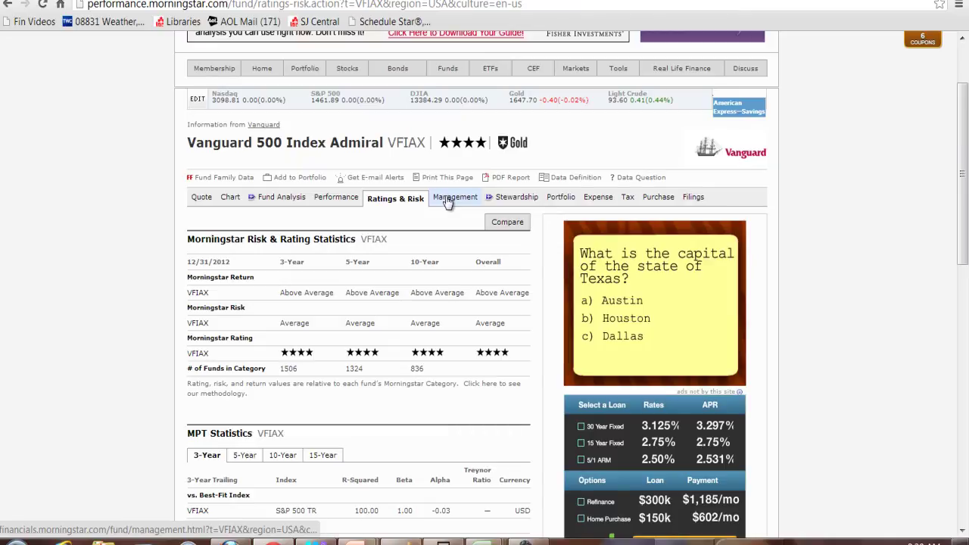
Step: Review VFIAX's advisor and manager info, then view its portfolio asset allocation (~98.7% US stock)
left_click(454, 197)
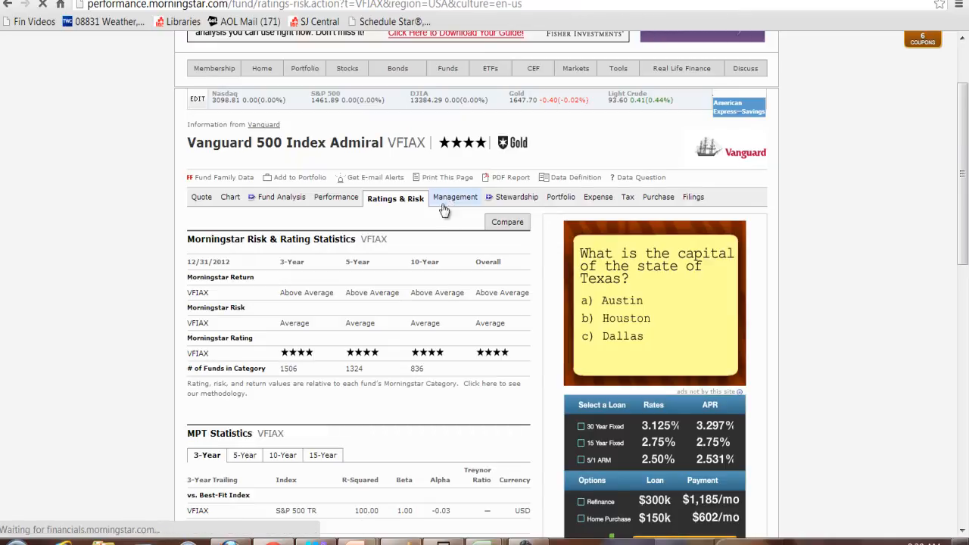
left_click(455, 196)
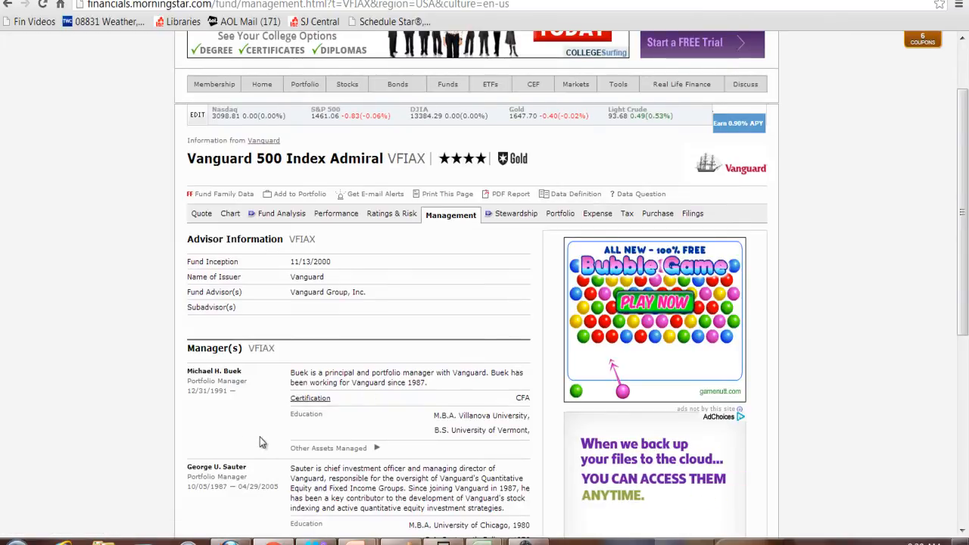
scroll("down", 3)
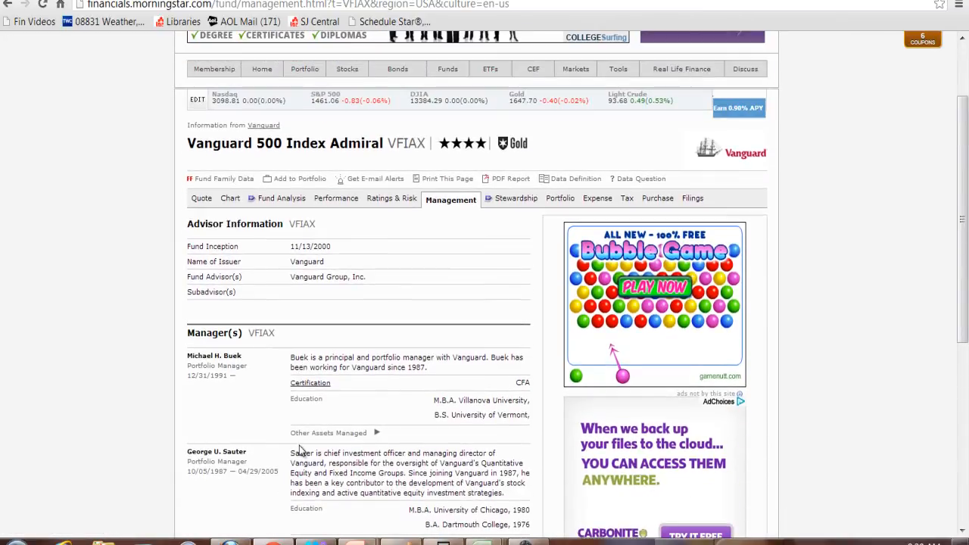
mouse_move(560, 197)
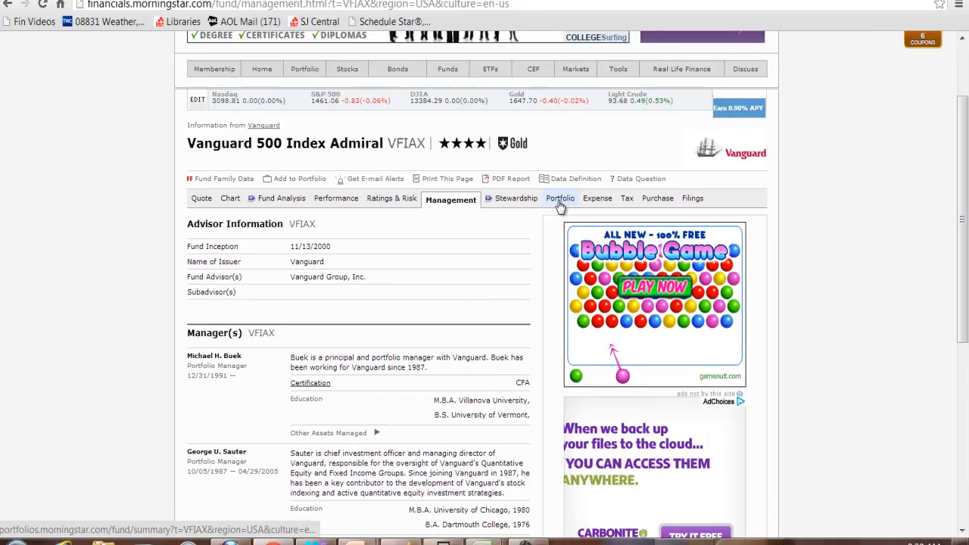
left_click(561, 198)
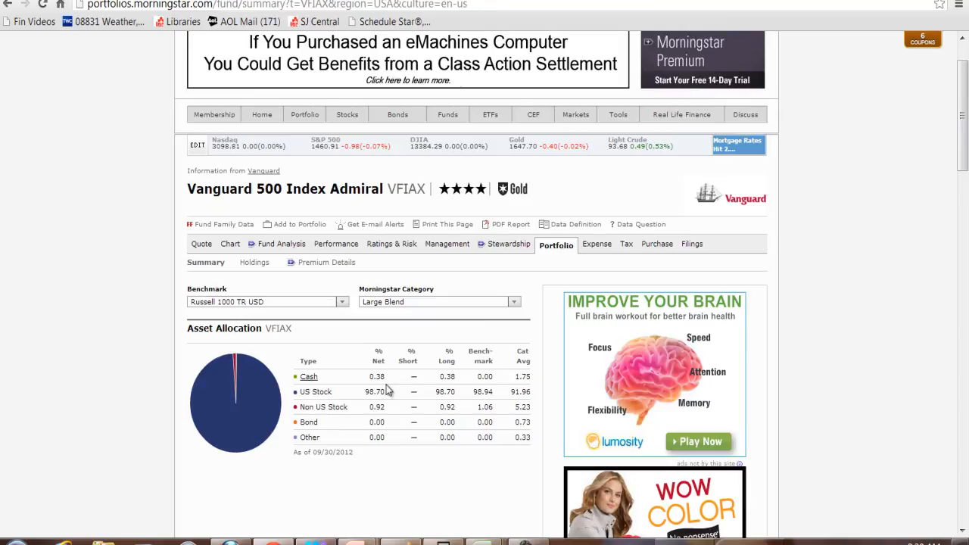
Step: Review VFIAX's 0.05% expense ratio, sales fees, cost projections and other fees tables
left_click(597, 244)
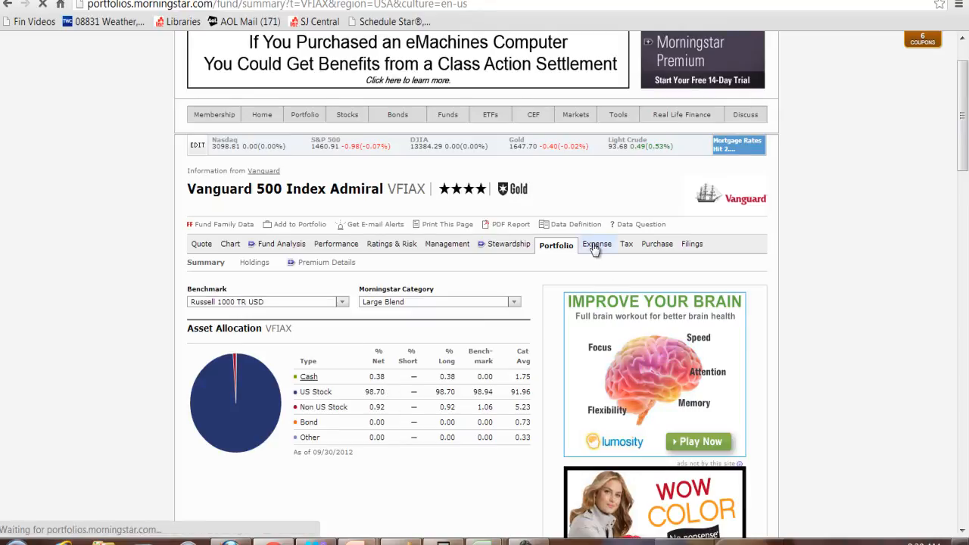
left_click(597, 244)
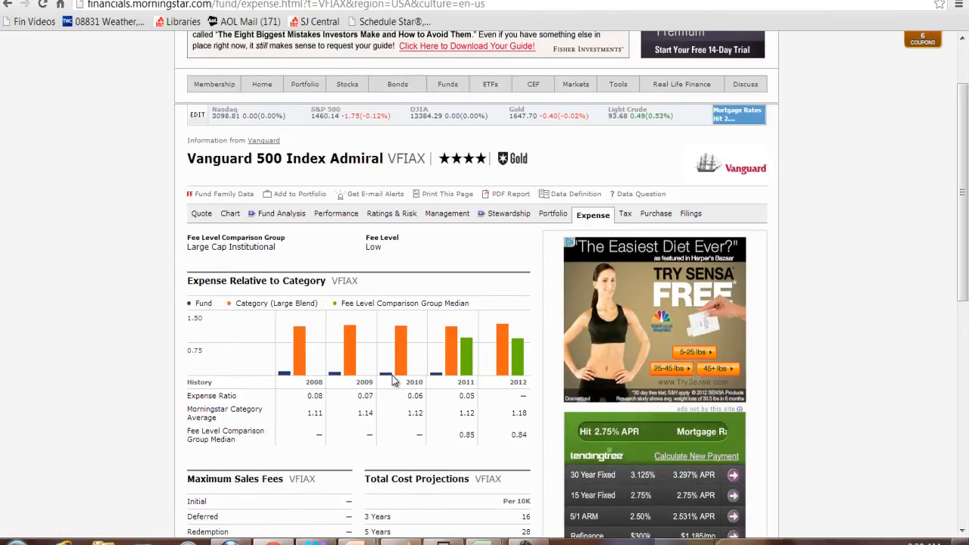
scroll("down", 3)
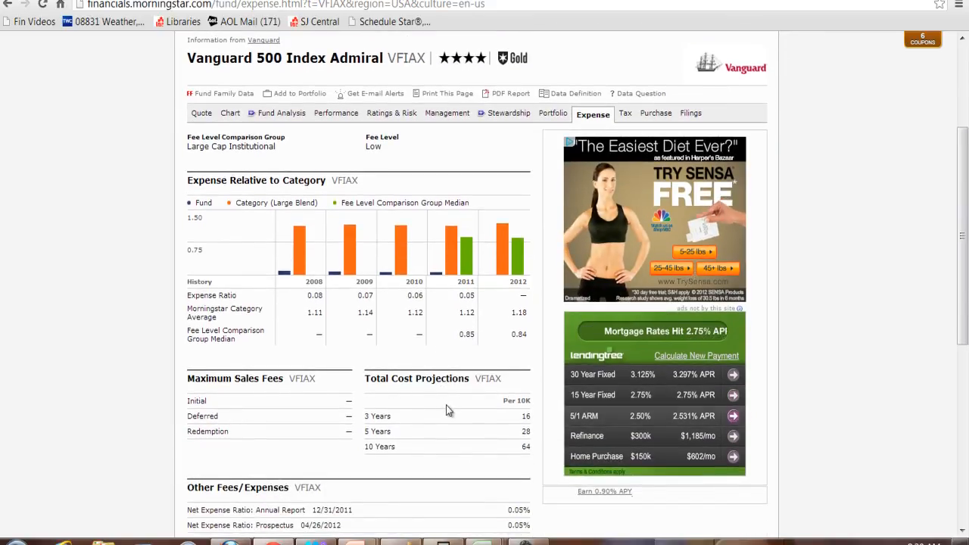
mouse_move(415, 403)
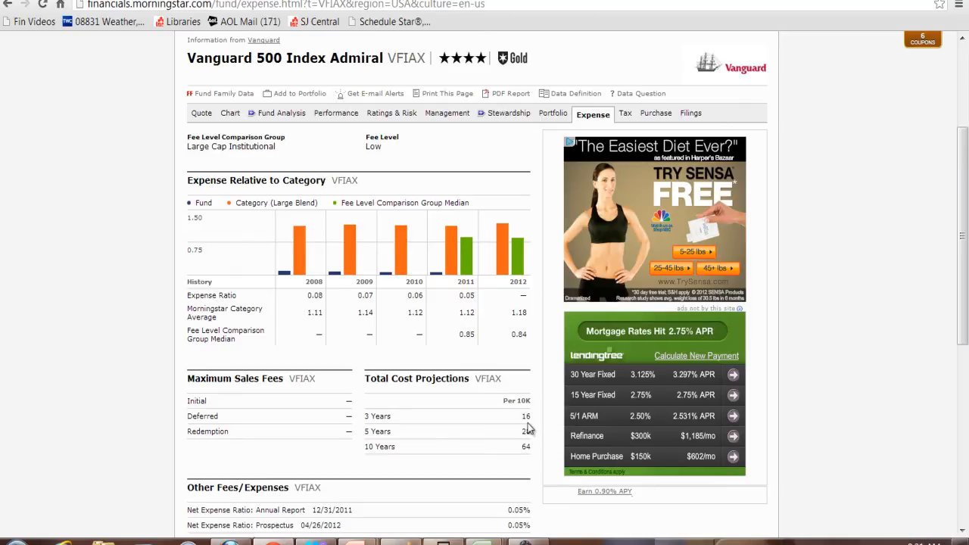
mouse_move(508, 451)
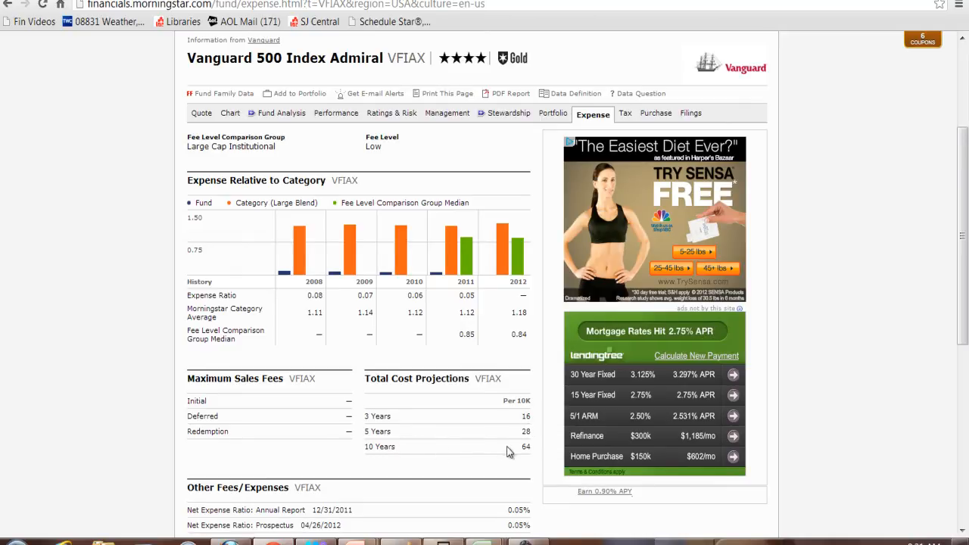
mouse_move(532, 466)
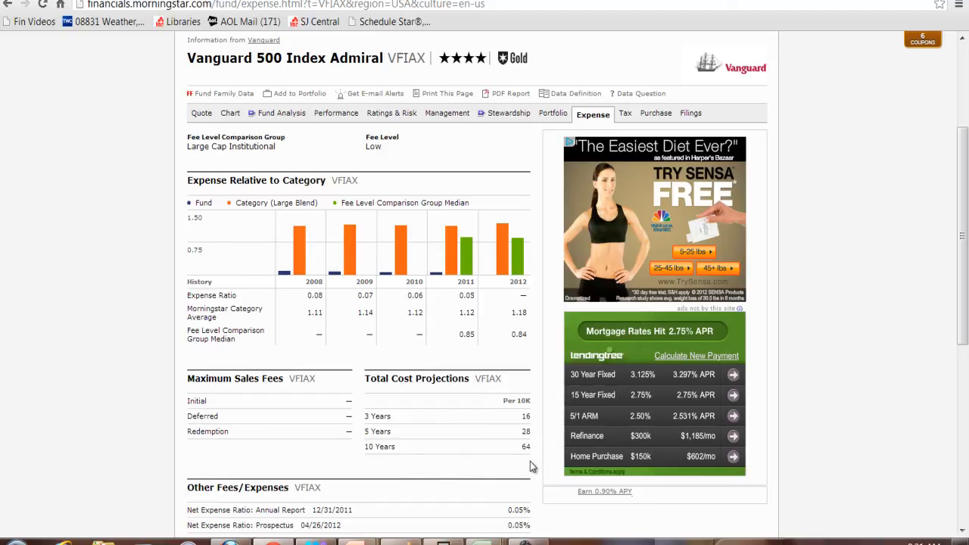
mouse_move(513, 416)
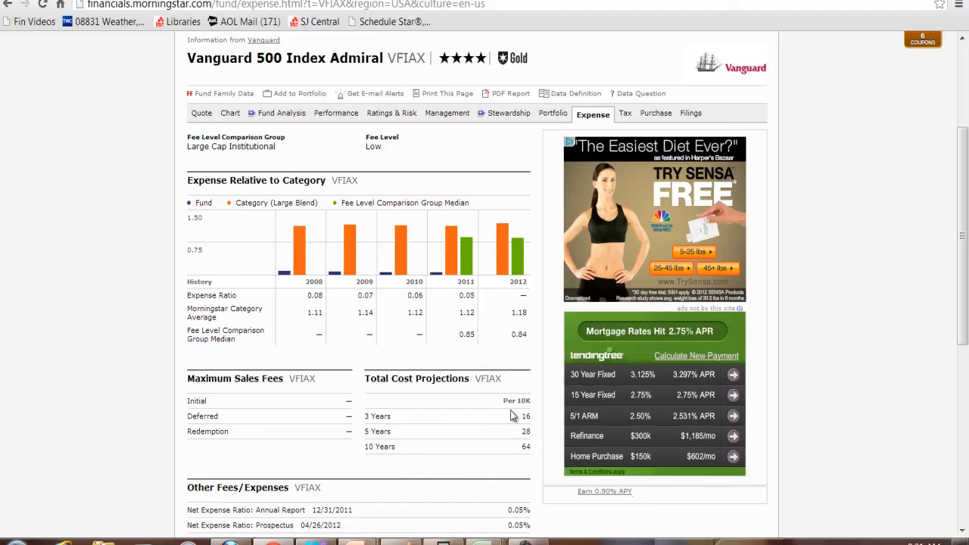
scroll("down", 3)
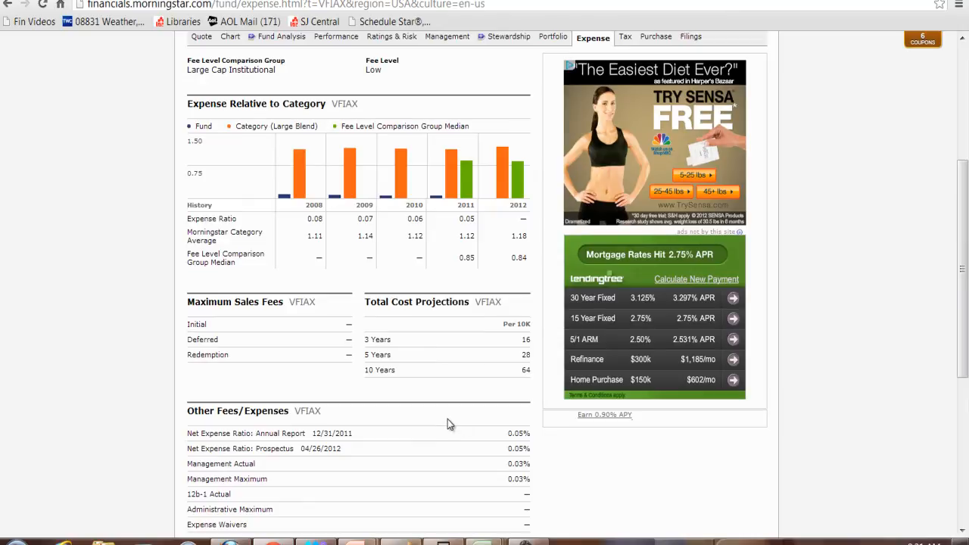
scroll("down", 3)
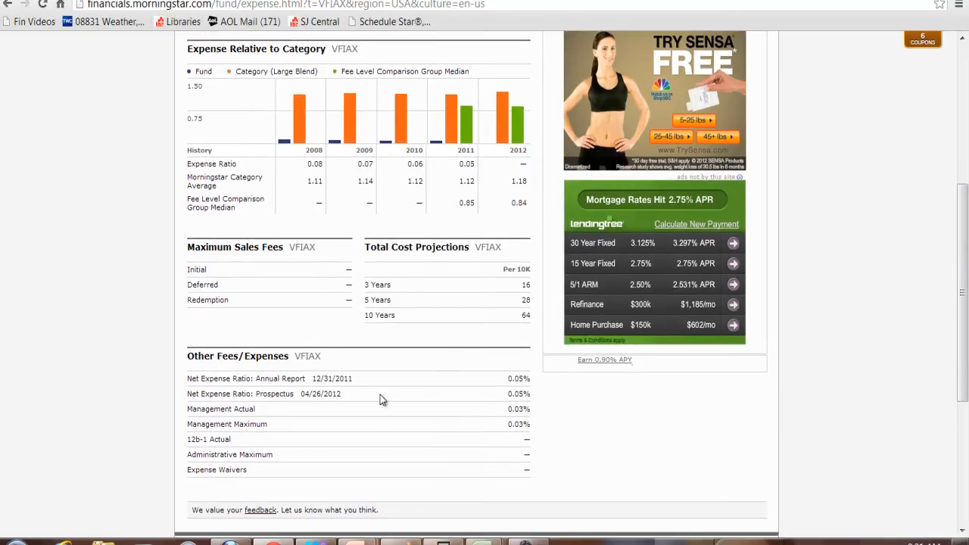
mouse_move(212, 451)
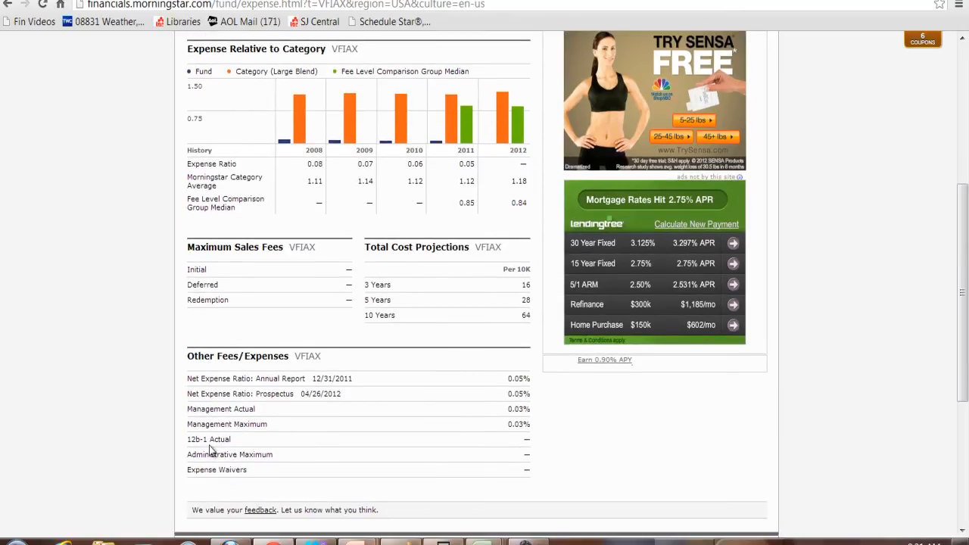
mouse_move(235, 447)
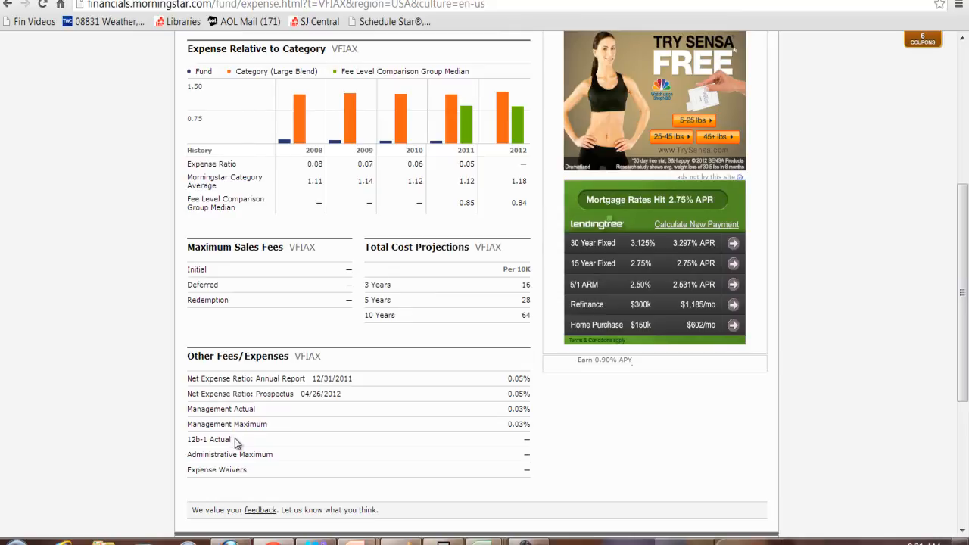
mouse_move(386, 347)
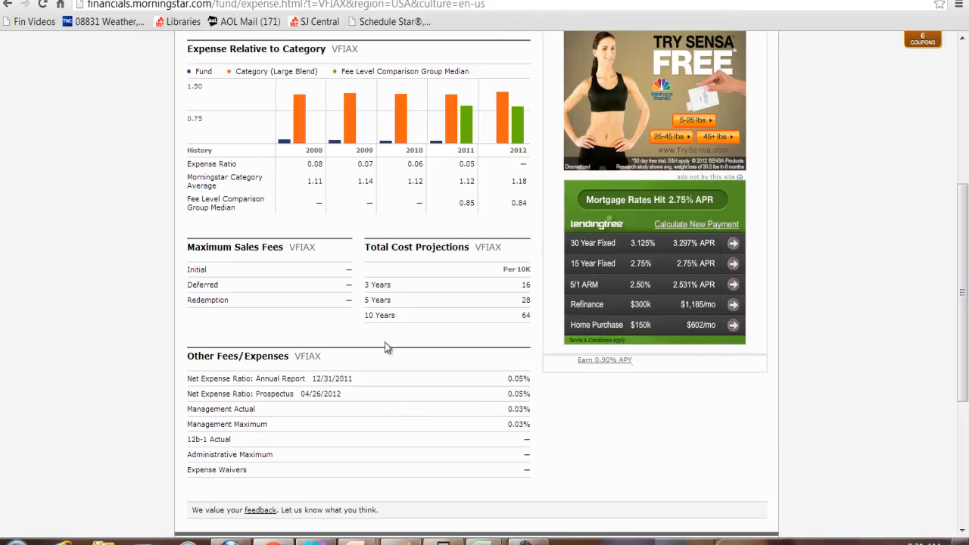
scroll("up", 3)
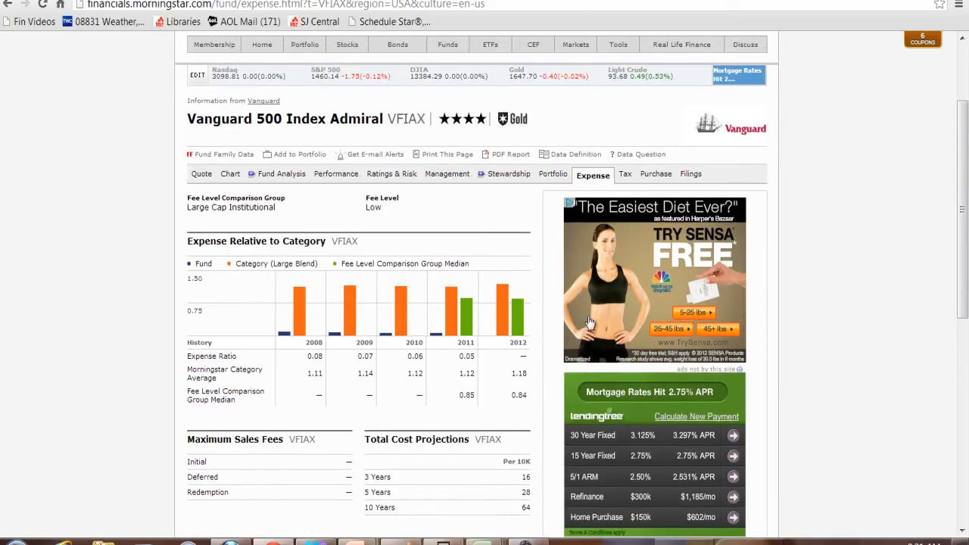
Step: View VFIAX's tax analysis, then its purchase information page
left_click(626, 172)
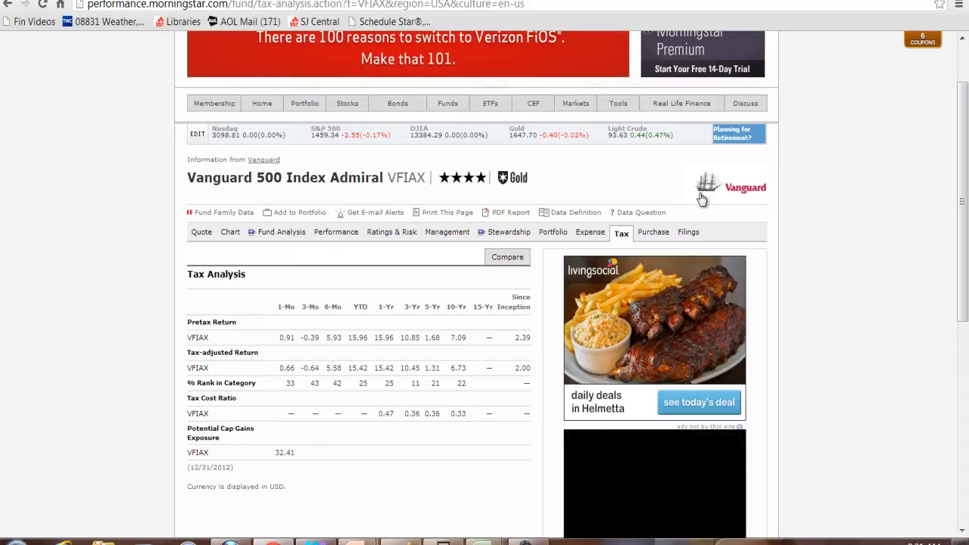
left_click(653, 232)
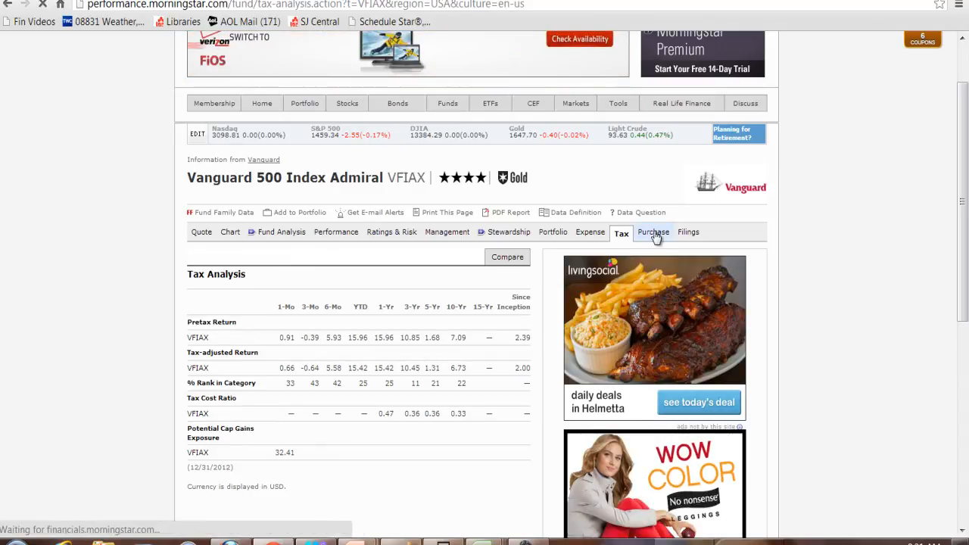
left_click(653, 232)
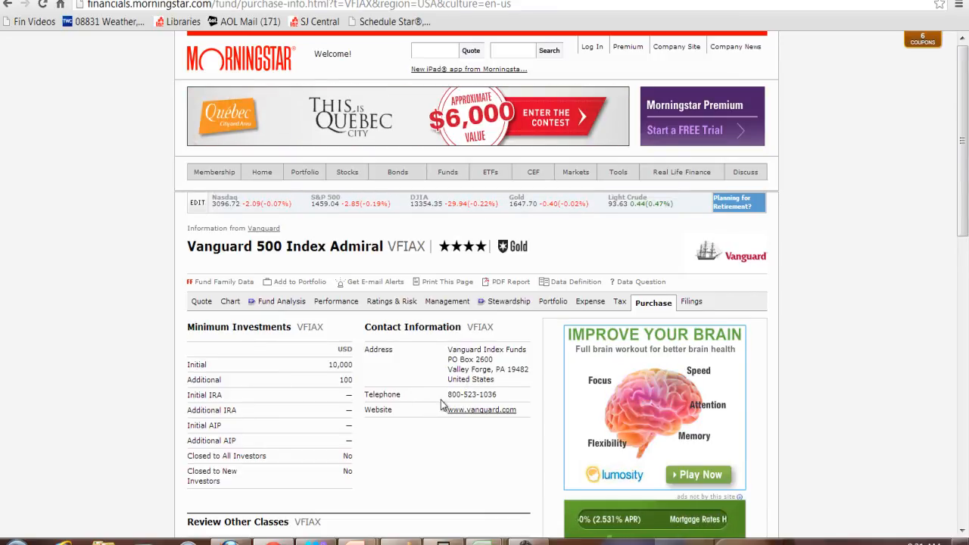
Step: Review the $10,000 initial minimum, Vanguard contact details and other share classes
scroll("down", 3)
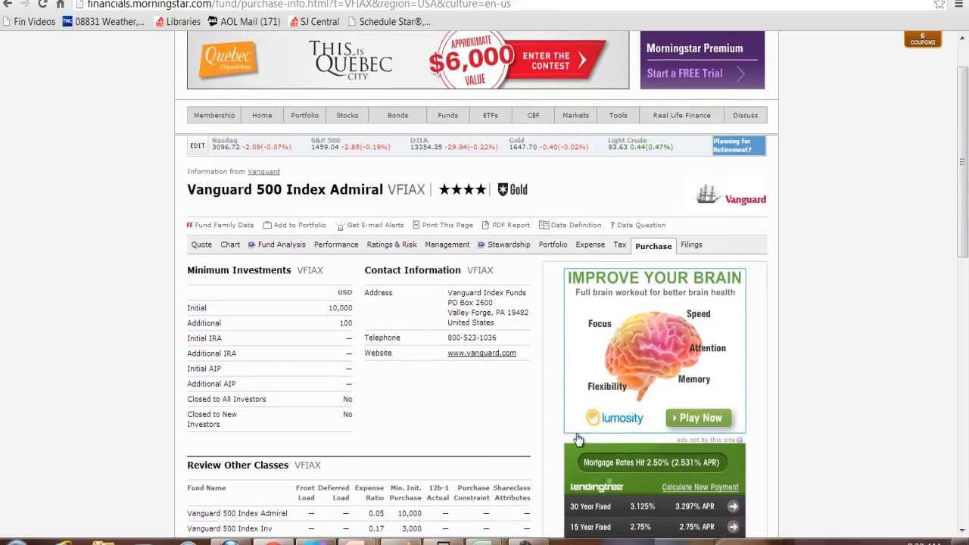
scroll("down", 3)
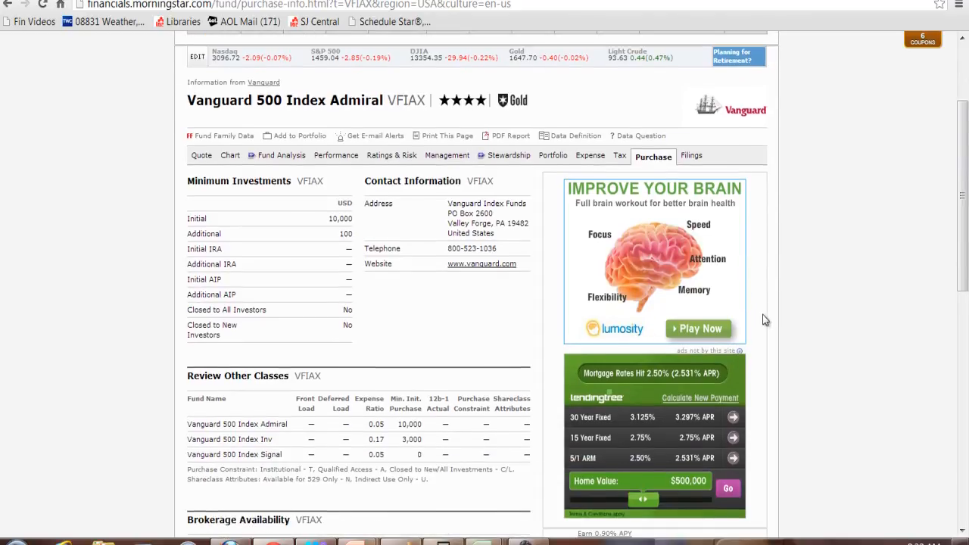
left_click(691, 155)
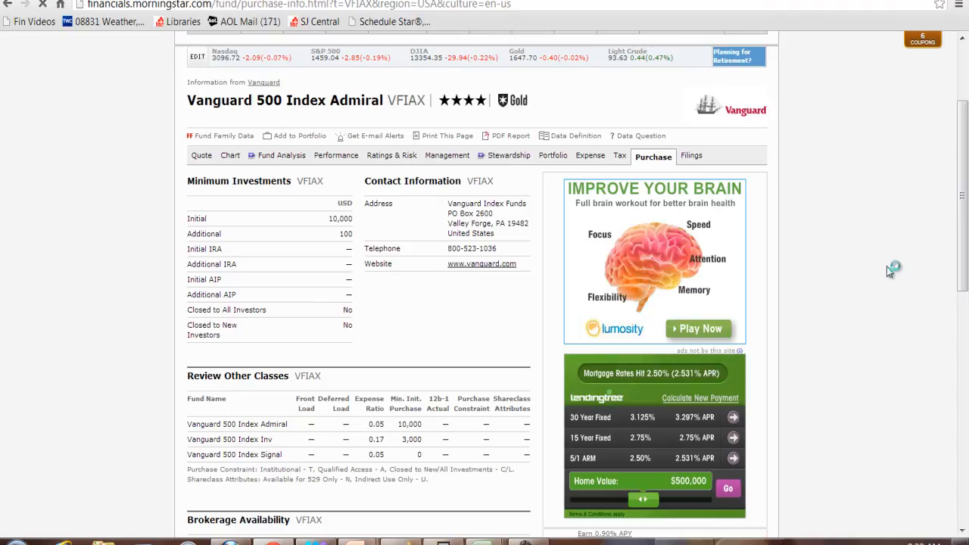
mouse_move(825, 254)
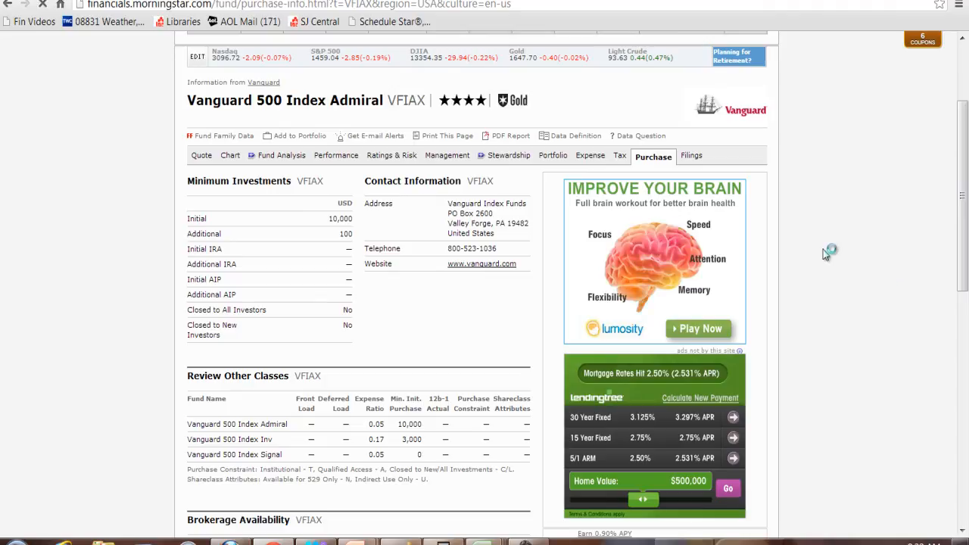
mouse_move(714, 188)
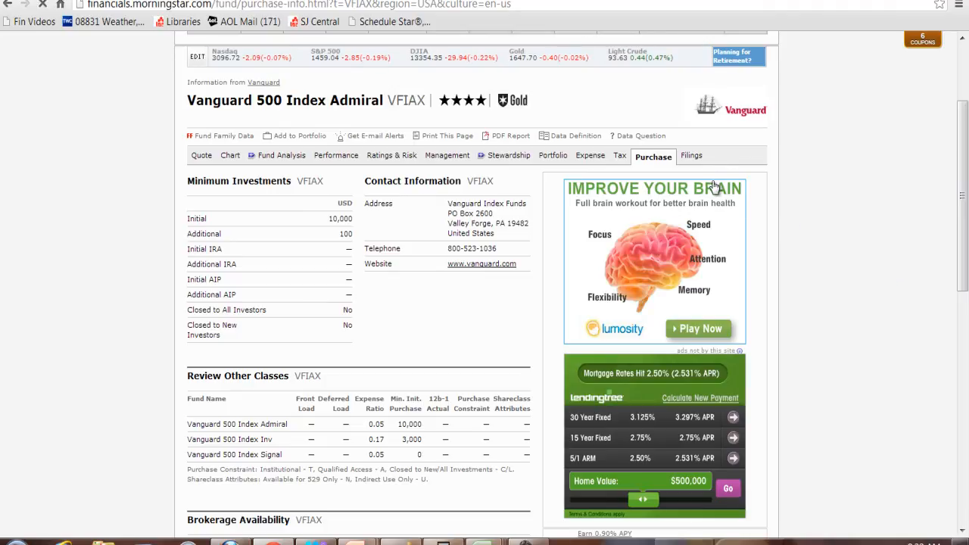
Step: View VFIAX's filings list: prospectus, SAI supplements, annual and semi-annual reports
left_click(690, 154)
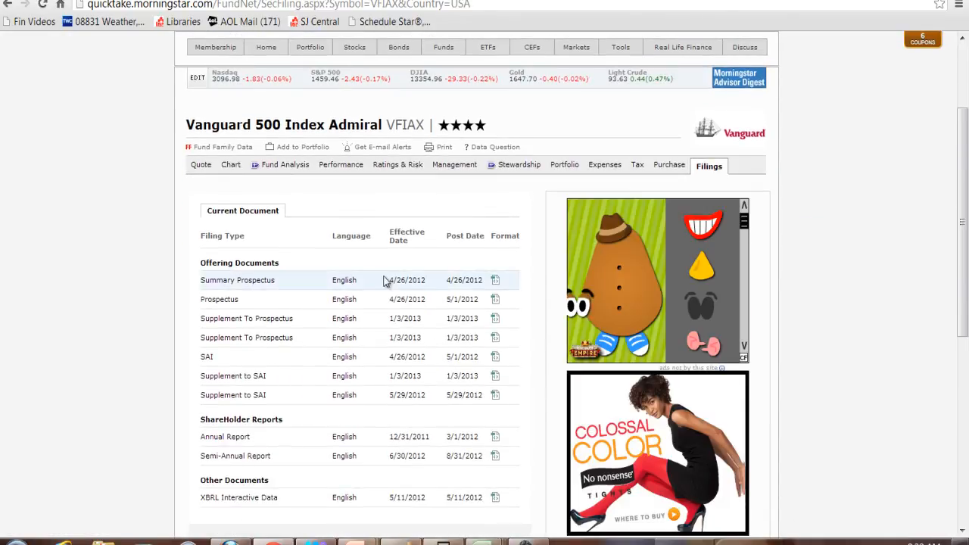
mouse_move(400, 357)
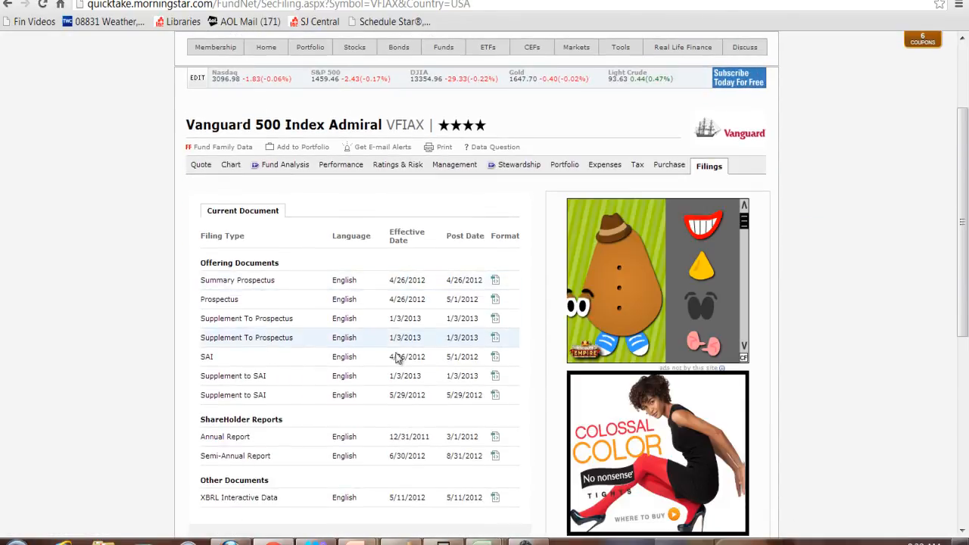
mouse_move(285, 368)
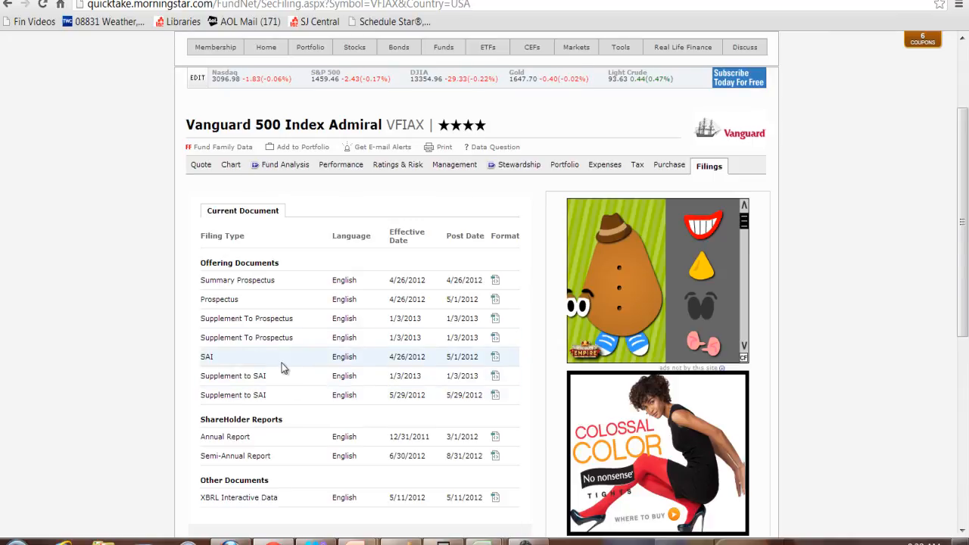
mouse_move(295, 318)
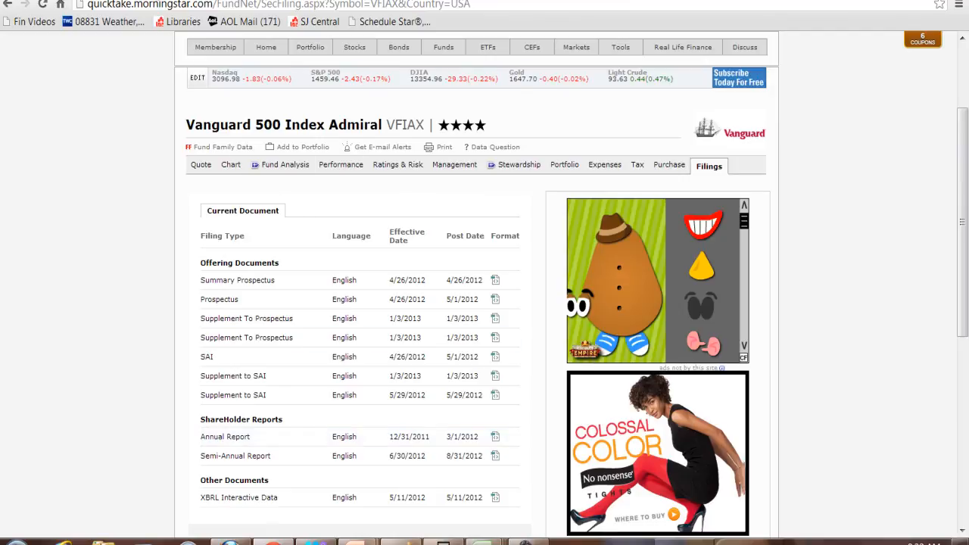
mouse_move(272, 6)
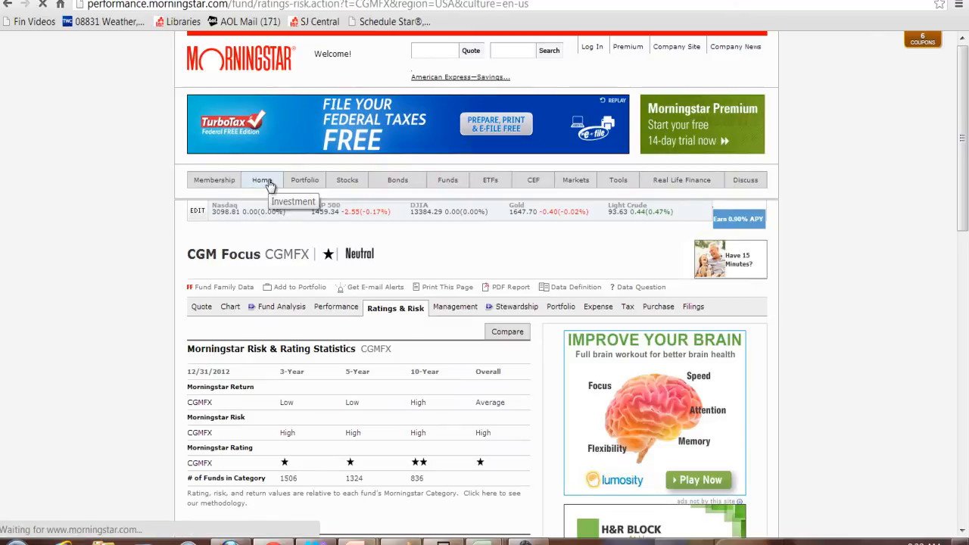
Step: From the home page, search 'cgm' to list nine matching funds including CGM Focus
left_click(262, 179)
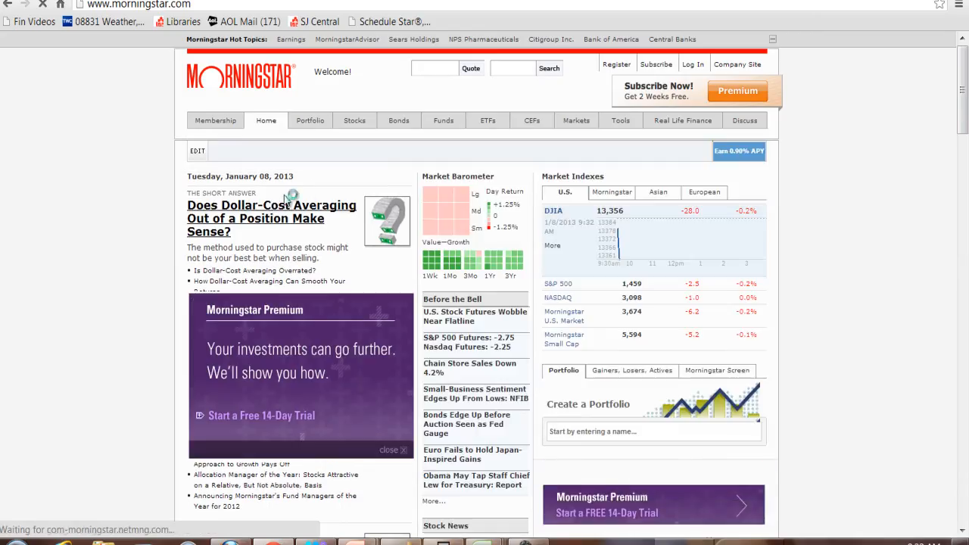
left_click(433, 68)
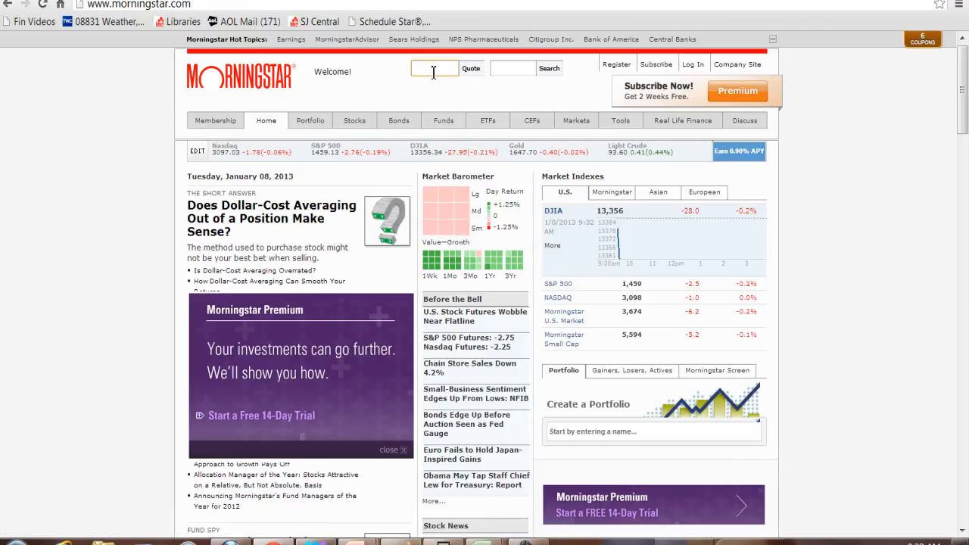
type("cgm")
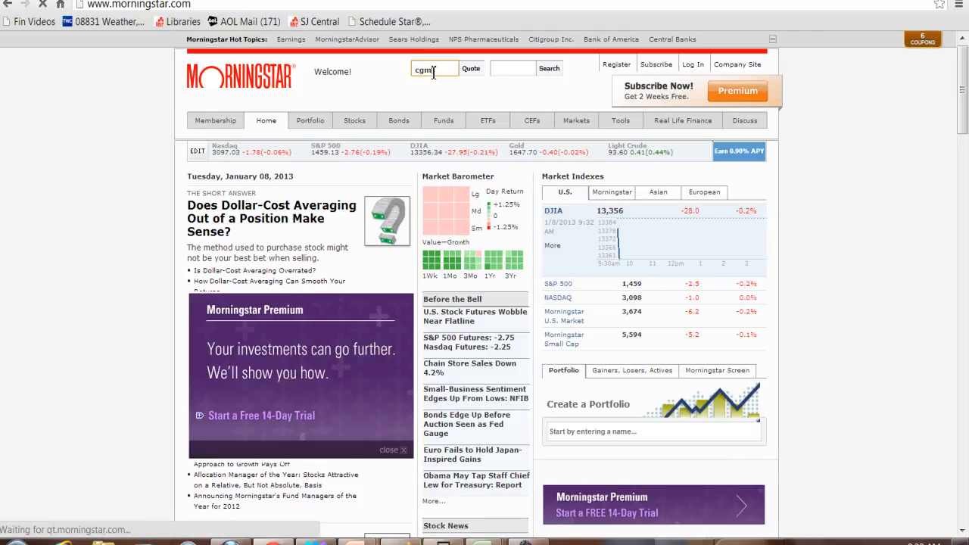
left_click(470, 68)
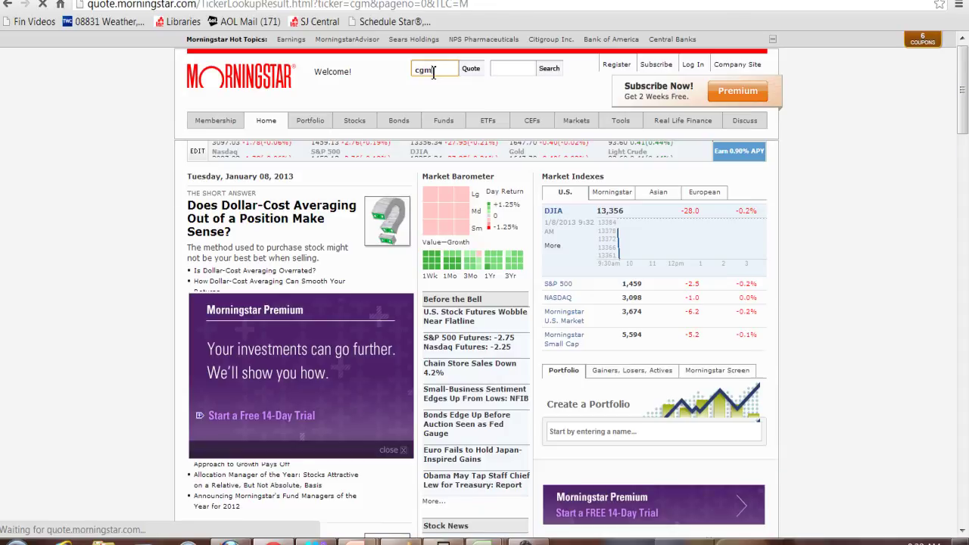
left_click(470, 68)
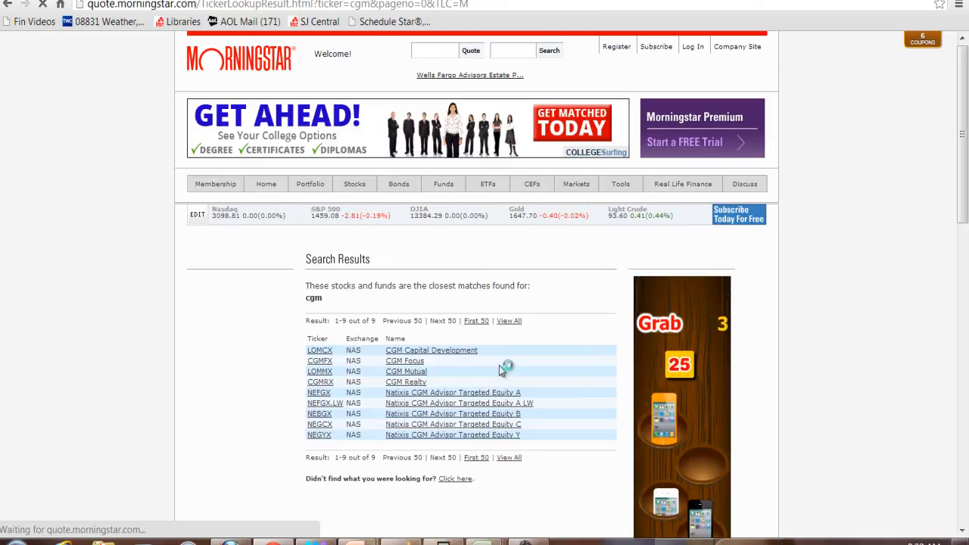
mouse_move(281, 333)
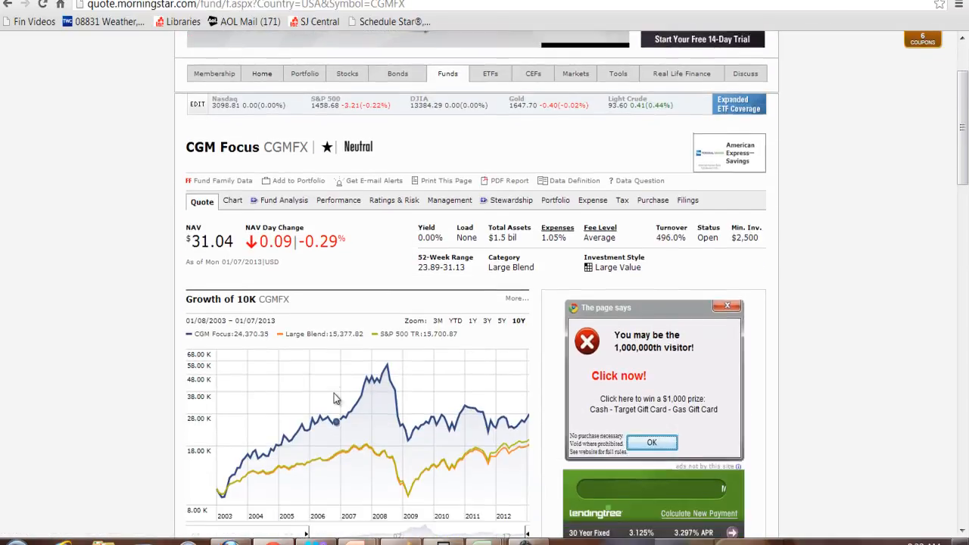
scroll("down", 3)
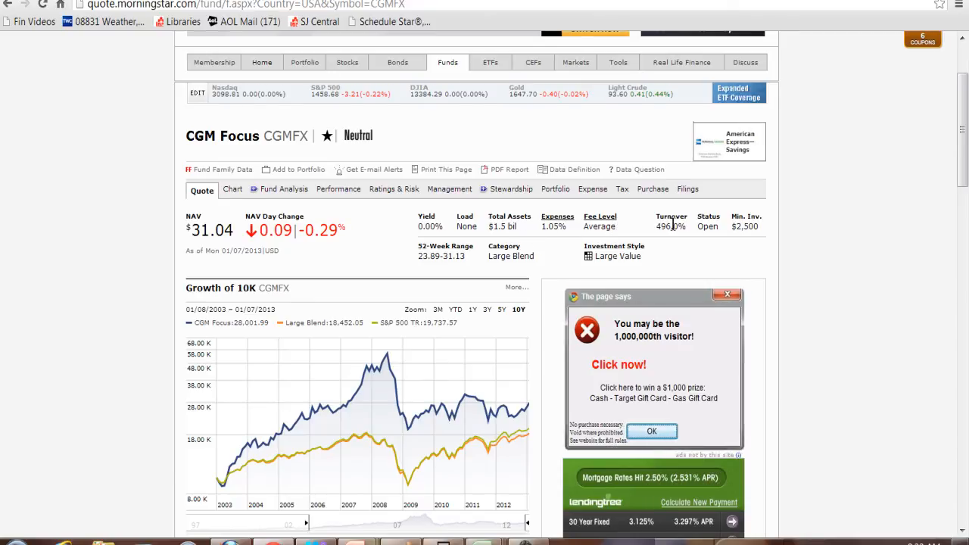
mouse_move(663, 239)
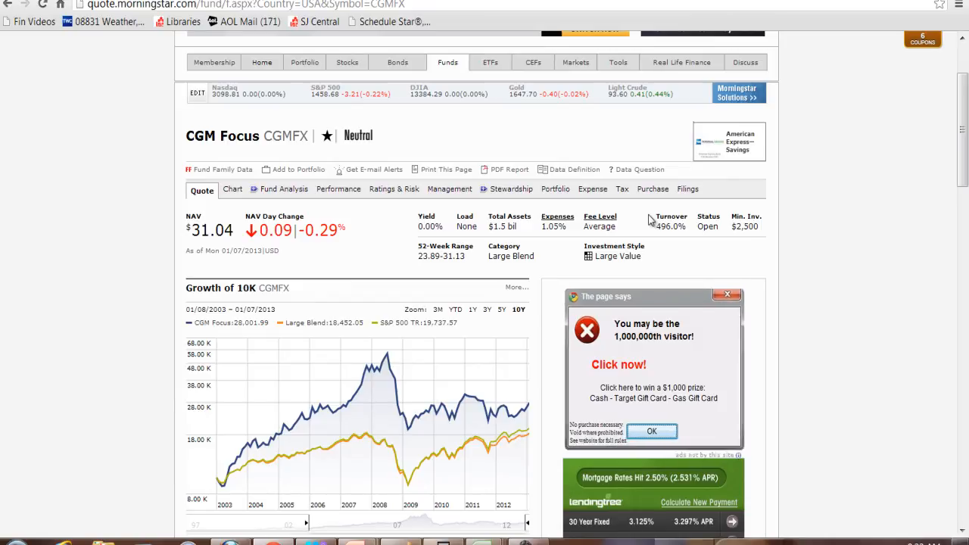
mouse_move(710, 236)
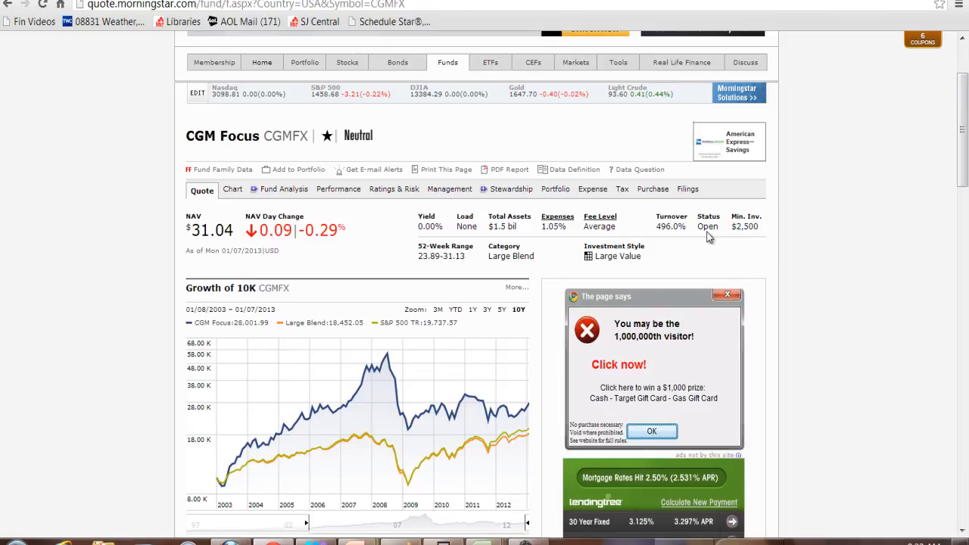
mouse_move(751, 240)
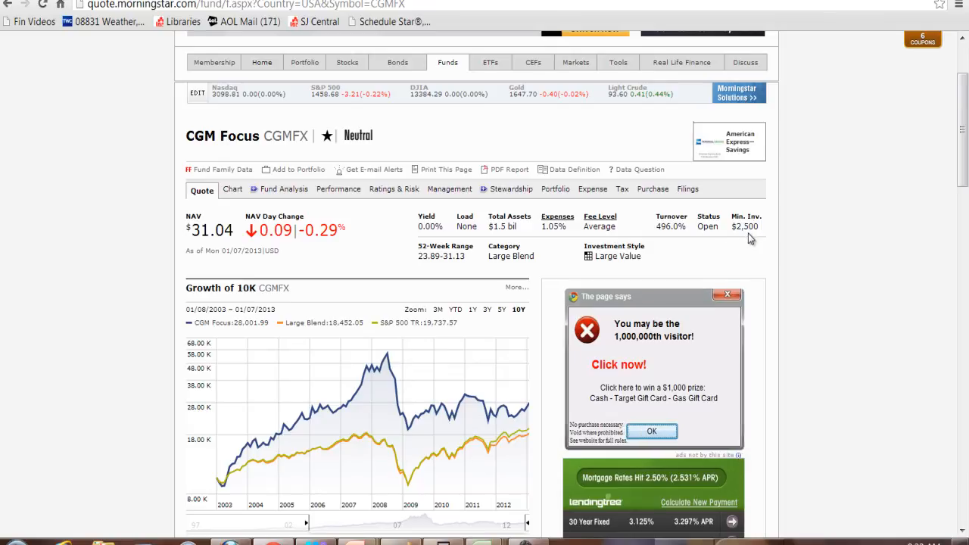
scroll("down", 3)
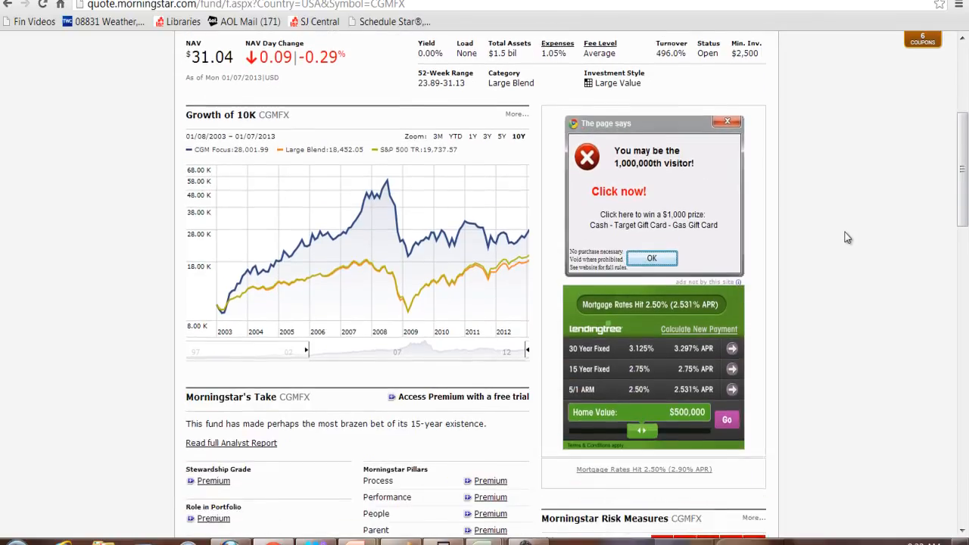
scroll("down", 3)
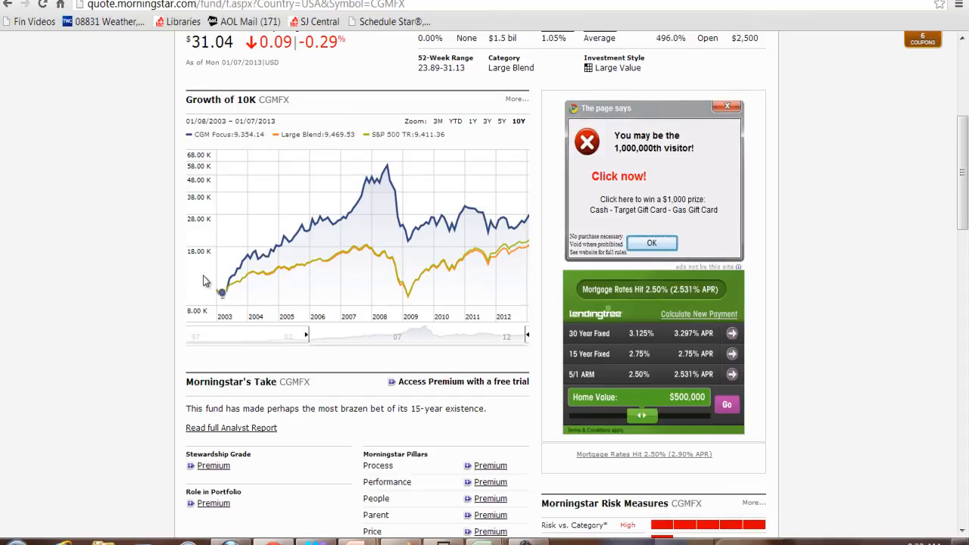
mouse_move(209, 306)
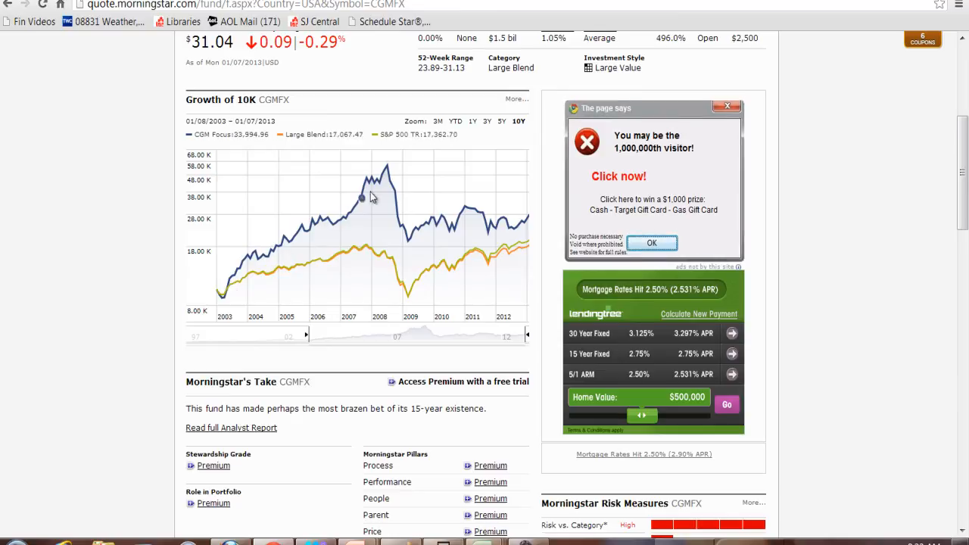
mouse_move(386, 170)
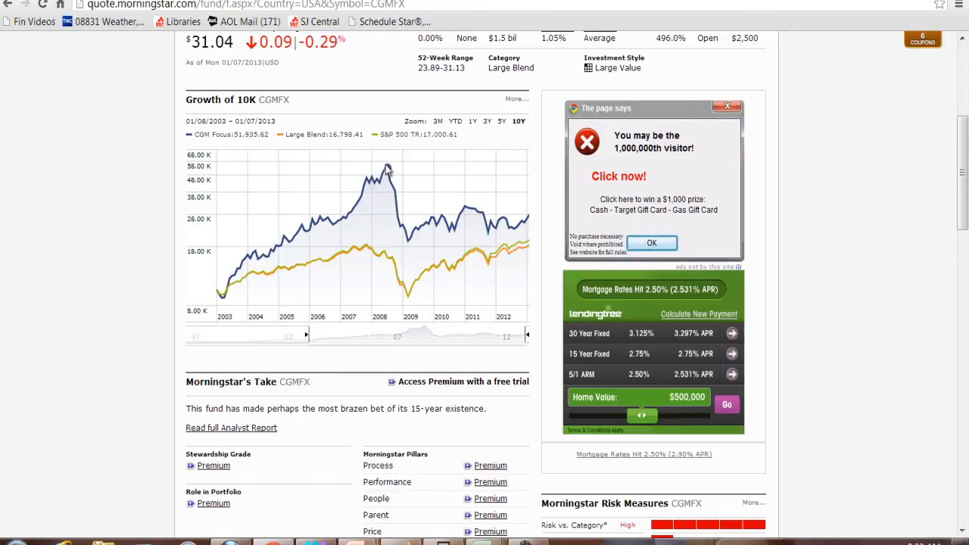
mouse_move(485, 212)
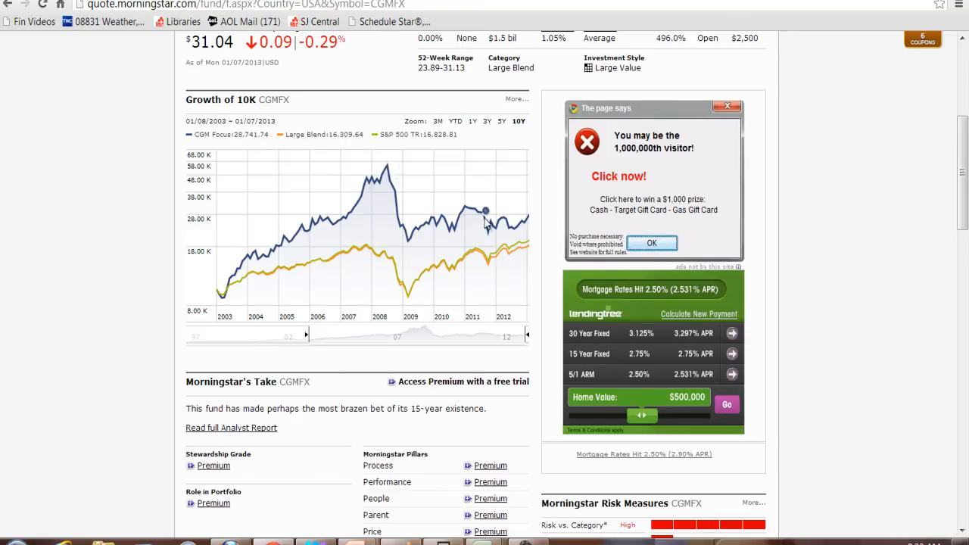
mouse_move(221, 294)
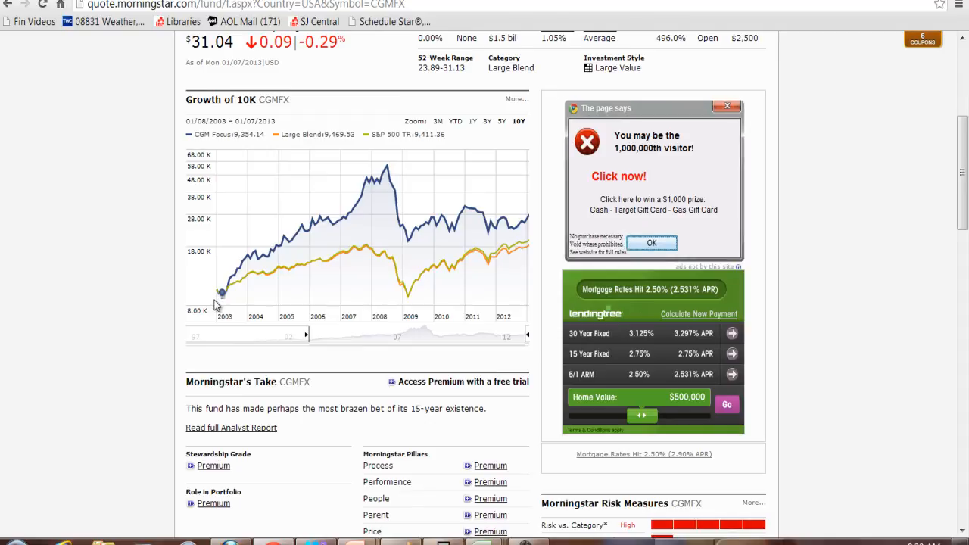
mouse_move(224, 303)
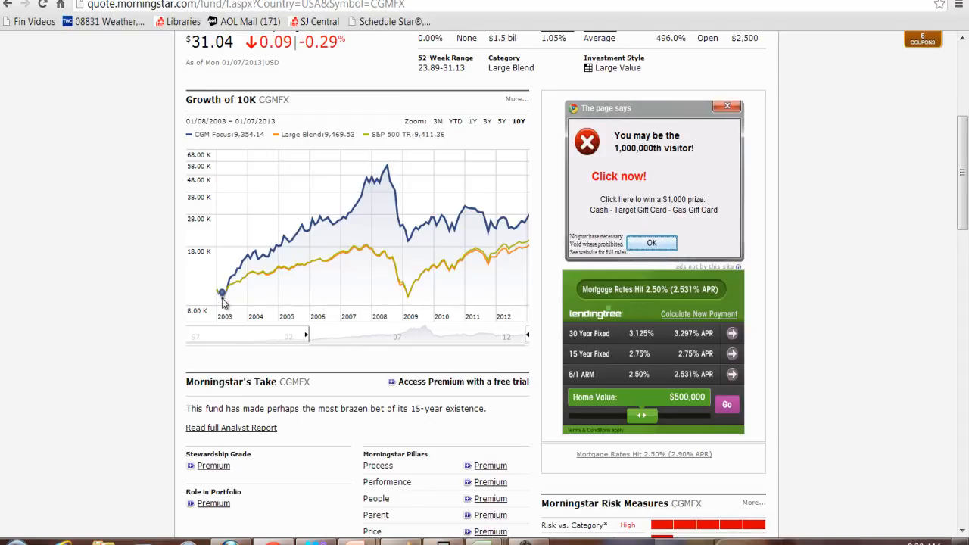
mouse_move(515, 230)
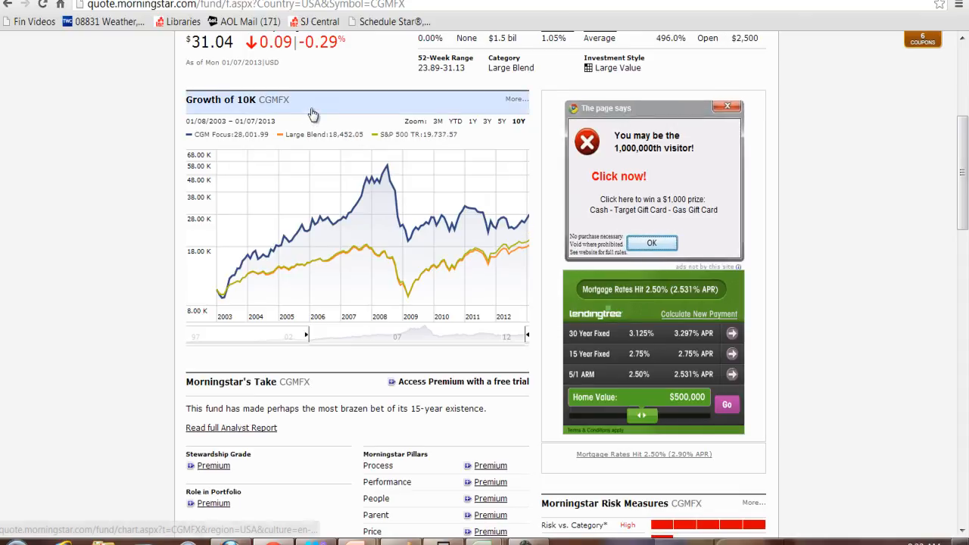
scroll("up", 3)
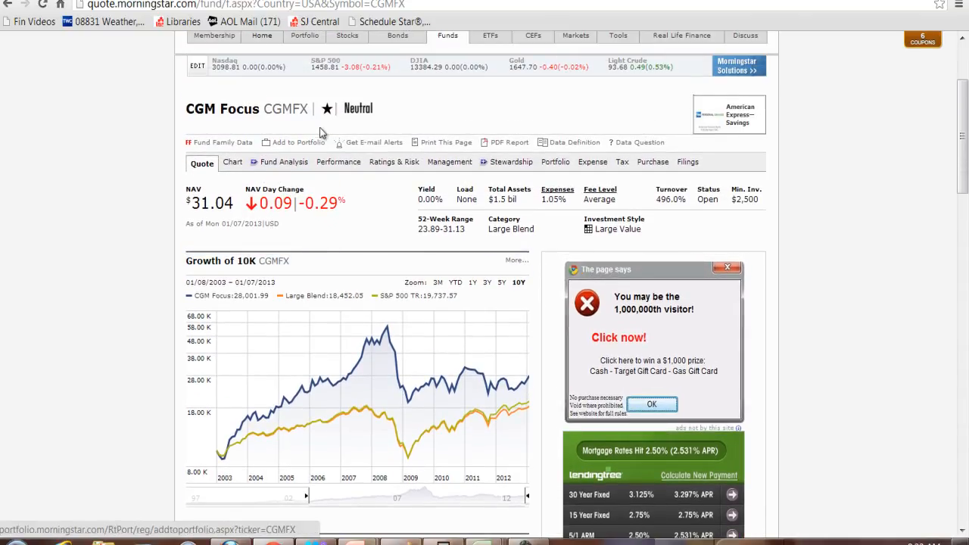
mouse_move(336, 230)
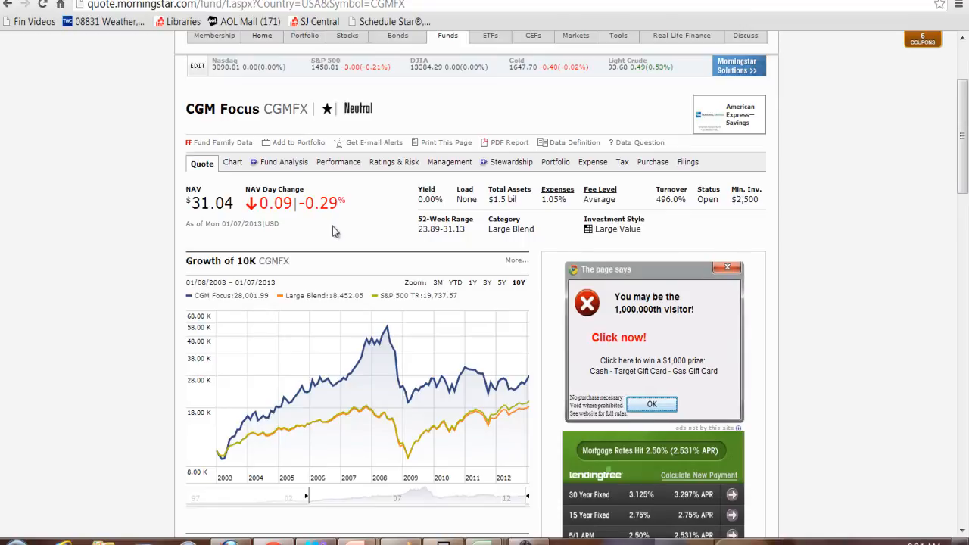
mouse_move(394, 161)
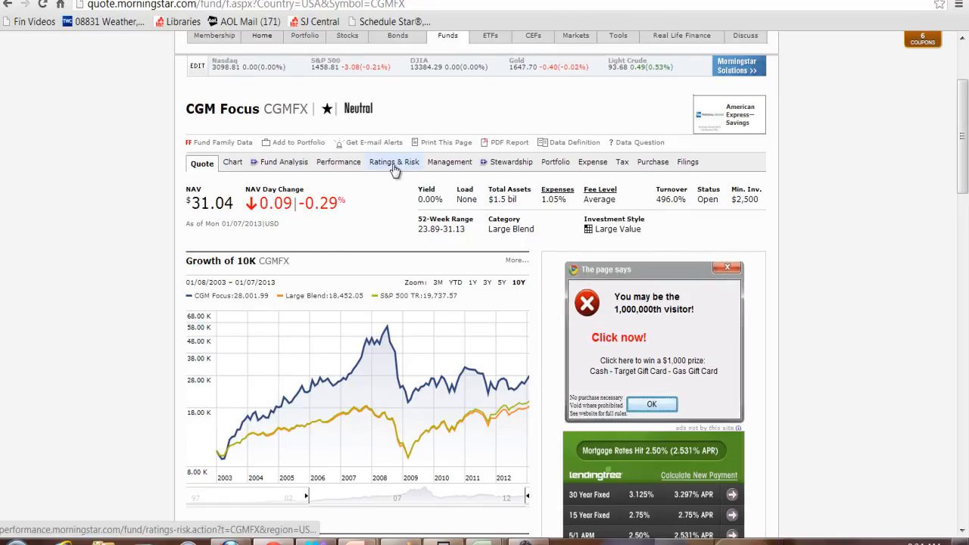
mouse_move(393, 165)
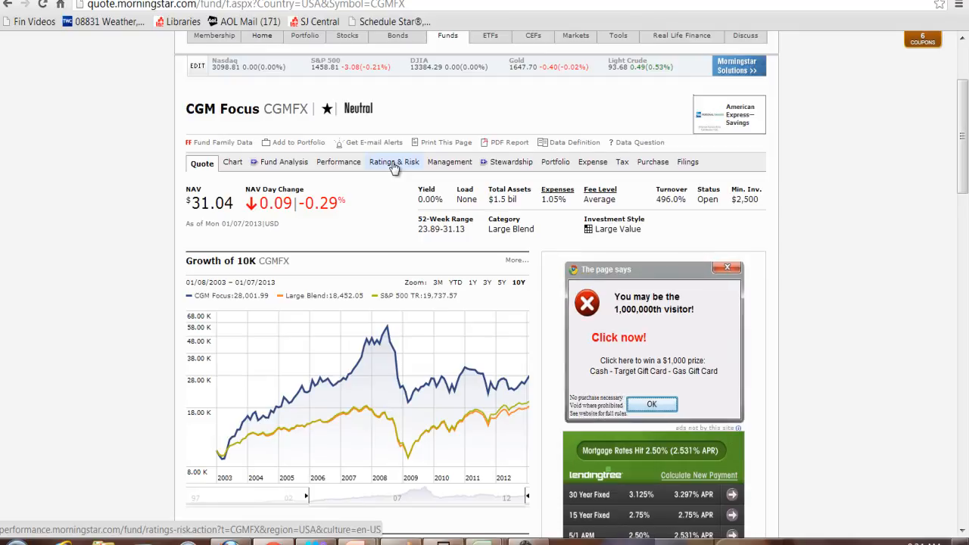
Step: Review CGMFX's star ratings, MPT statistics and three-year volatility measures
left_click(394, 161)
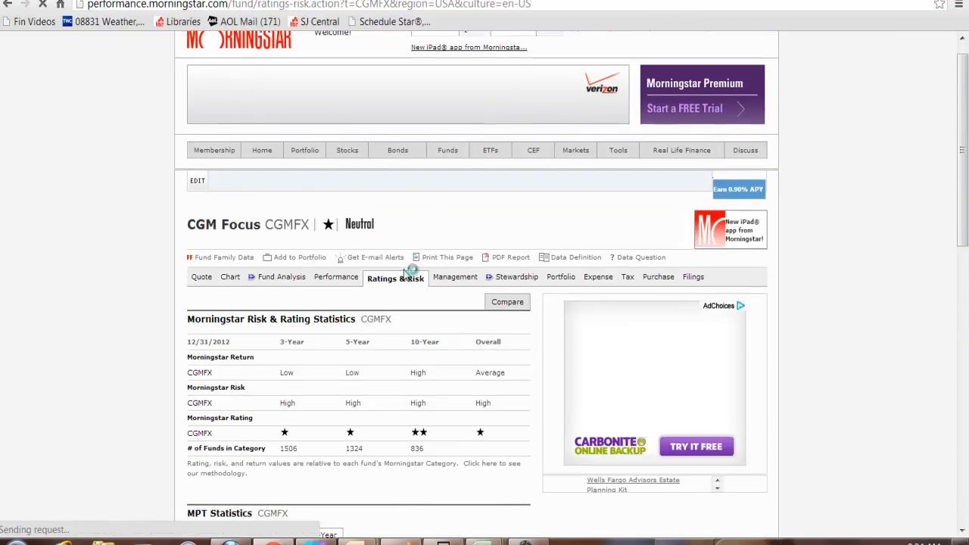
scroll("down", 3)
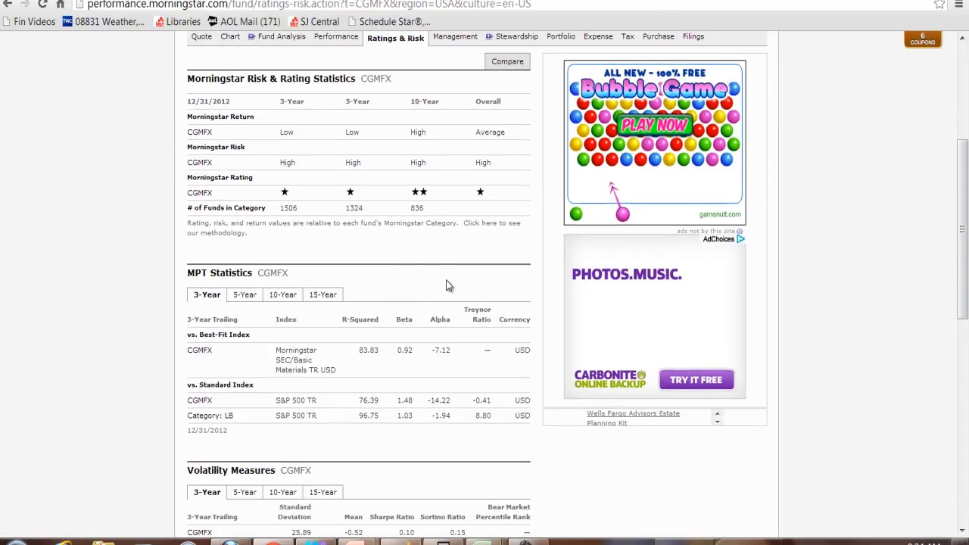
scroll("down", 3)
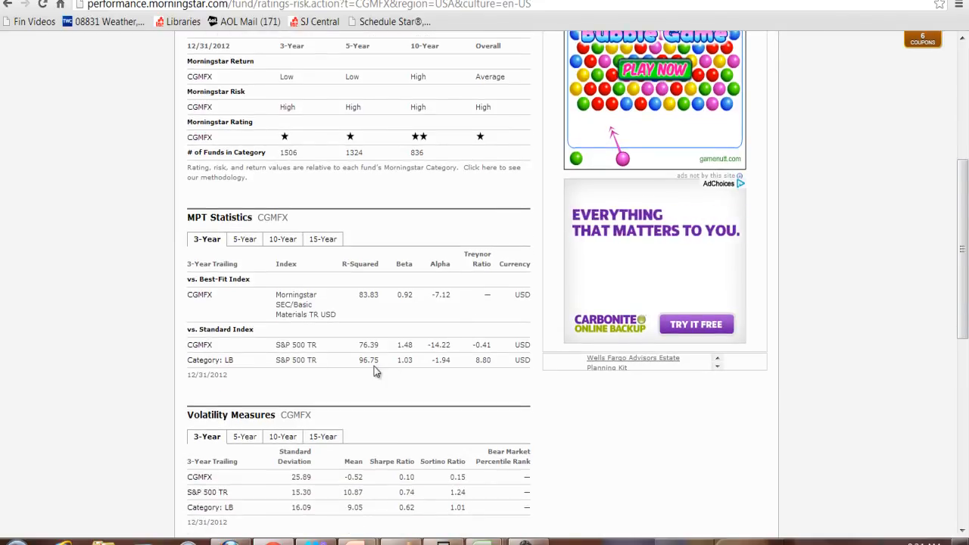
mouse_move(392, 352)
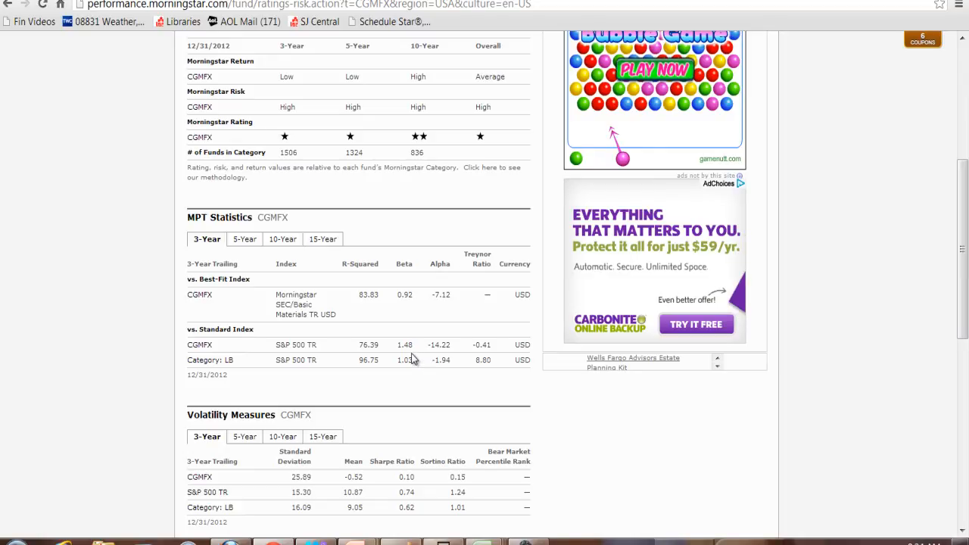
scroll("up", 3)
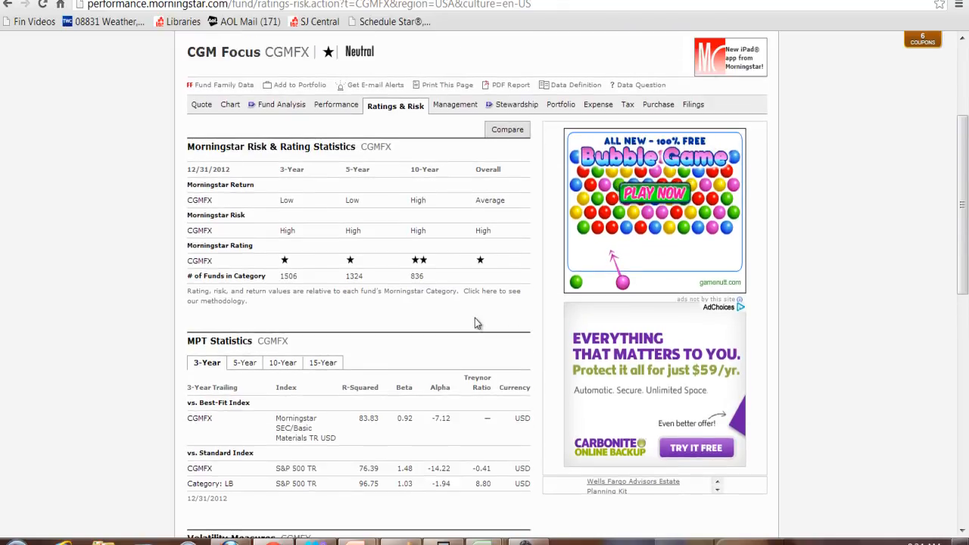
mouse_move(598, 104)
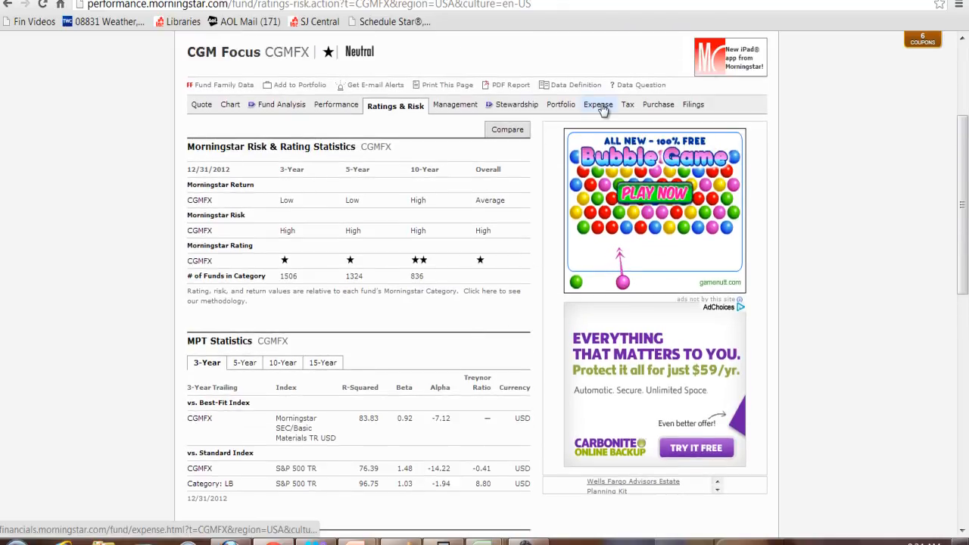
Step: Review CGMFX's yearly expense ratios, 1.05% net expense ratio, sales fees and cost projections
left_click(598, 105)
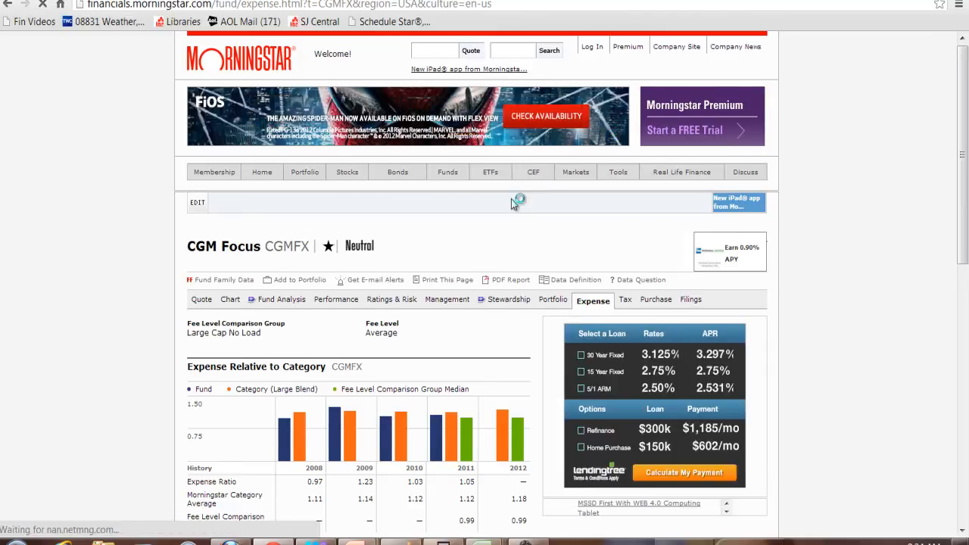
scroll("down", 3)
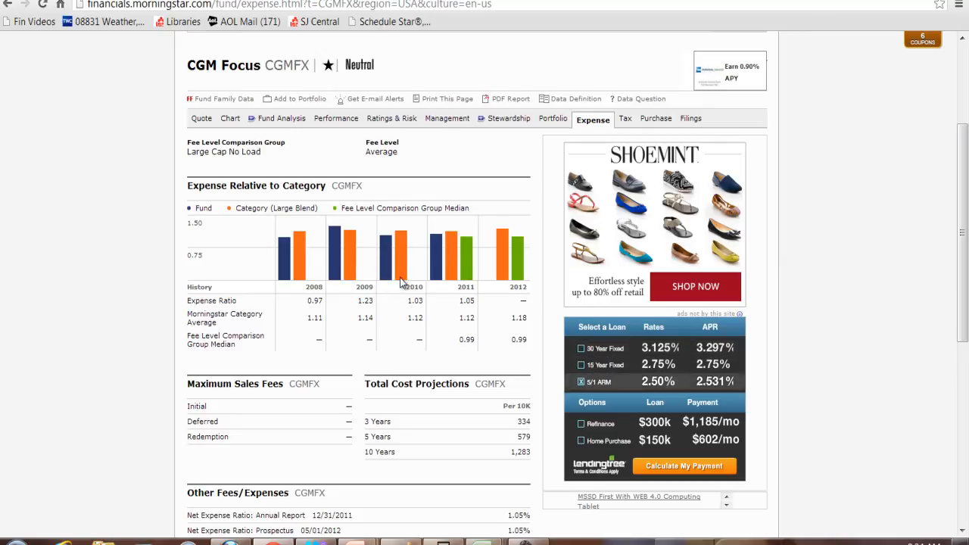
scroll("down", 3)
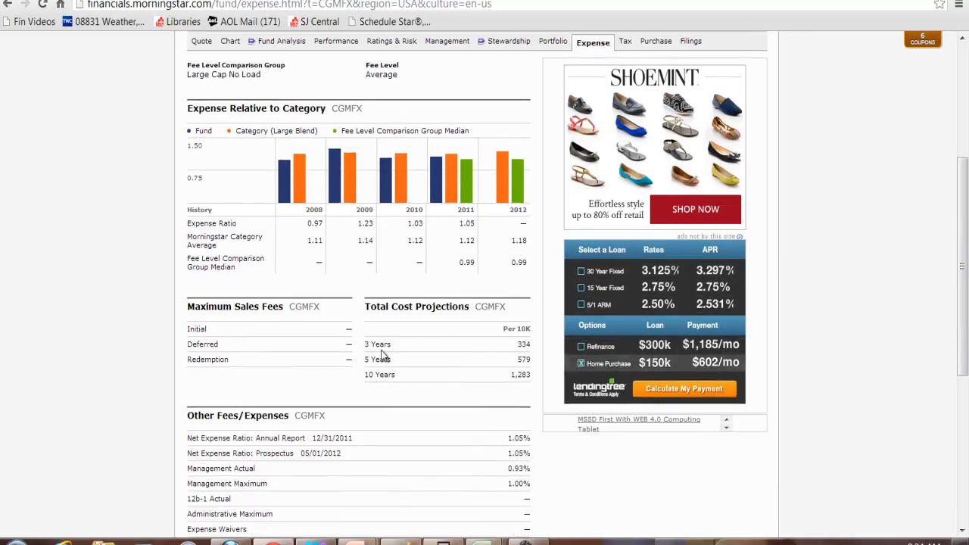
left_click(582, 288)
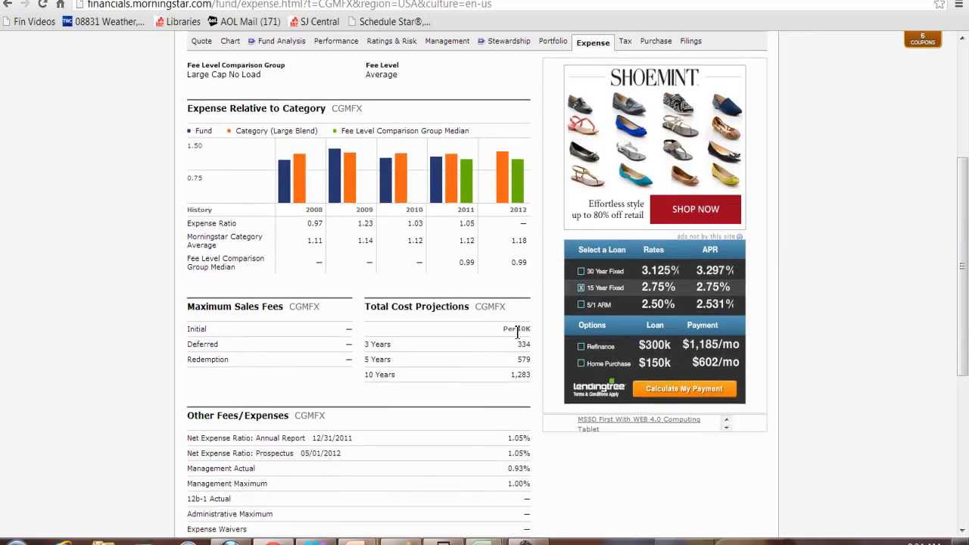
left_click(582, 363)
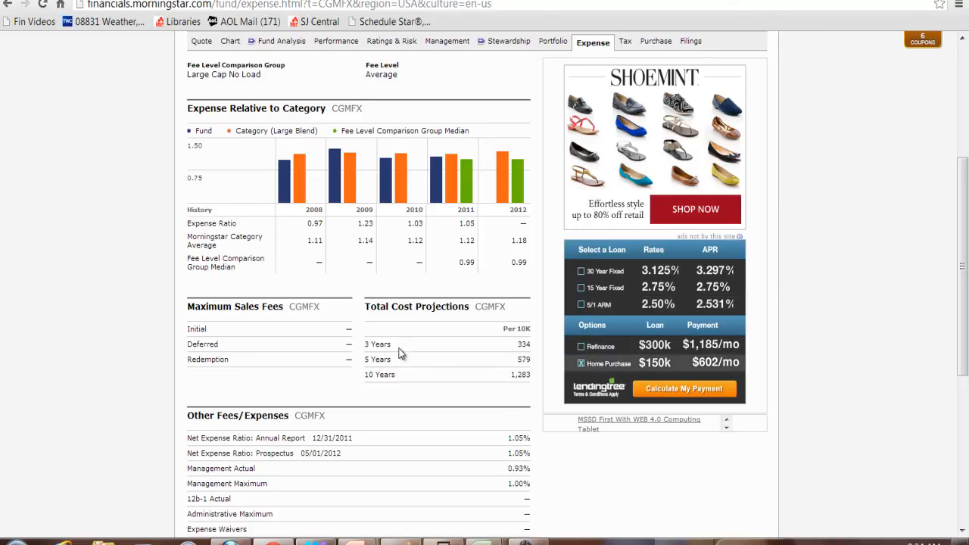
mouse_move(521, 355)
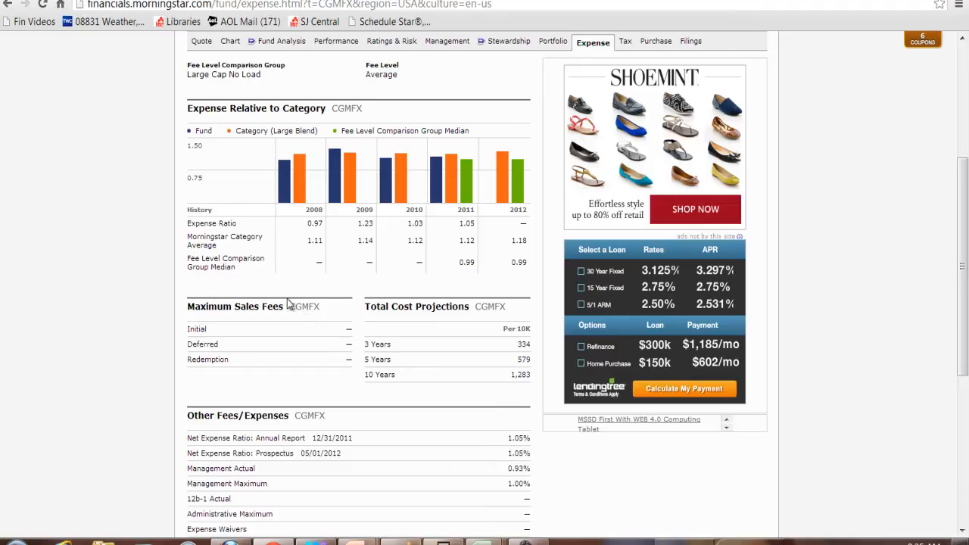
scroll("up", 3)
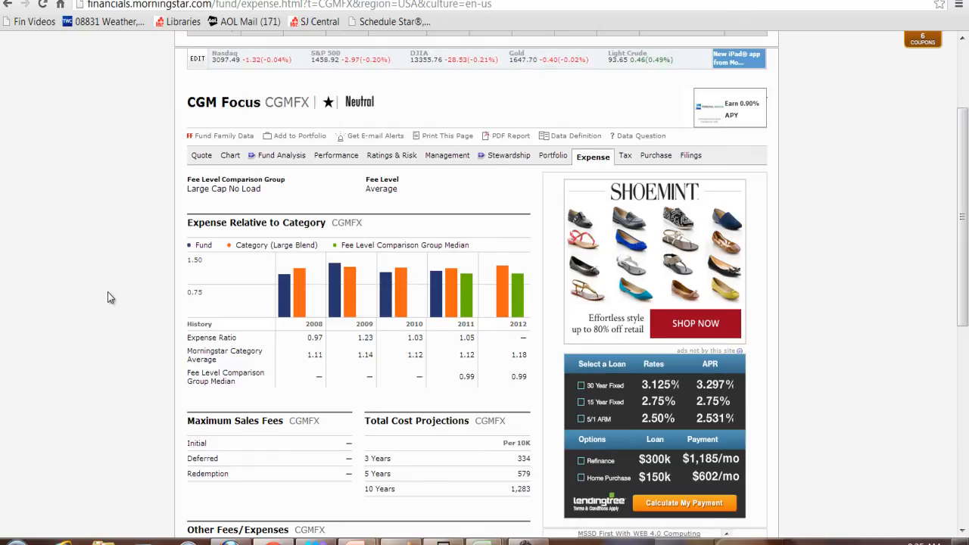
scroll("up", 3)
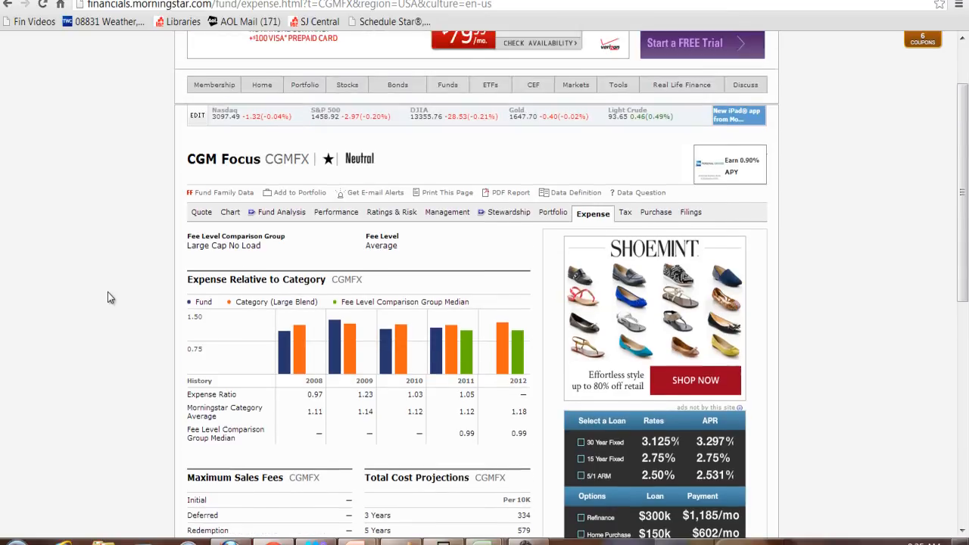